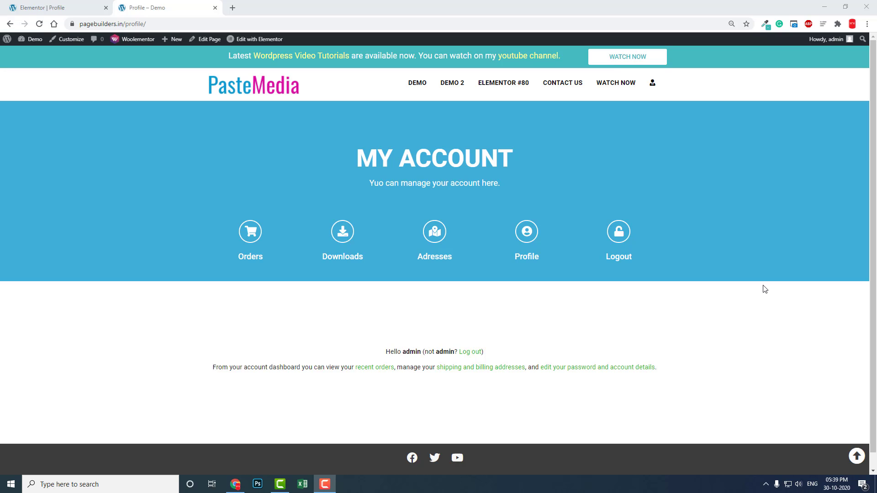
mouse_move(239, 225)
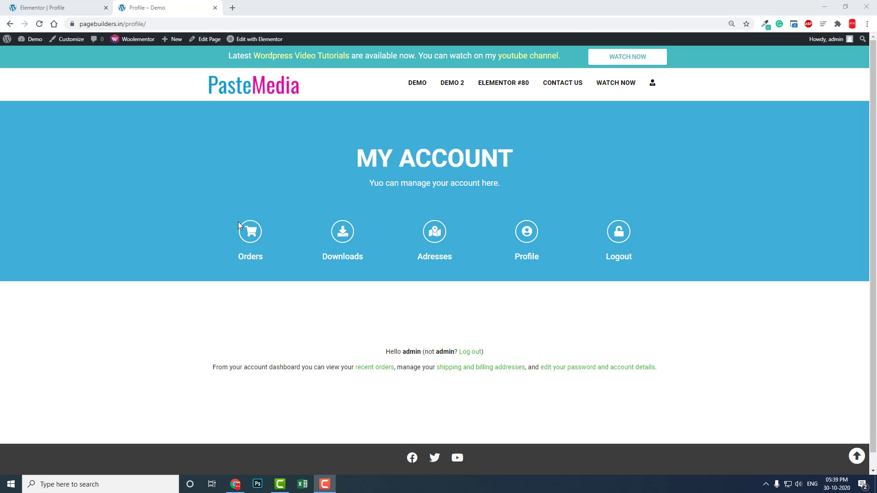
mouse_move(246, 235)
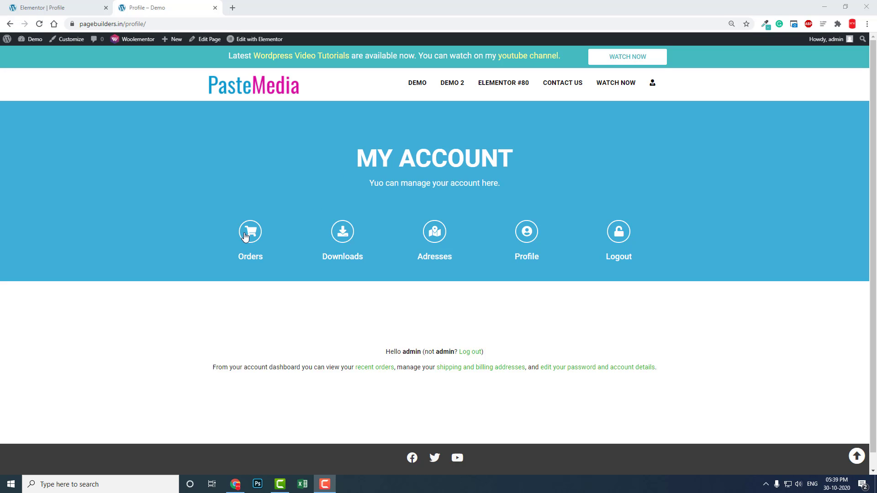
View the Orders, Downloads and Adresses icon boxes in turn, ending on the saved billing address
click(249, 232)
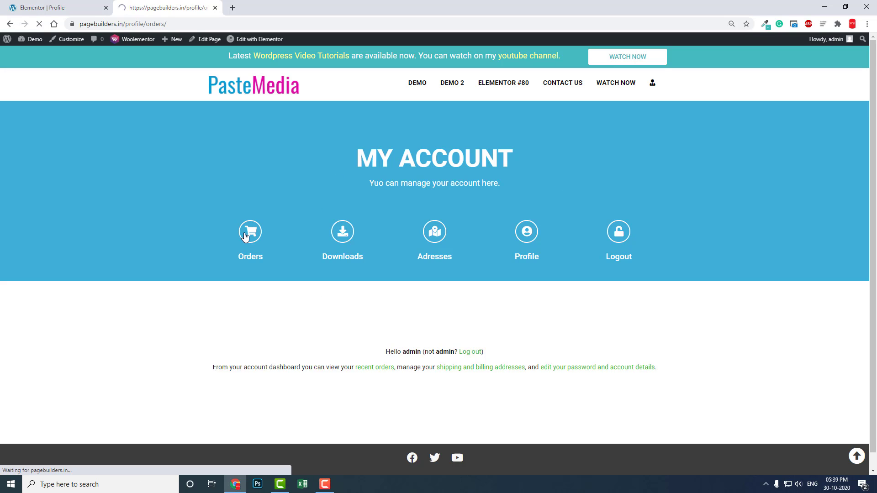
click(250, 232)
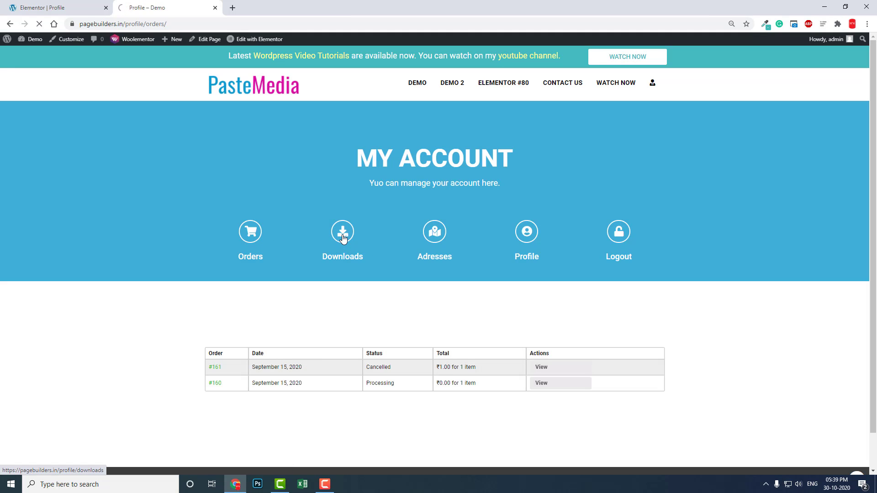
click(341, 232)
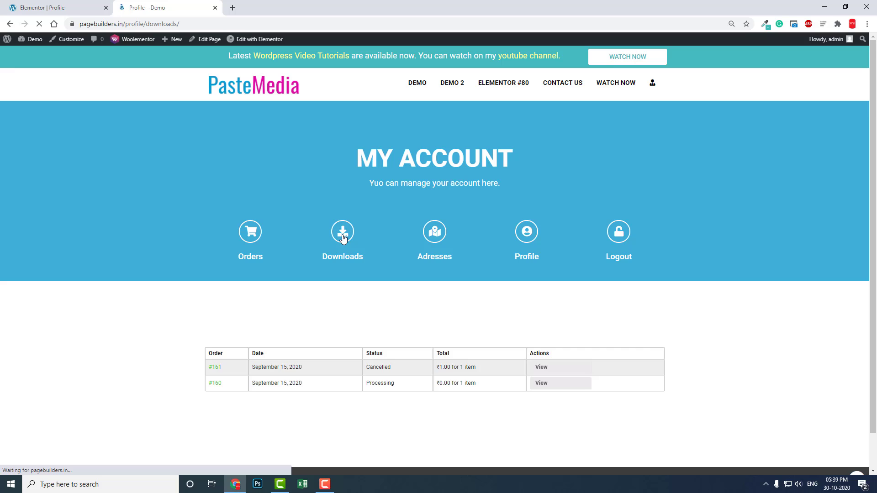
click(342, 232)
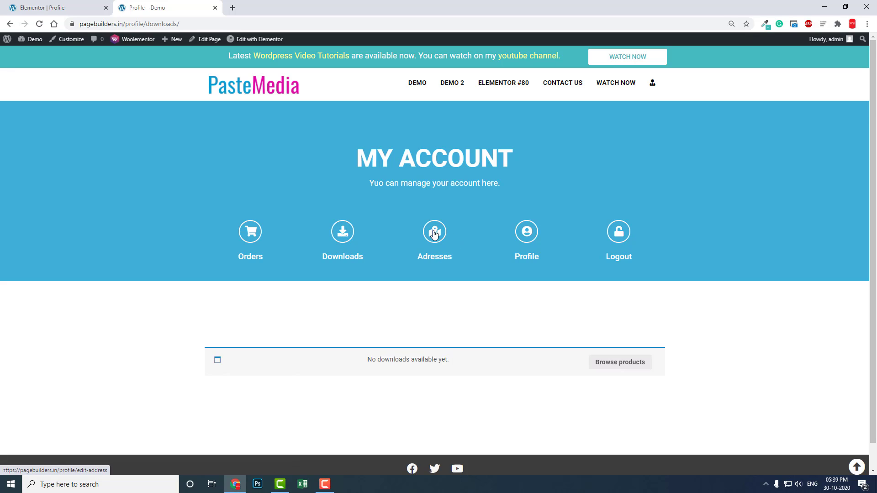
click(435, 232)
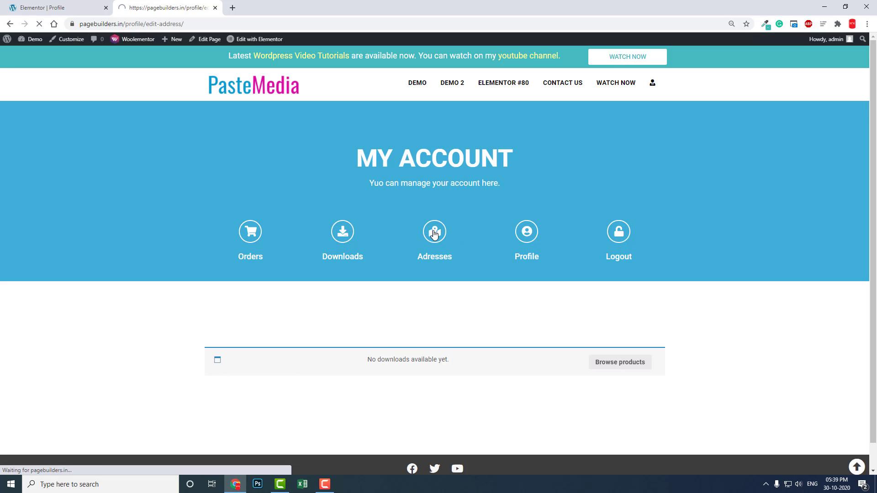
click(434, 232)
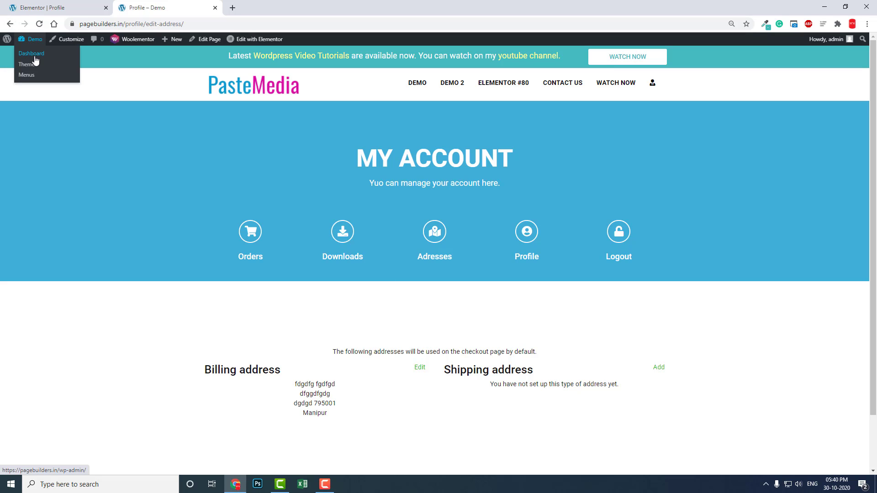
Return to the admin dashboard, close the old Elementor tab and start Pages > Add New in a new tab
click(31, 53)
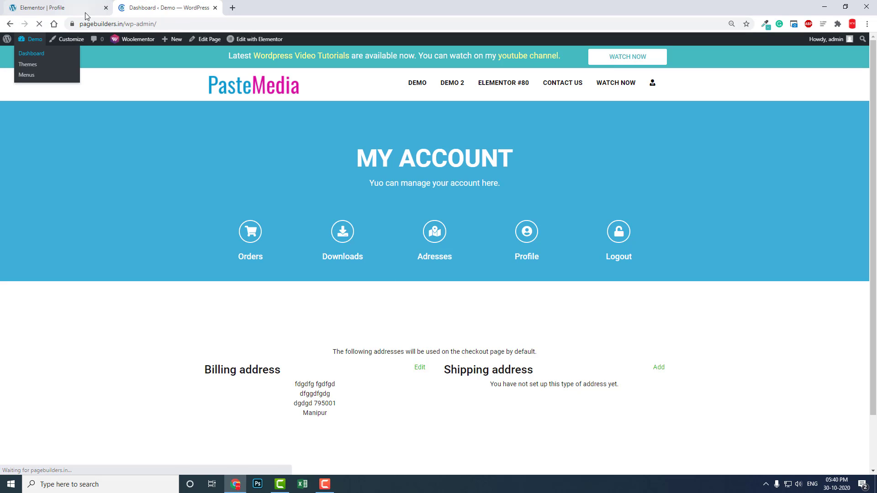
click(93, 7)
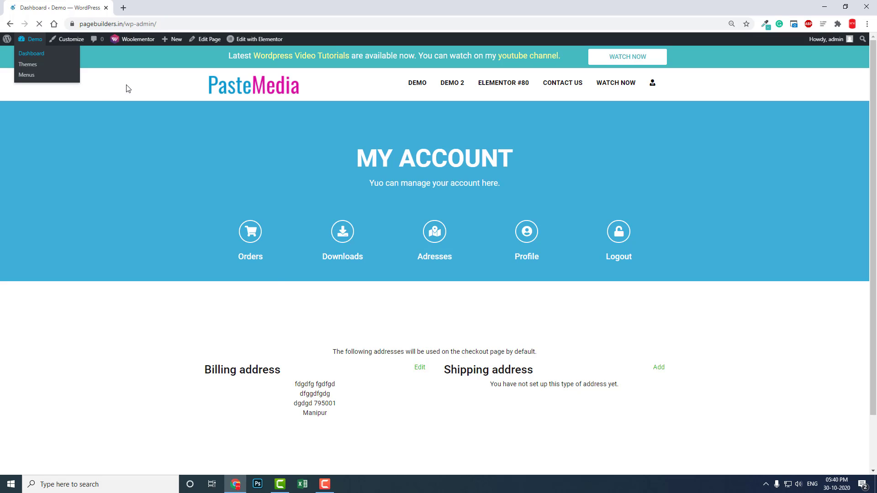
click(32, 53)
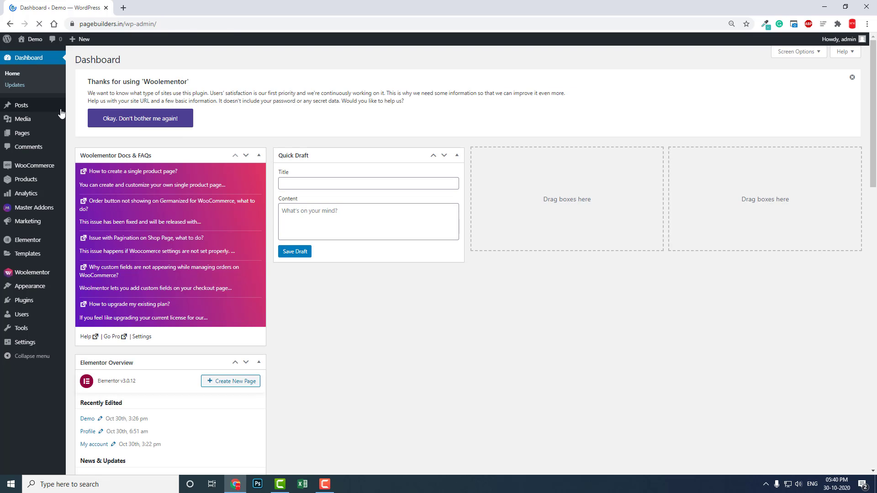
right_click(21, 133)
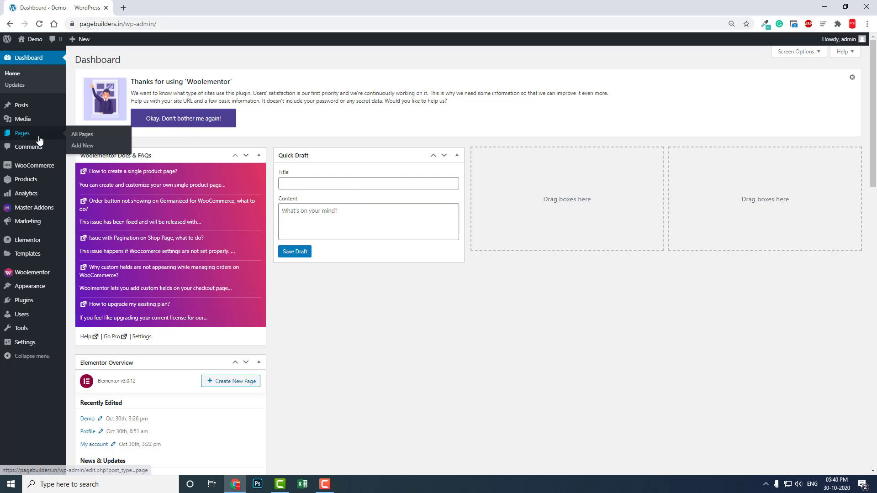
click(82, 145)
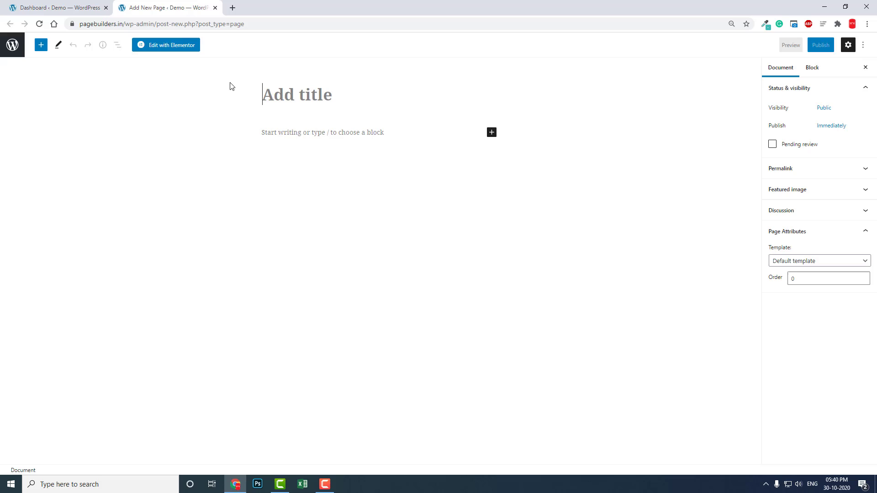
Title the page 'Account 1' and set its template to Elementor Full Width
text(A)
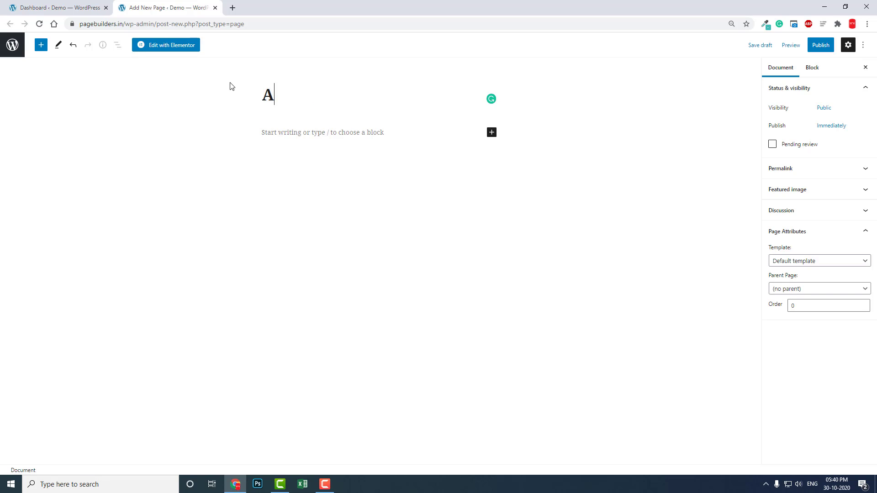
text(ccount 1)
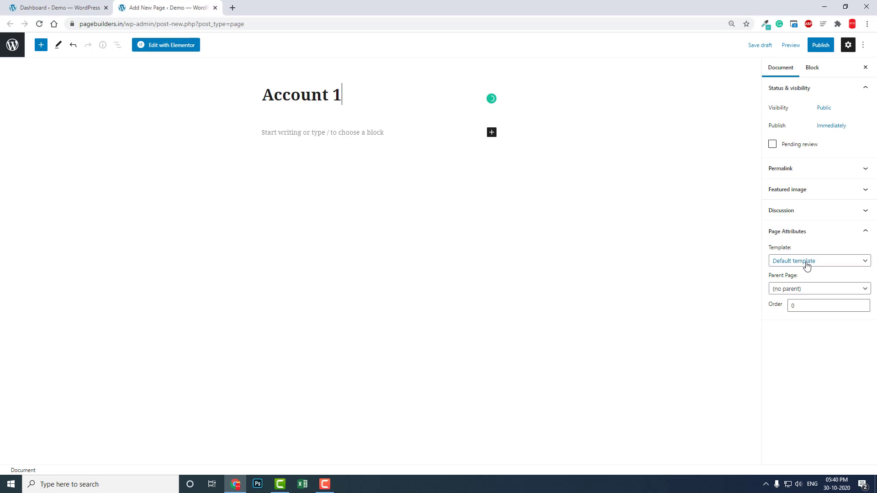
click(819, 261)
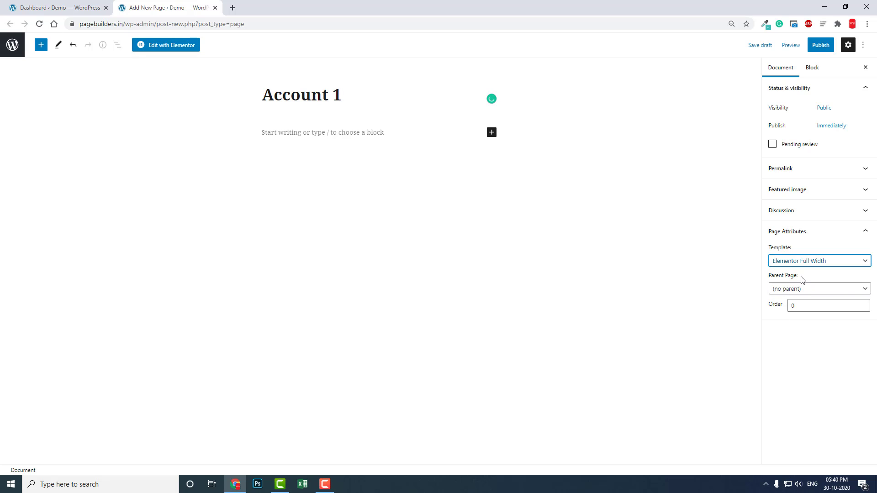
Publish the Account 1 page and launch Edit with Elementor
click(821, 45)
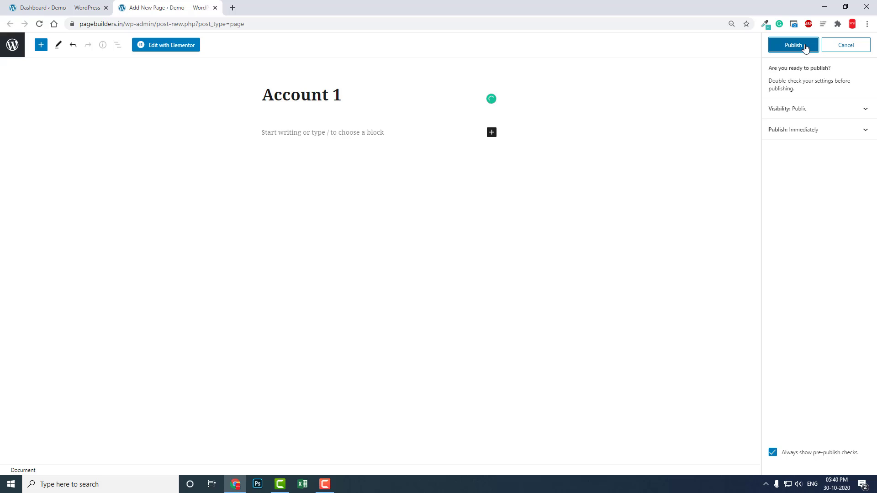
click(793, 45)
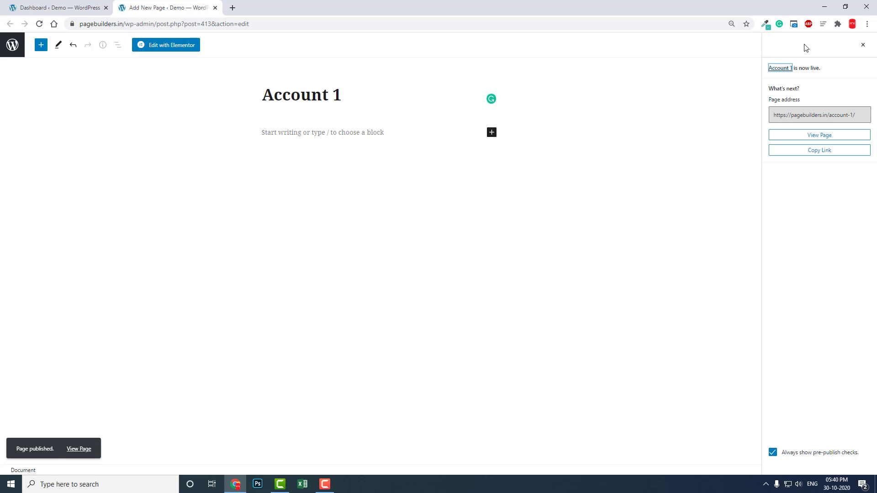
mouse_move(184, 47)
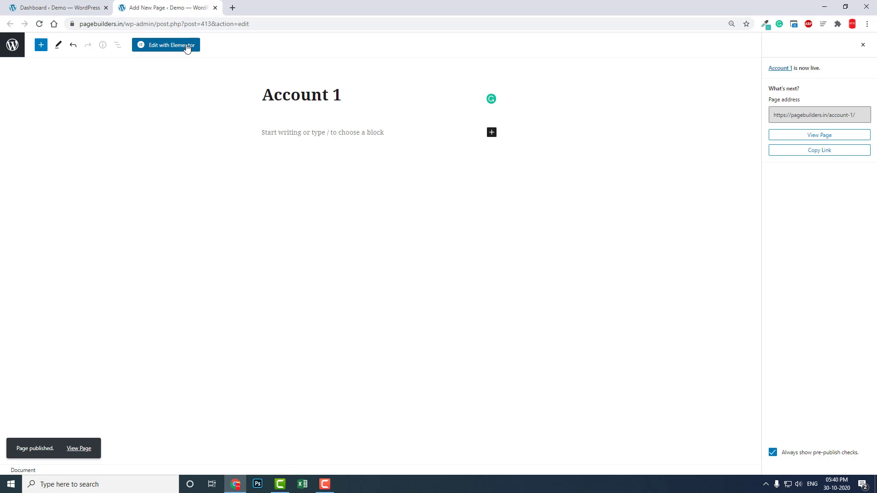
click(165, 44)
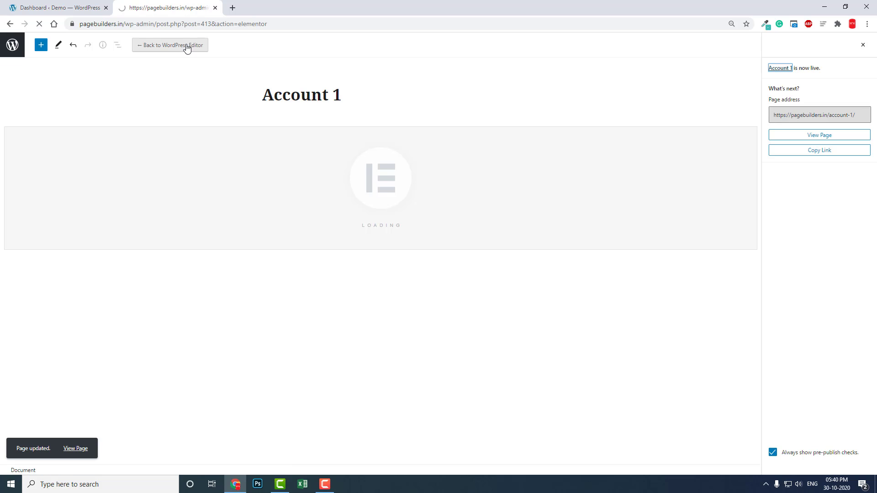
From the dashboard tab, reach WooCommerce Settings > Advanced page setup showing Profile as My account page
click(55, 7)
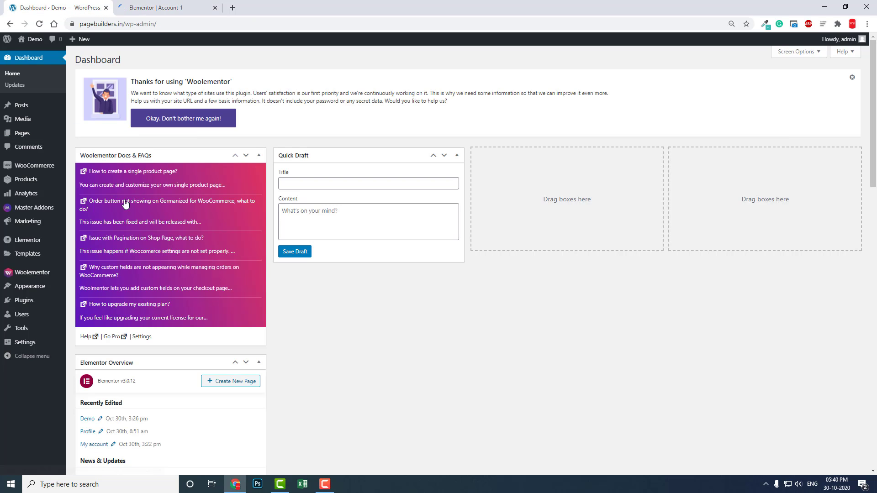
mouse_move(35, 208)
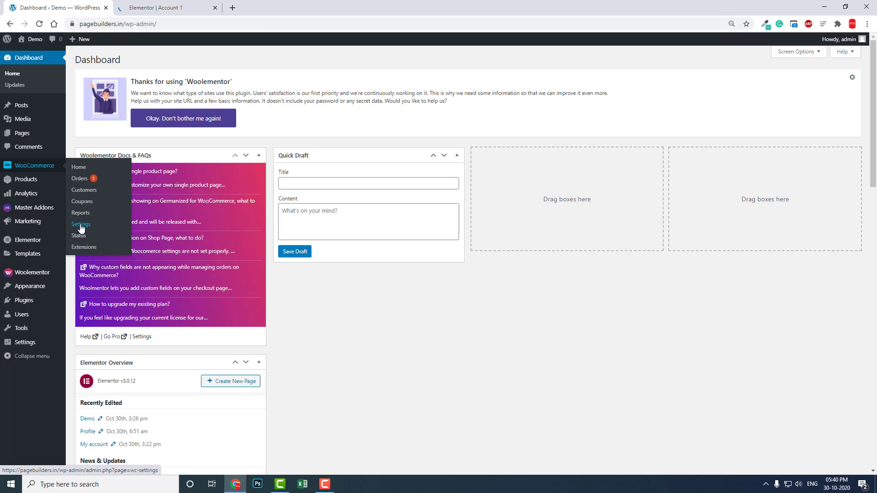
click(81, 225)
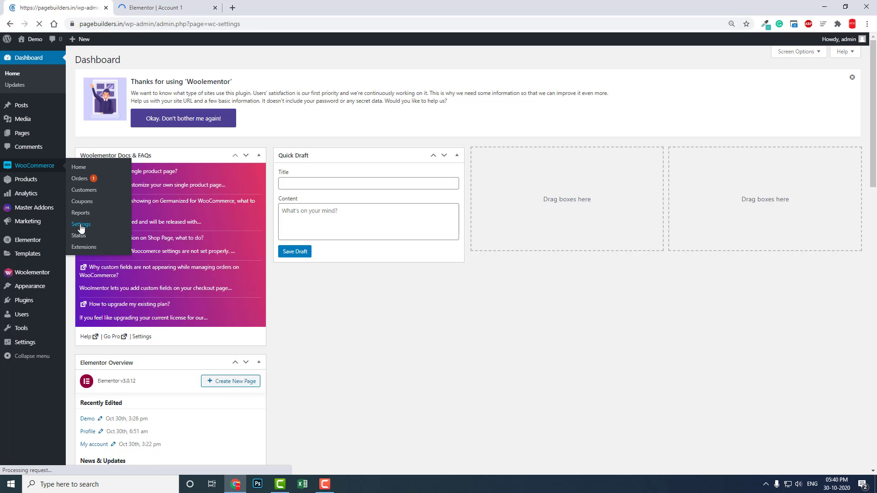
click(81, 225)
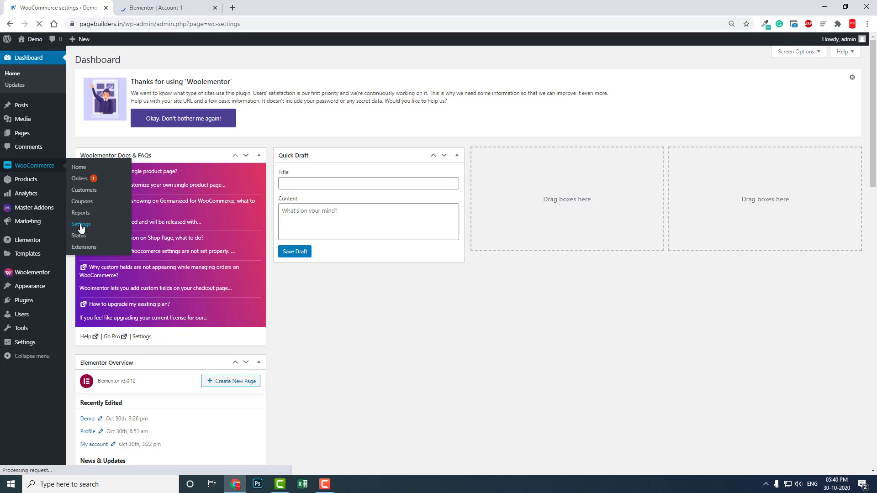
click(80, 224)
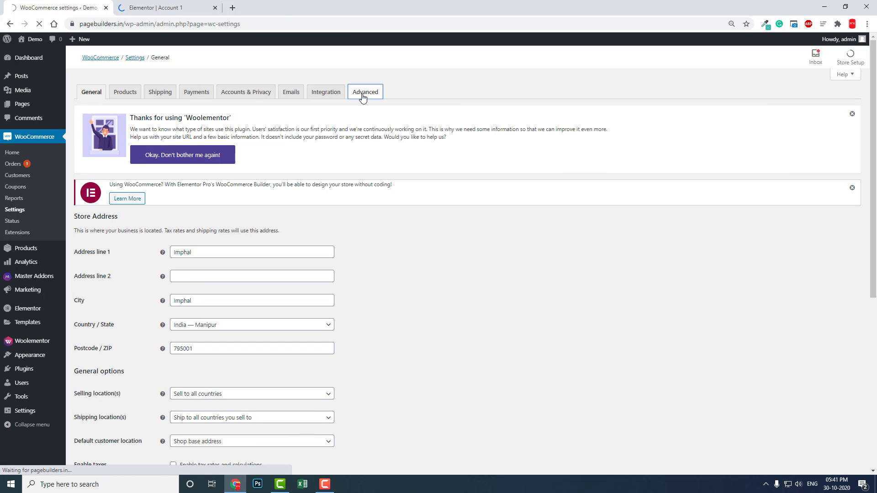
click(366, 92)
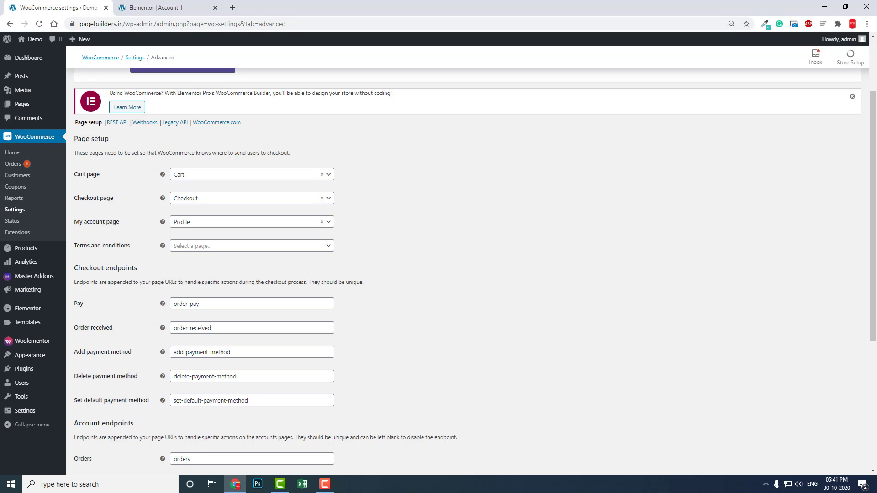
mouse_move(97, 177)
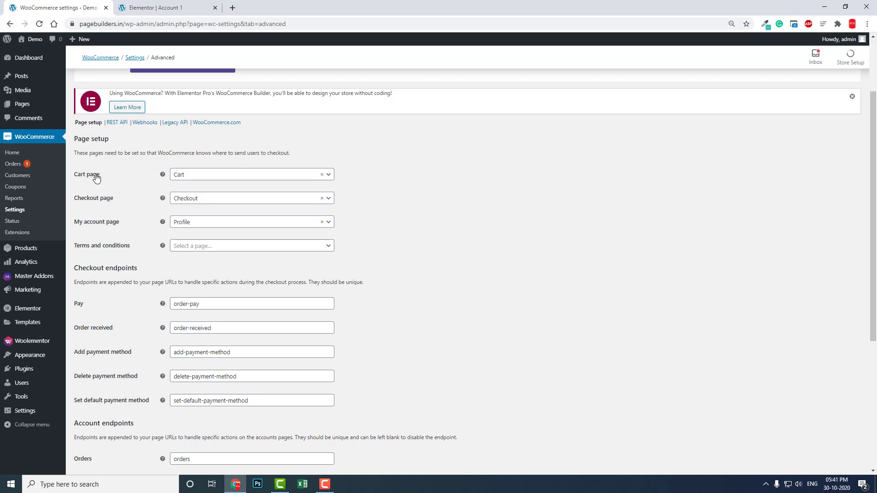
mouse_move(98, 226)
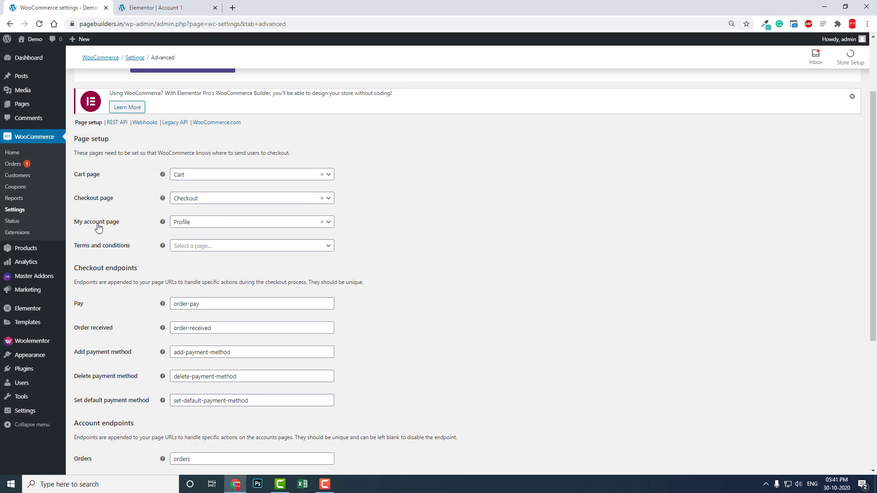
Set the My account page to Account 1, save changes and return to the Account 1 Elementor tab
click(250, 222)
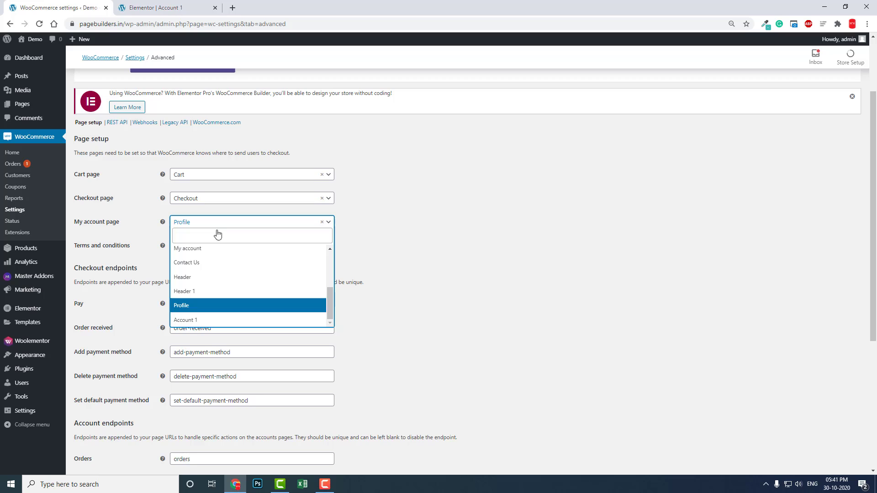
mouse_move(216, 278)
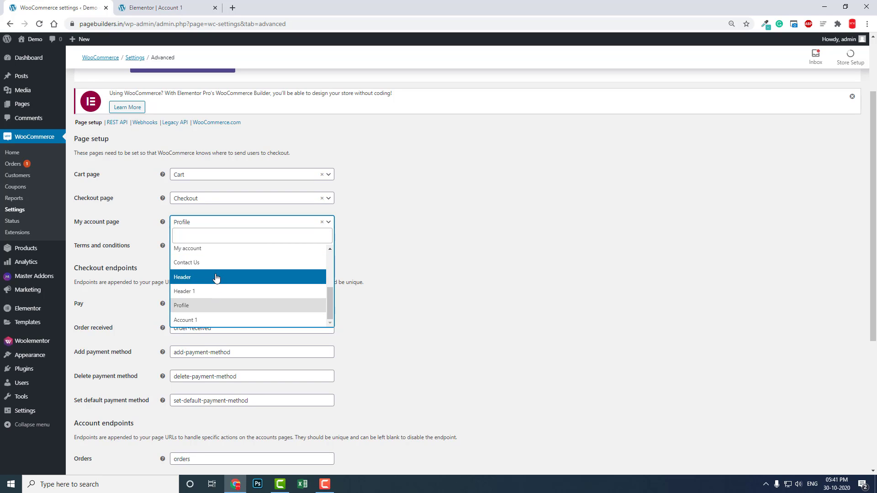
mouse_move(209, 325)
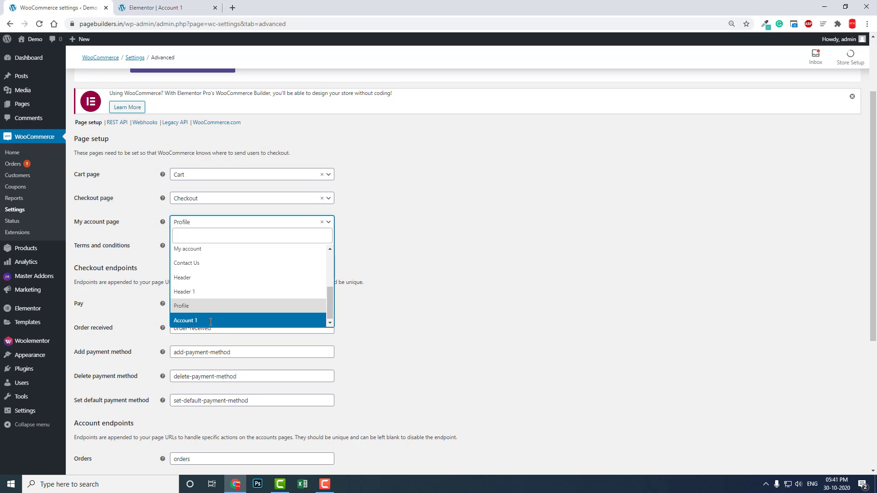
click(185, 321)
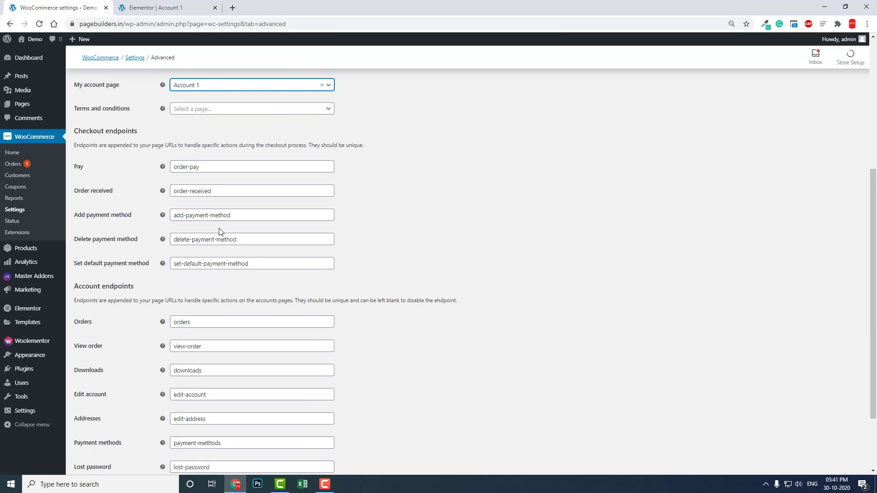
click(94, 432)
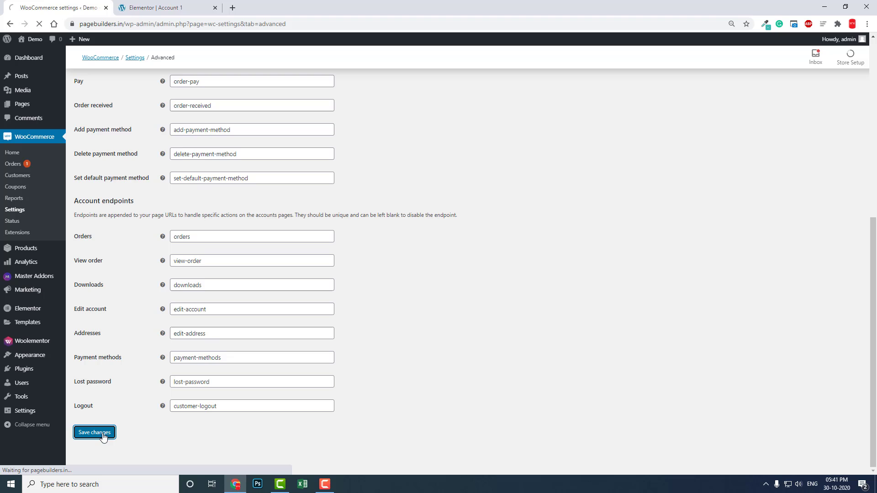
click(93, 433)
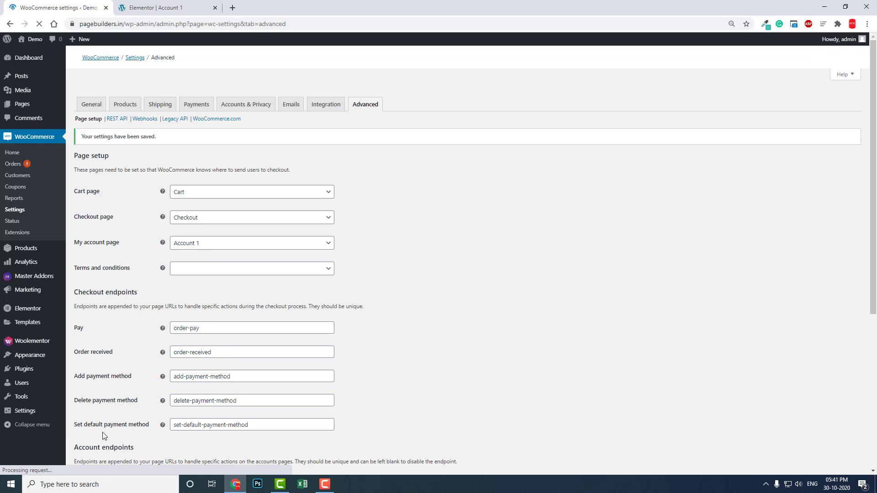
click(165, 9)
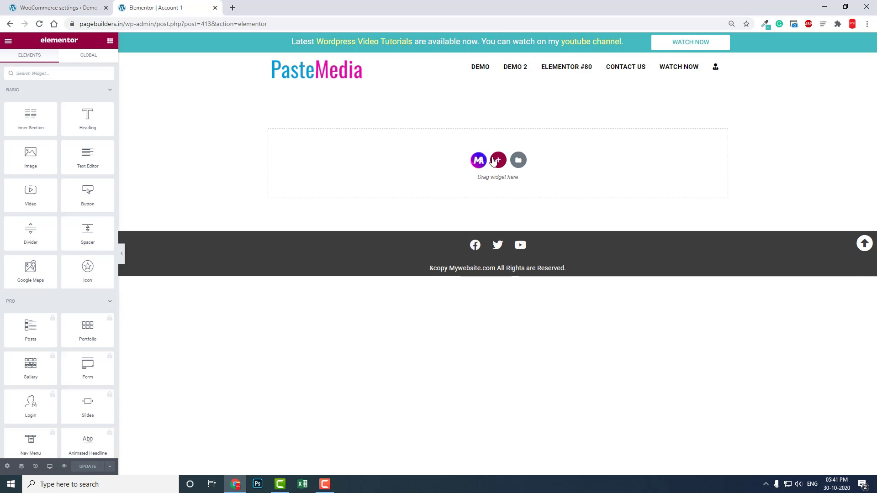
Add a single-column section with Advanced padding top 100 and bottom 50
click(498, 160)
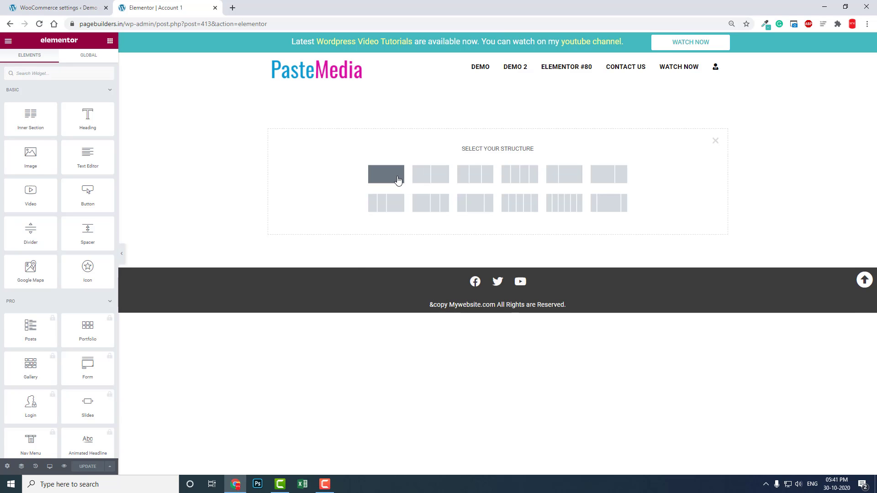
click(386, 173)
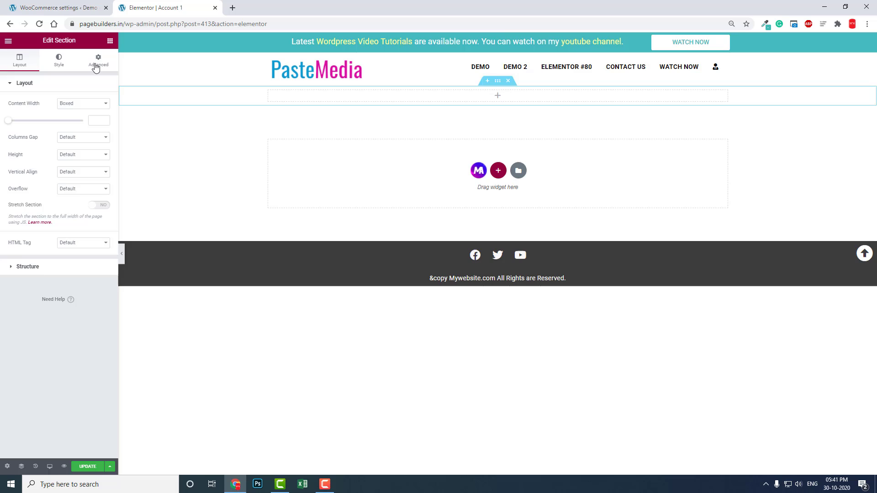
click(99, 60)
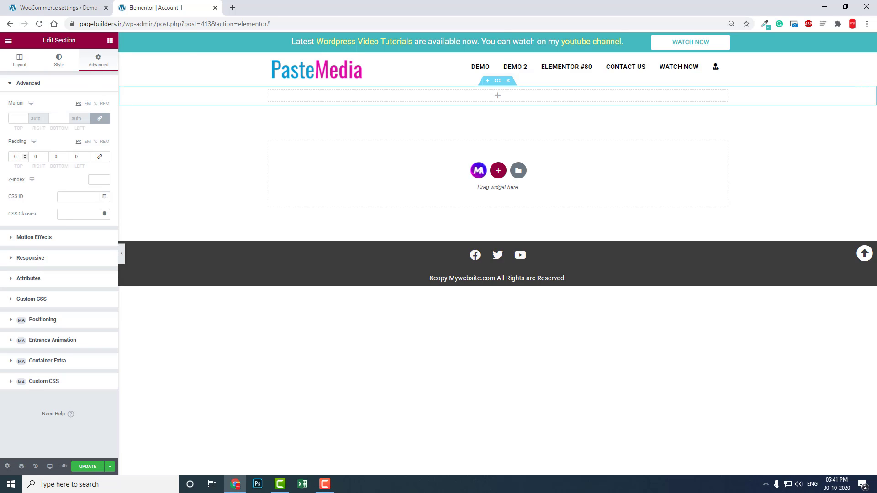
text(100)
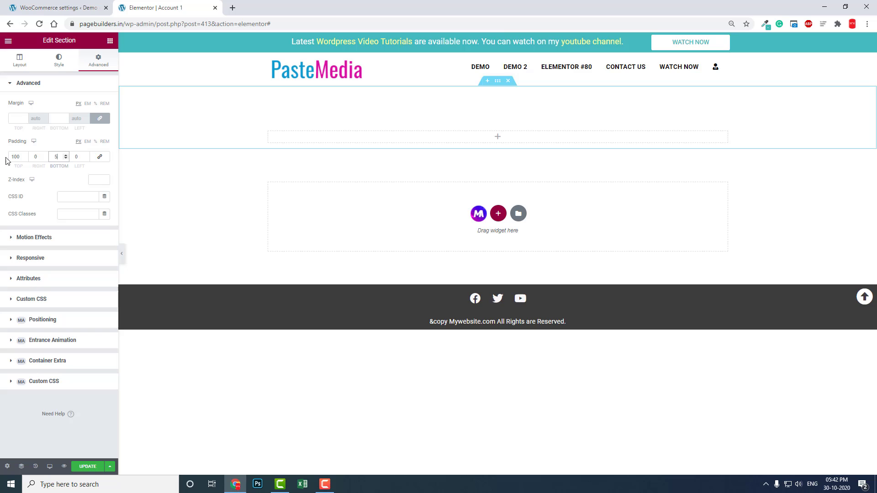
text(50)
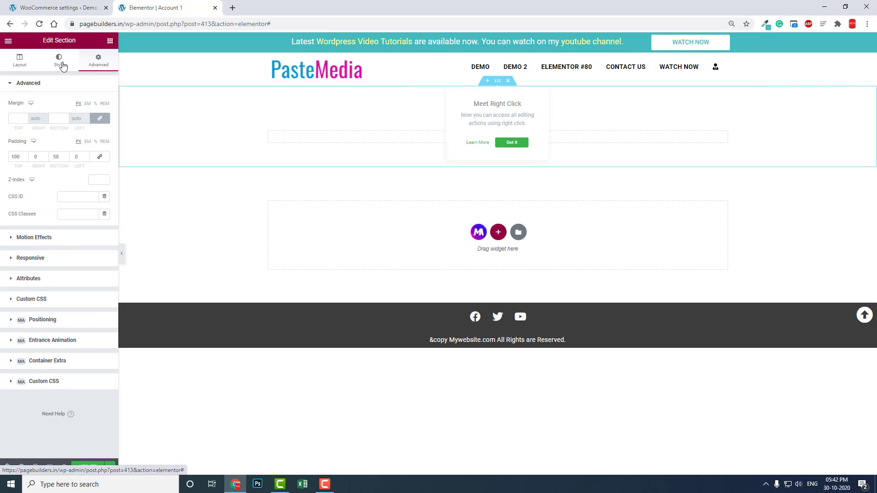
Set the section's Classic background to a solid teal colour (#1CD8DF)
click(58, 60)
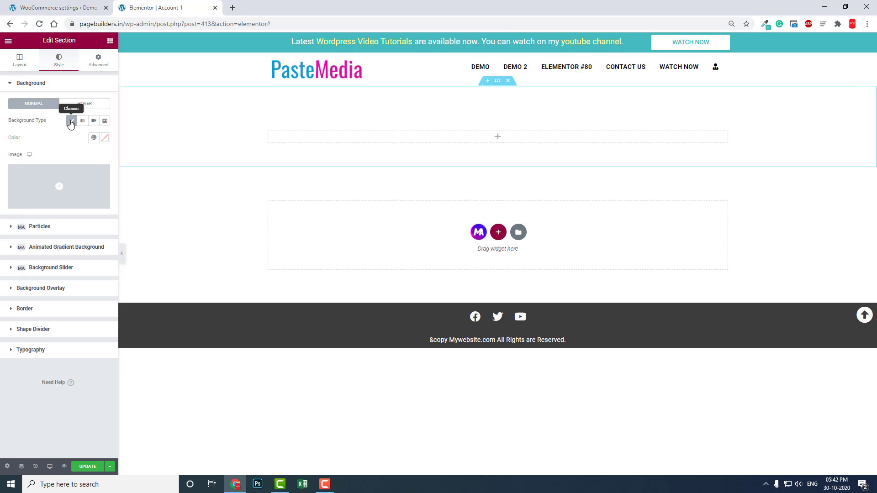
click(106, 138)
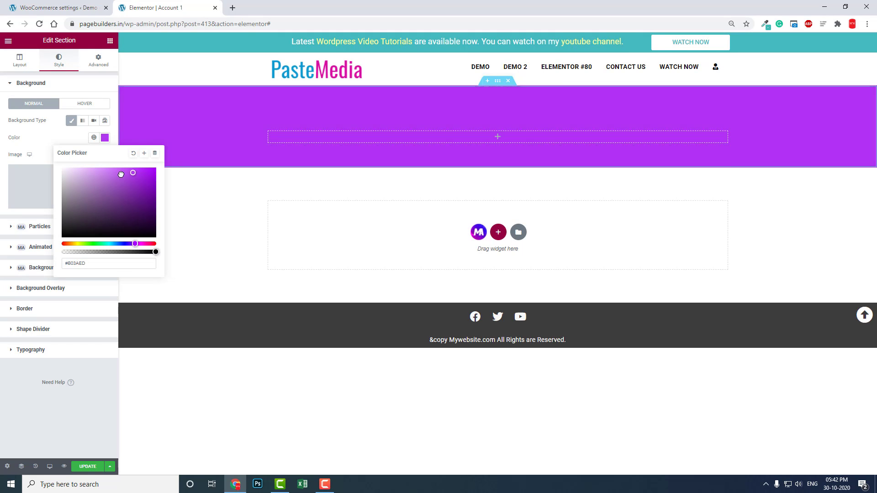
drag(121, 173, 145, 177)
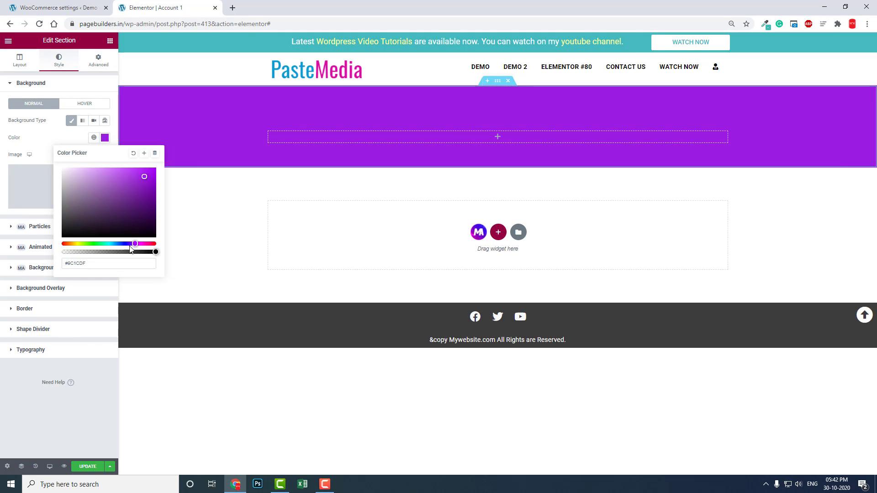
drag(134, 243, 108, 243)
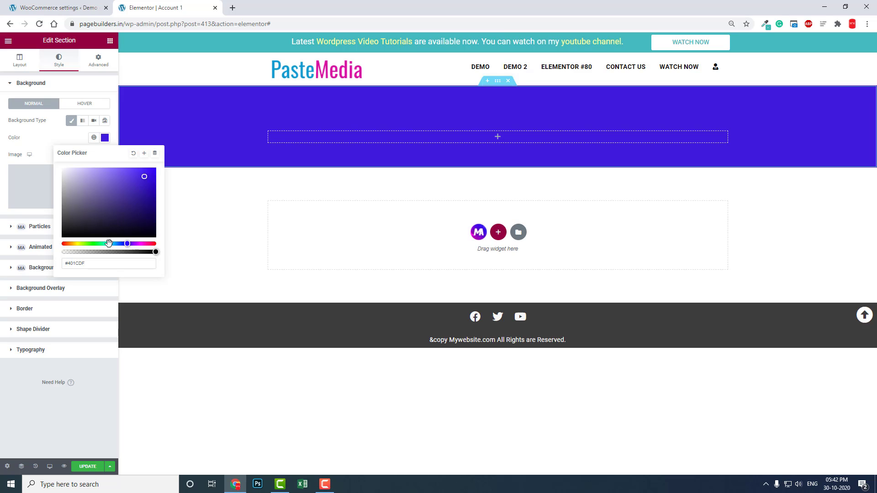
drag(108, 243, 115, 243)
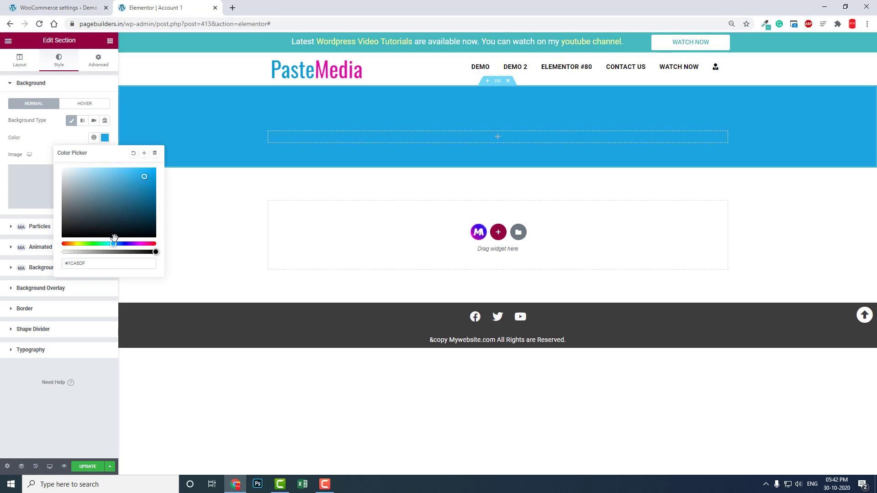
drag(114, 237, 146, 182)
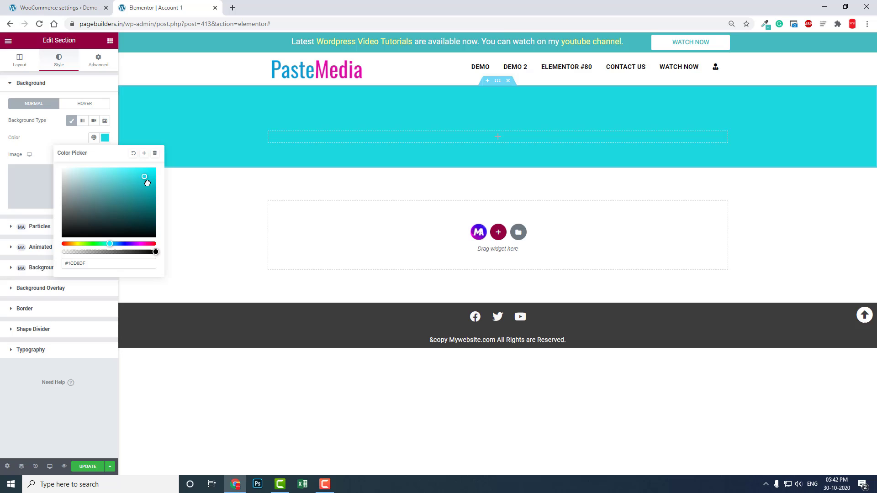
click(105, 137)
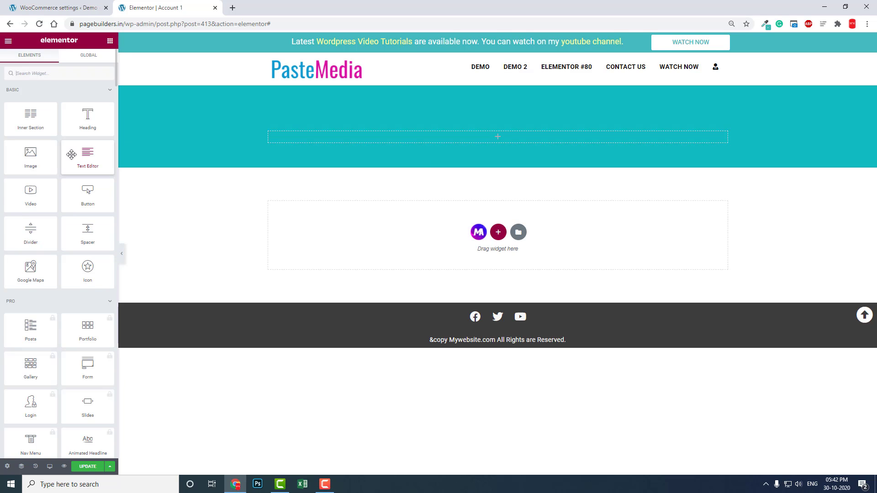
Drop a Heading widget into the teal section reading MY ACCOUNT
drag(88, 119, 526, 136)
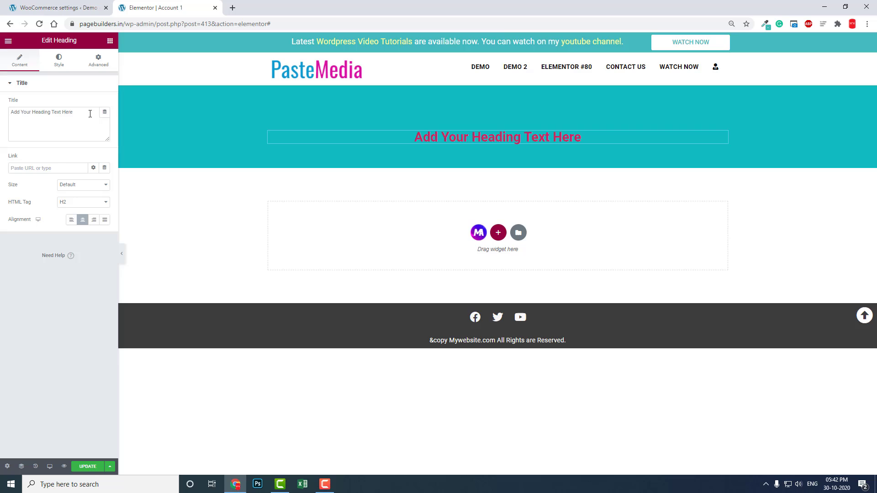
double_click(41, 112)
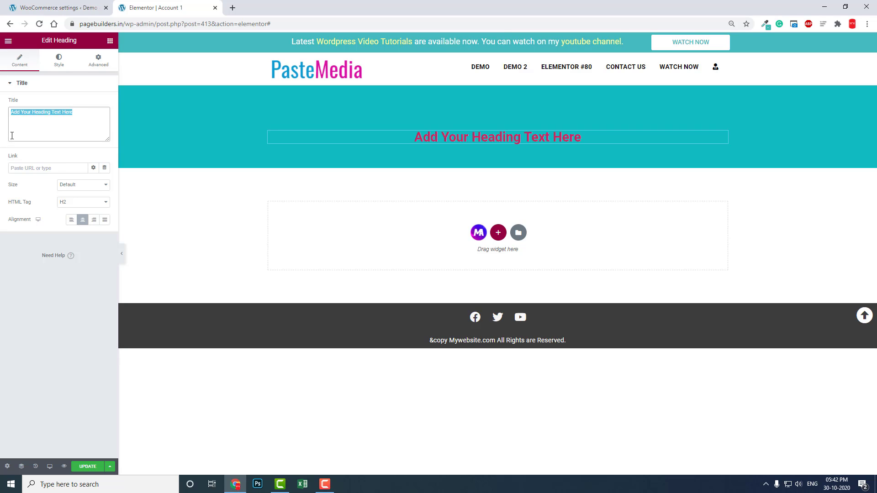
text(MY)
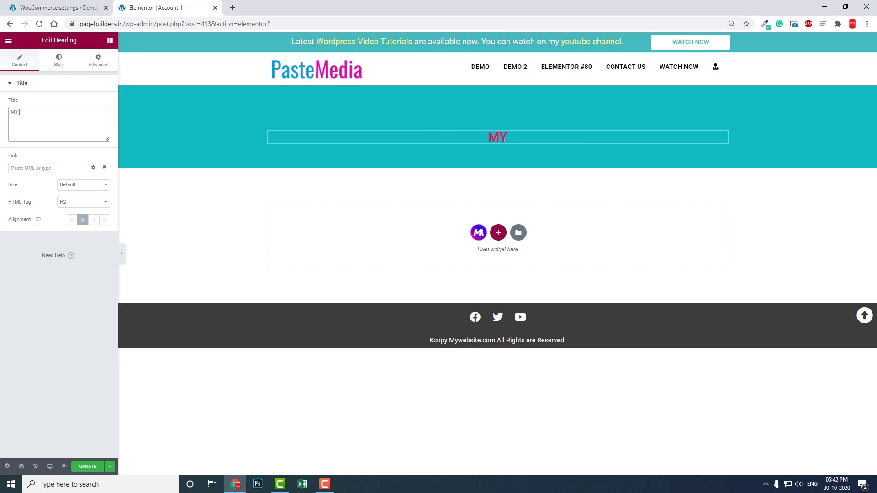
text(ACCOUNT)
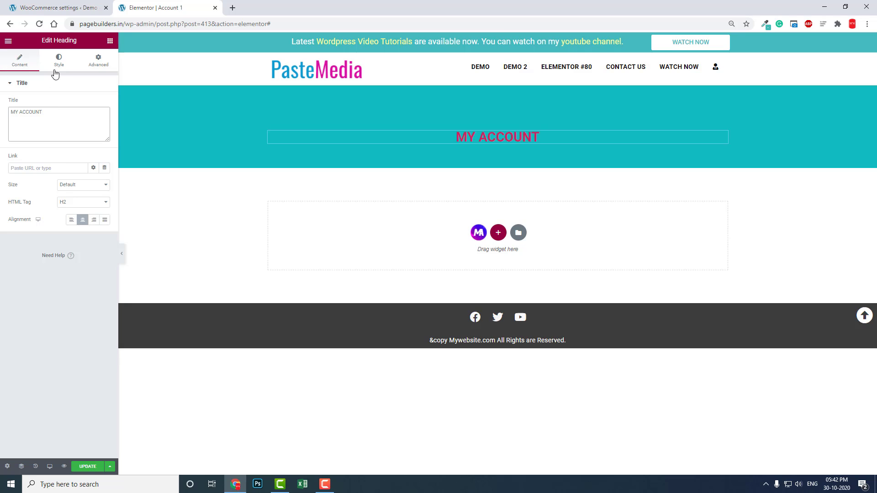
Style the heading white with typography size 60 and weight 600
click(58, 59)
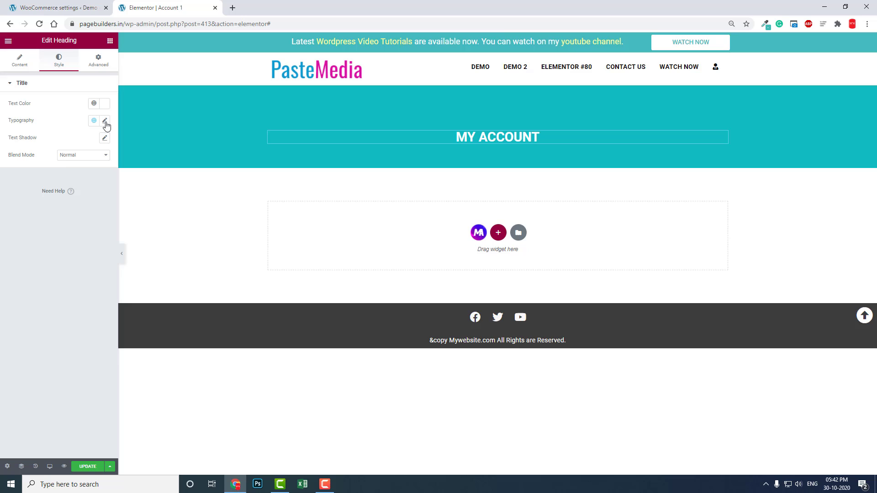
click(104, 120)
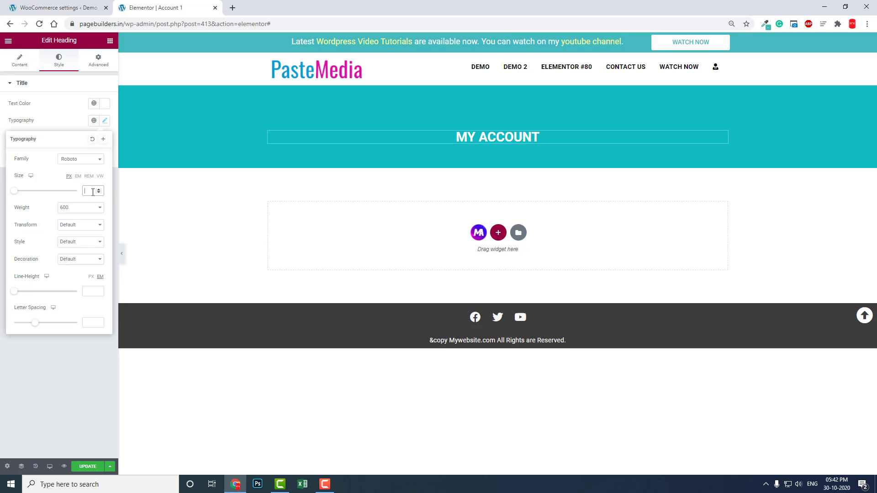
text(60)
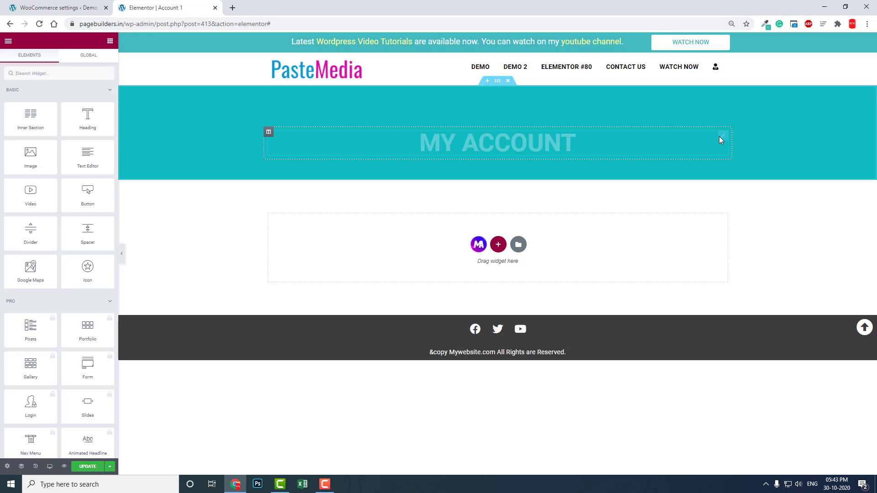
Duplicate the heading and change its text to 'You can manage your account details here'
click(498, 142)
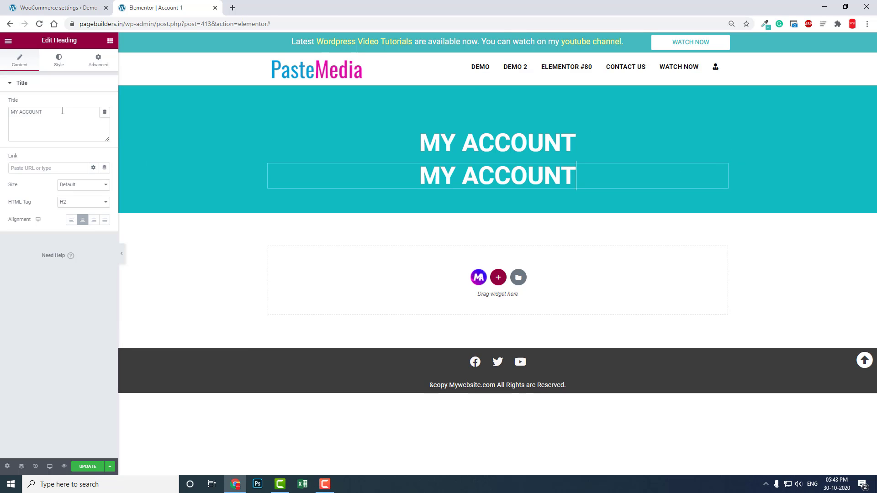
double_click(26, 111)
text(You can manage your a)
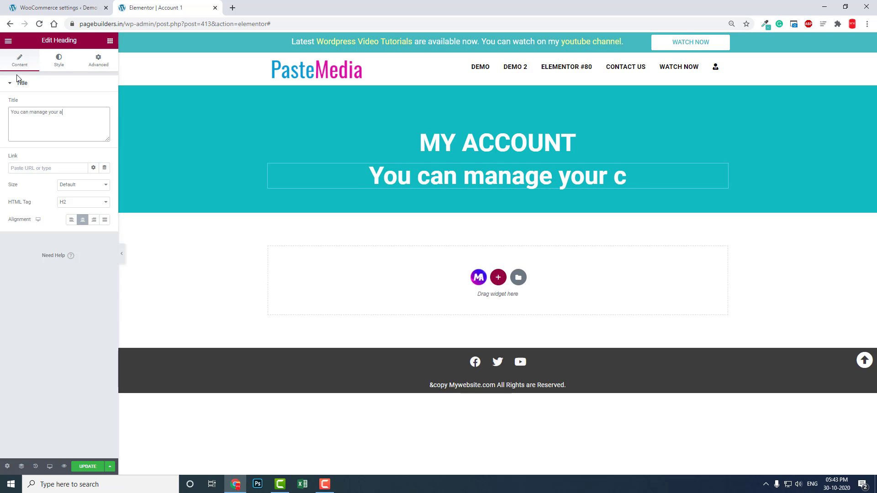
text(ccount details)
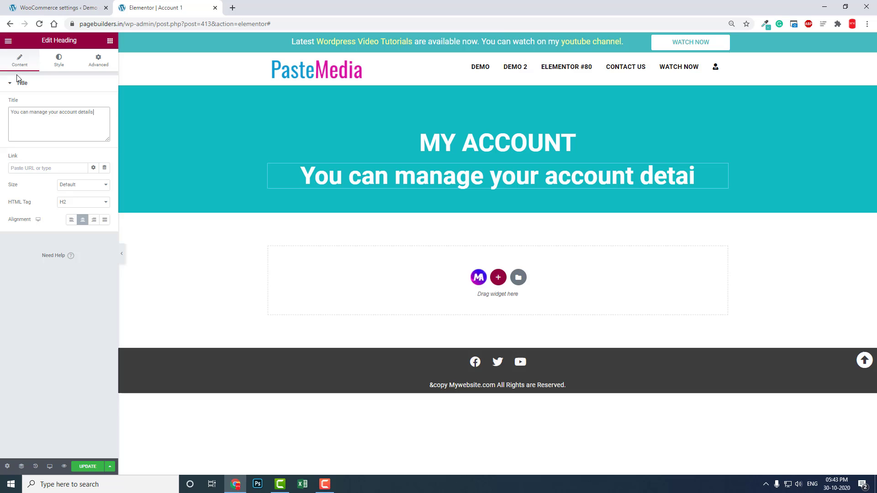
text(here)
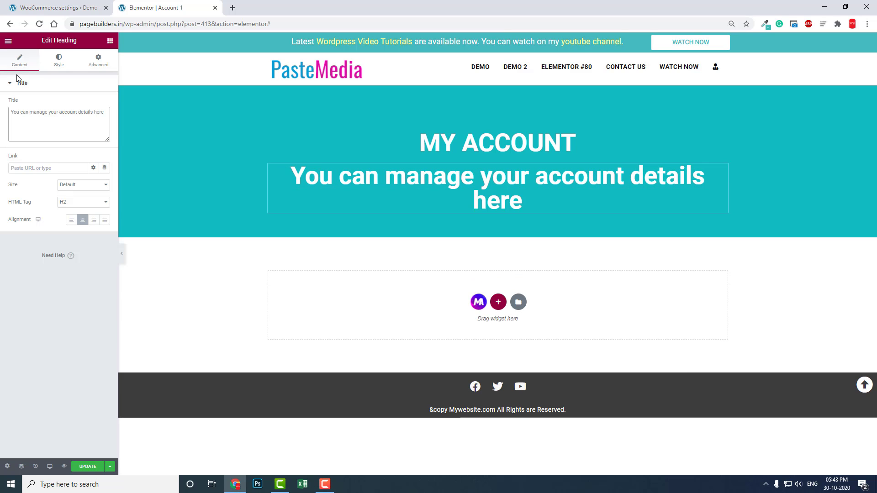
Give the subtitle heading a lighter font weight in its typography settings
click(58, 60)
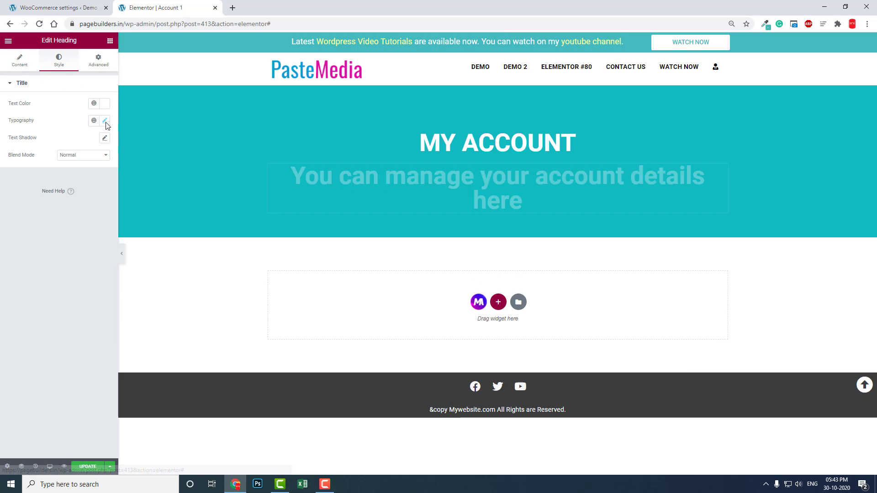
click(104, 121)
text(20)
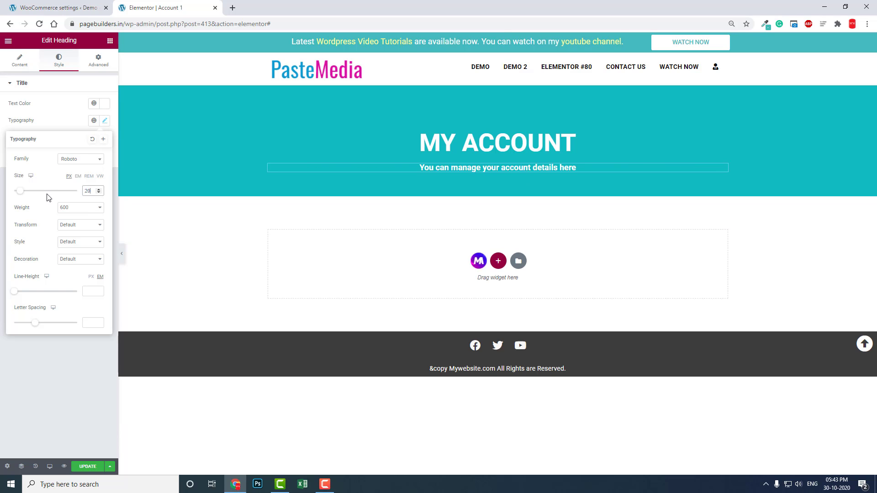
click(81, 207)
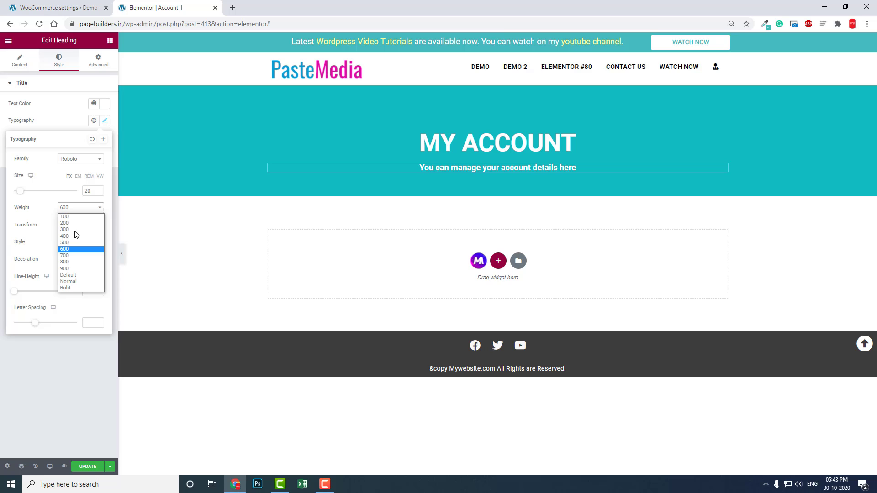
click(64, 236)
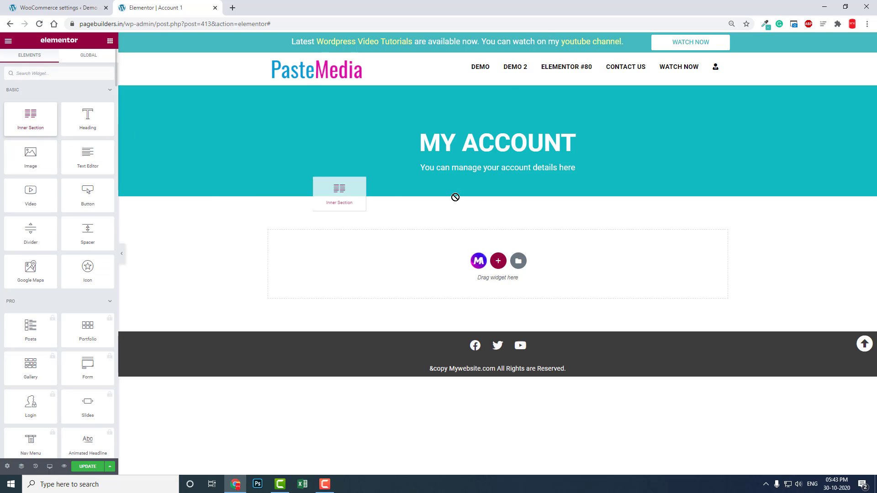
Place an Inner Section under the subtitle and duplicate columns to make five
drag(339, 193, 542, 168)
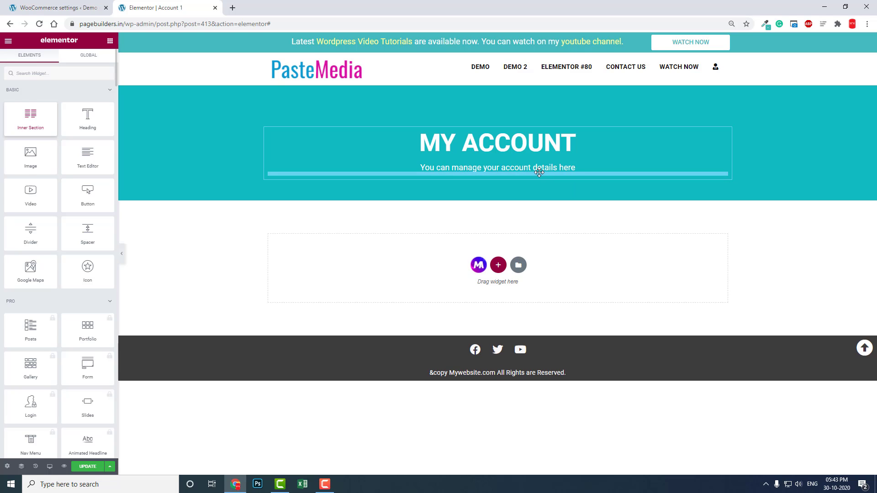
click(540, 172)
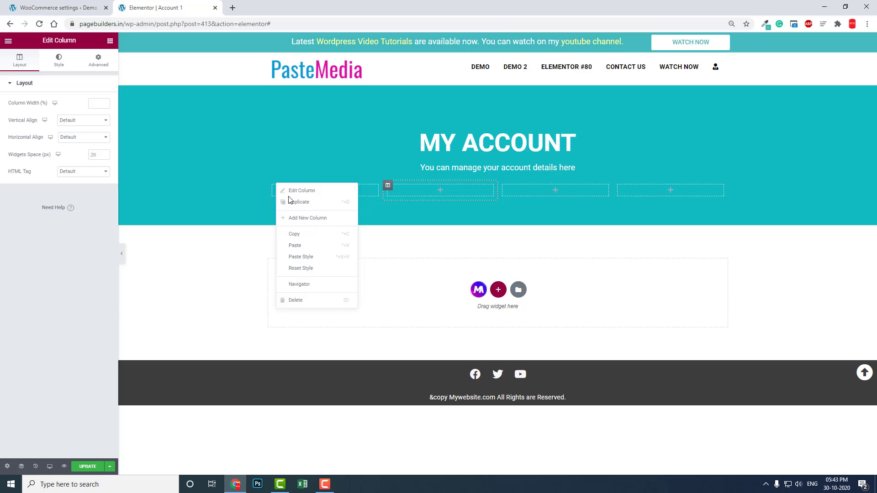
click(307, 218)
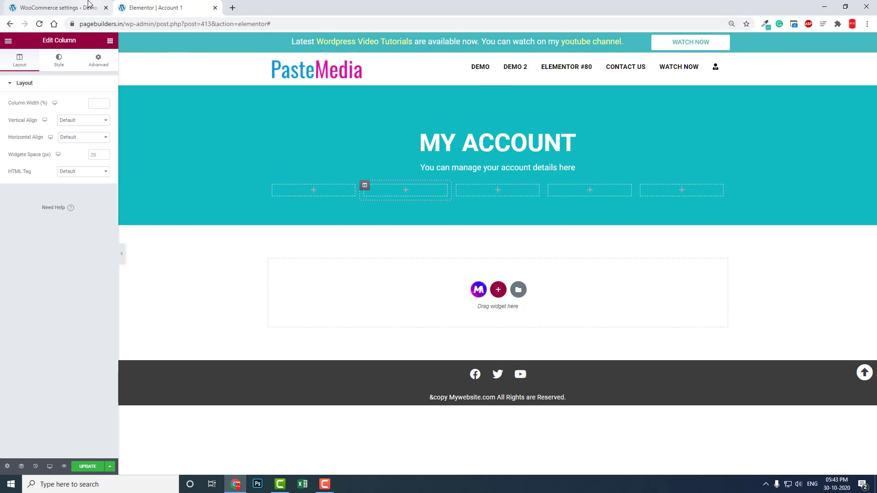
click(46, 7)
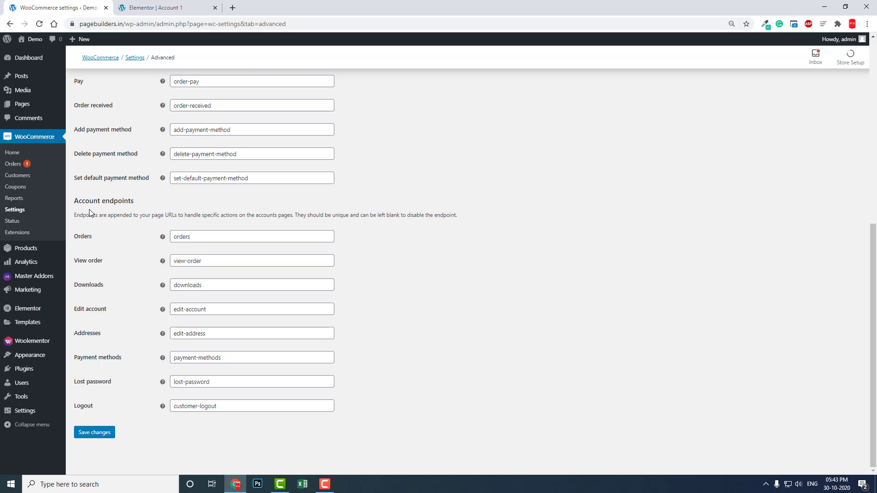
mouse_move(145, 267)
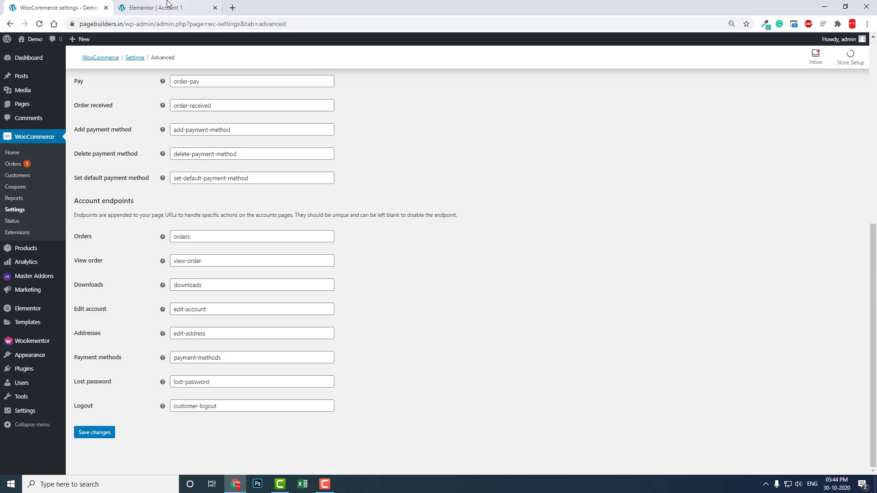
mouse_move(240, 294)
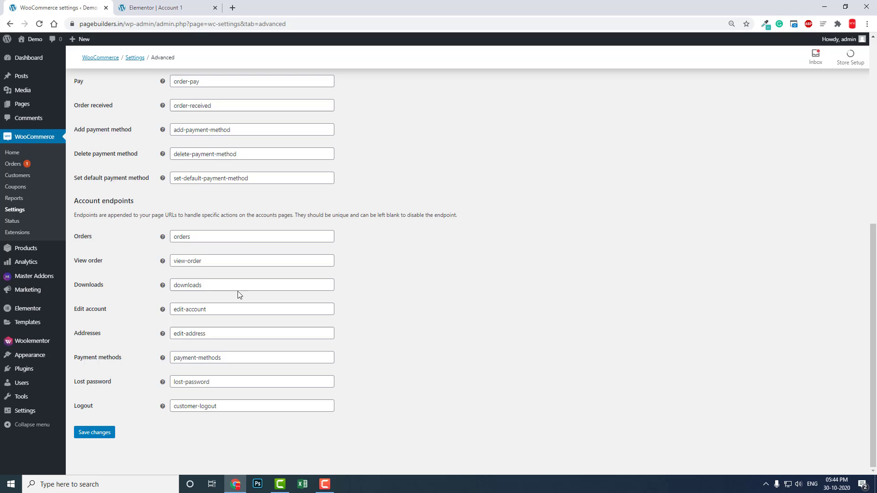
mouse_move(233, 298)
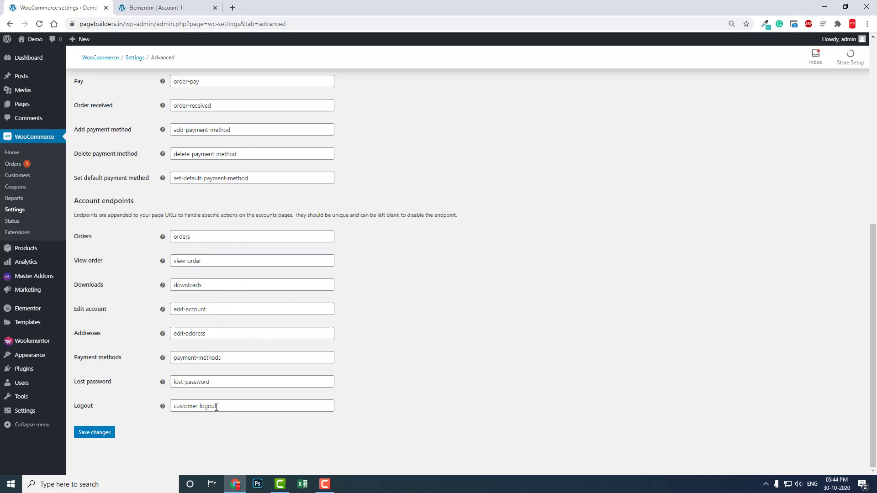
mouse_move(422, 417)
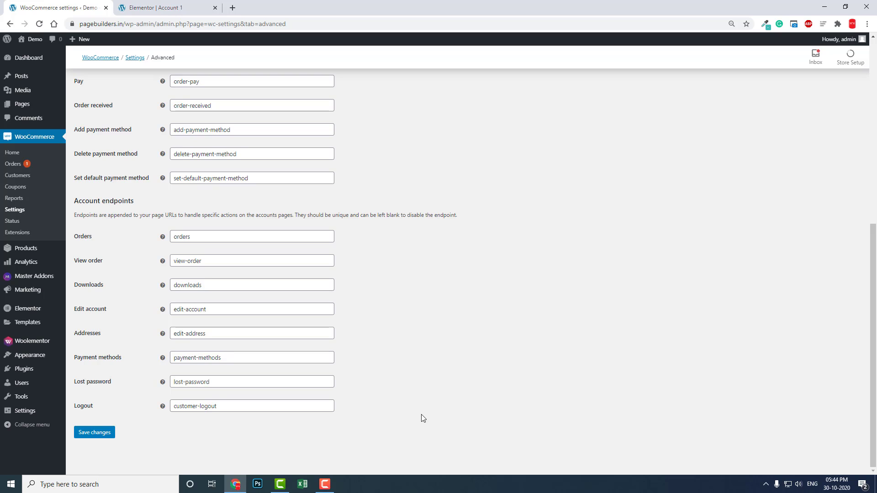
click(251, 358)
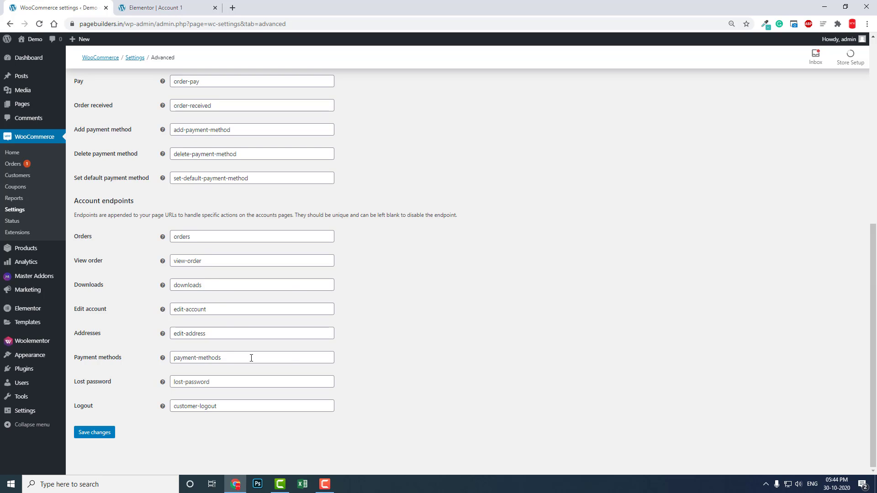
click(169, 8)
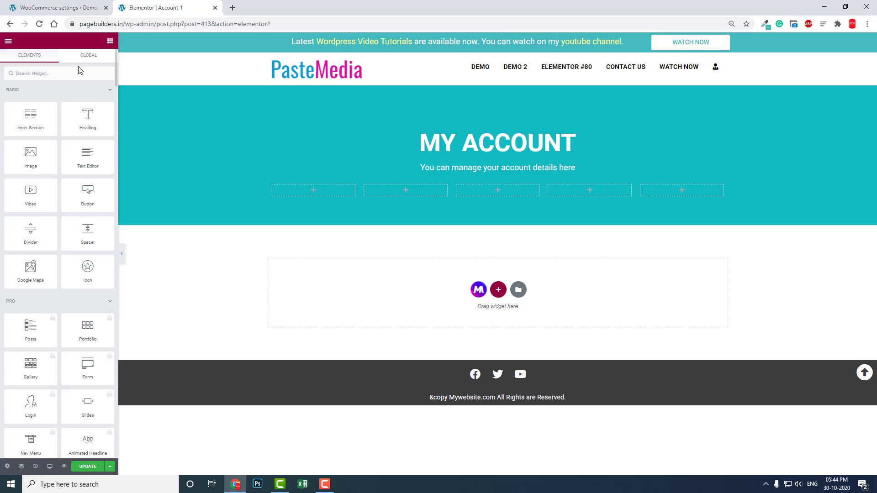
Drop an Icon Box widget (found by searching 'ico') into the first header column
text(ico)
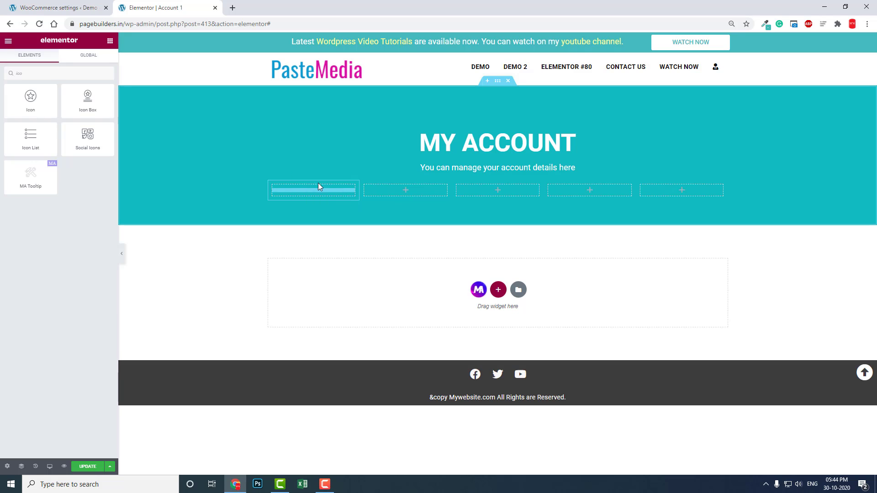
click(314, 190)
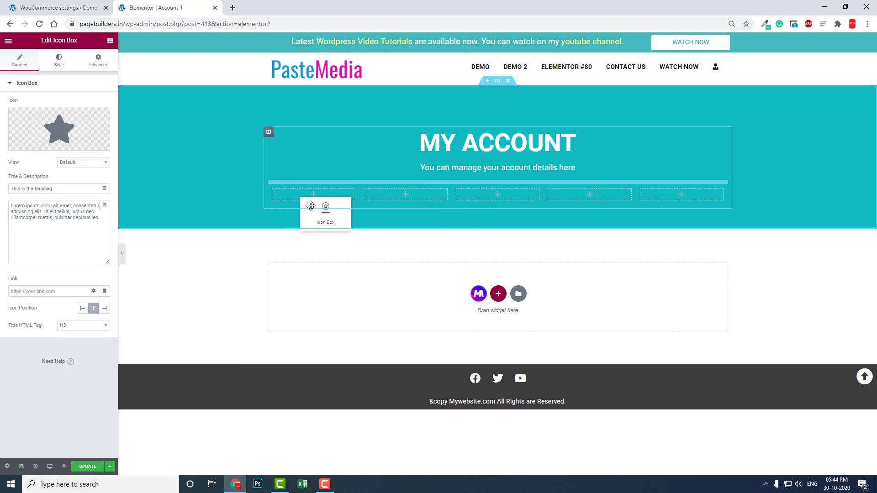
drag(325, 212, 320, 236)
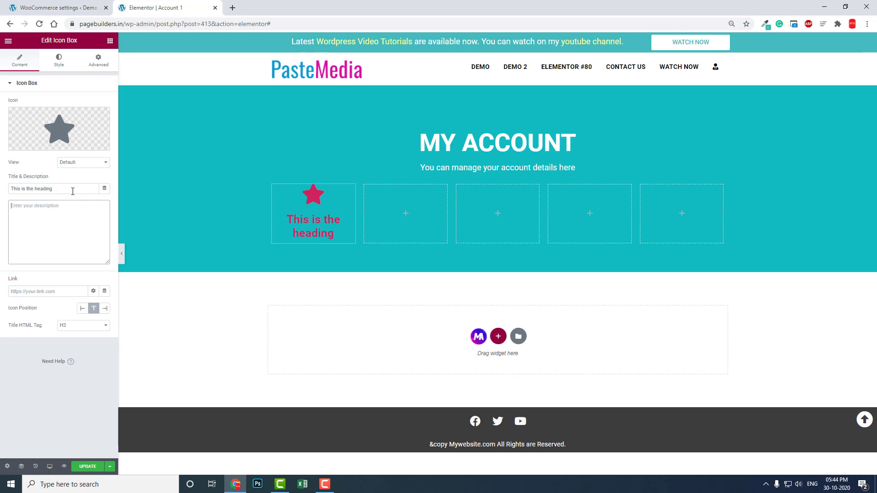
Retitle the first icon box 'Orders' and give it the cart icon from the Icon Library
click(46, 8)
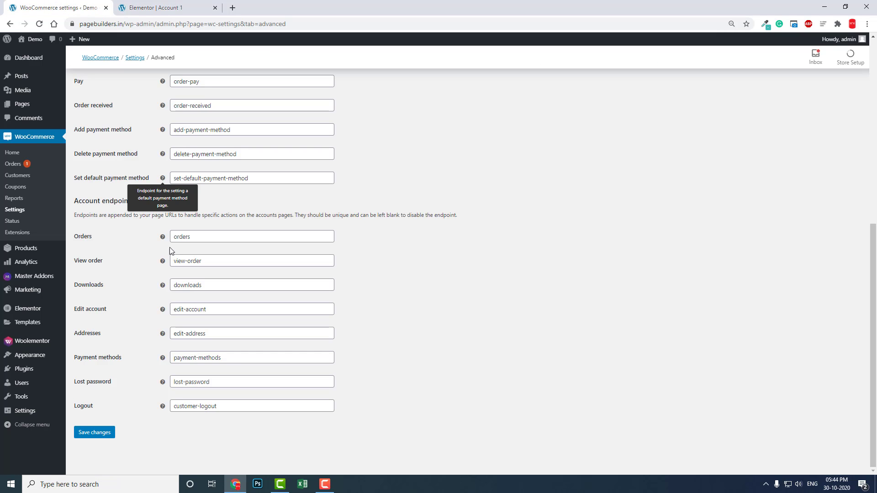
click(167, 10)
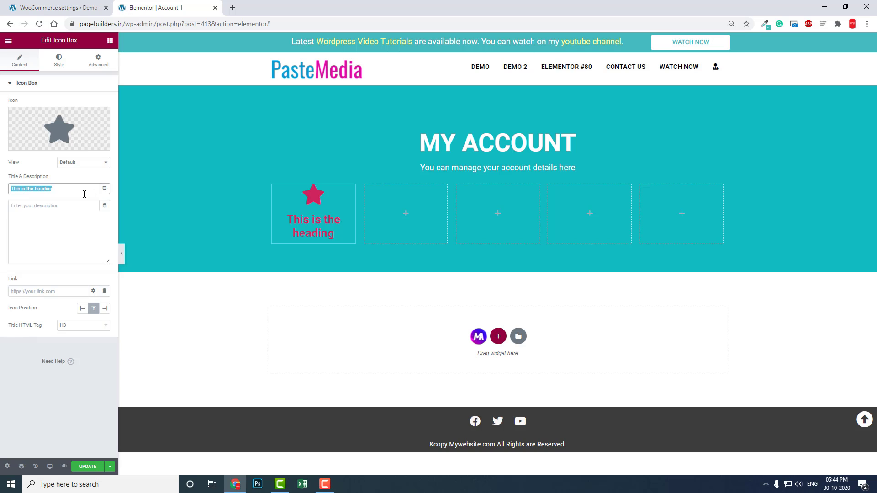
text(Orders)
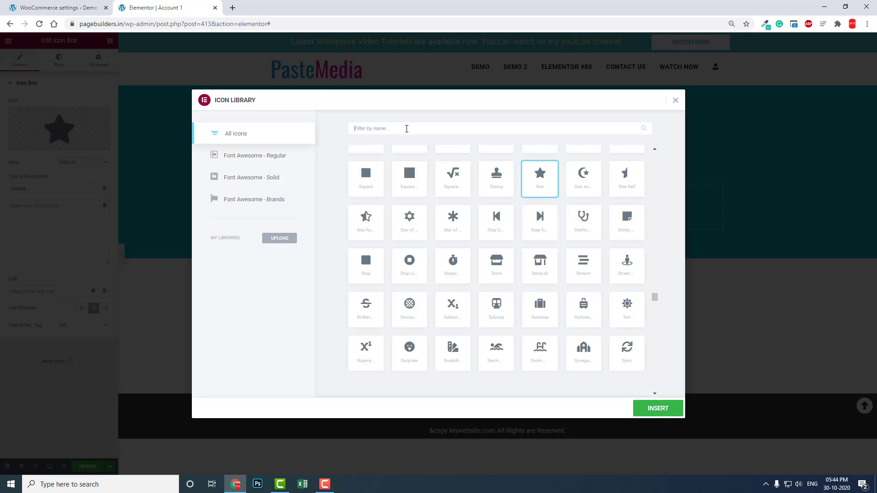
text(cart)
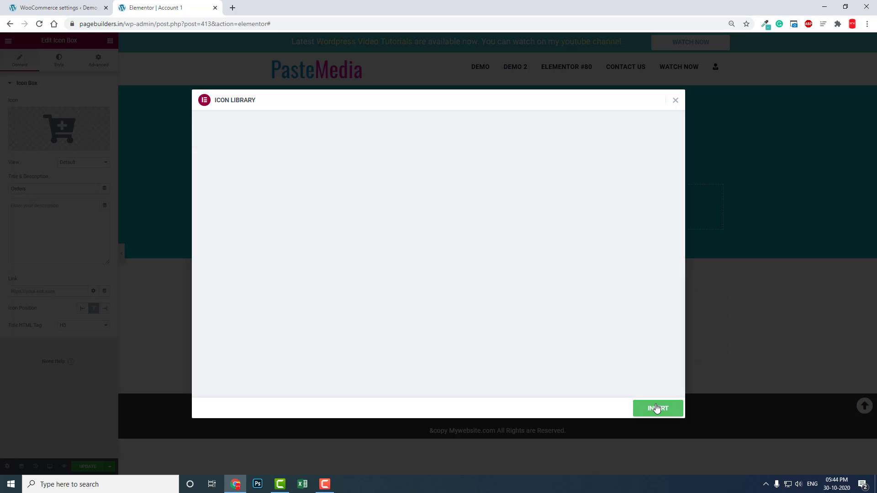
click(658, 409)
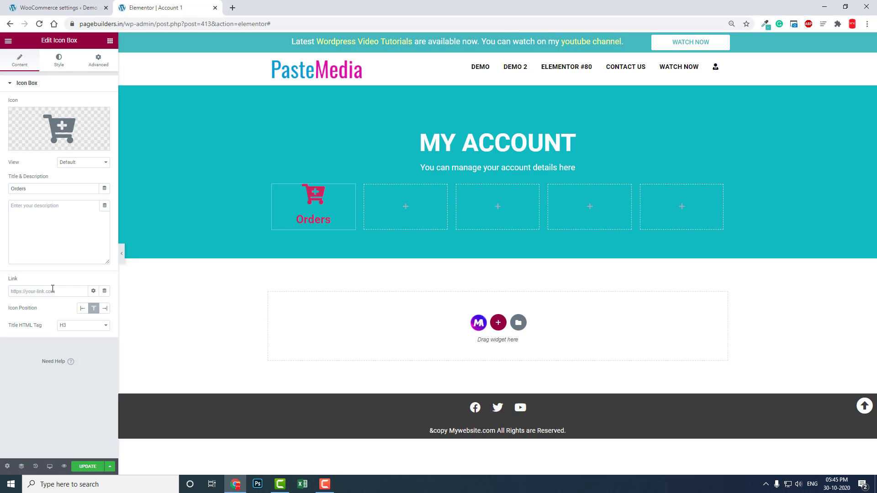
mouse_move(58, 128)
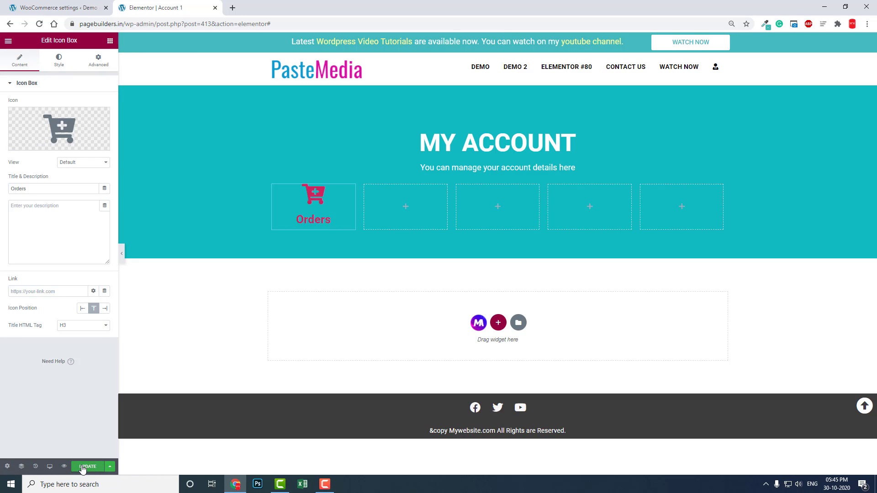
Save the Account 1 page changes with Update
click(88, 466)
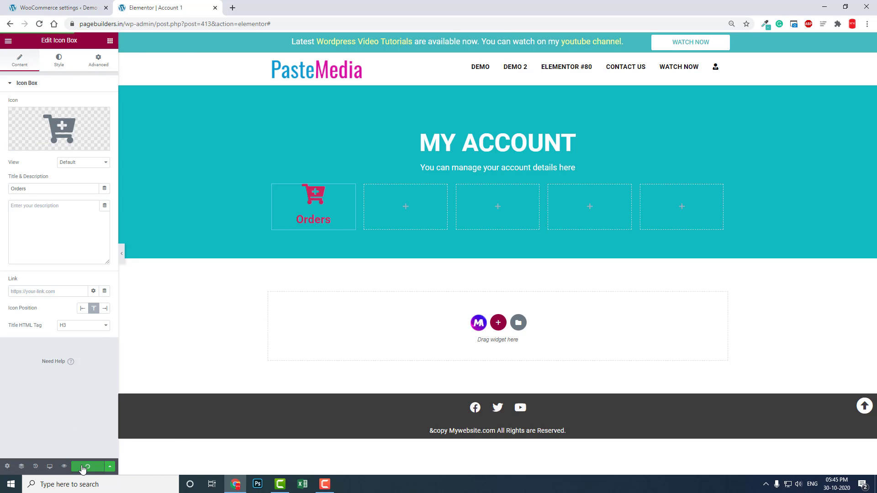
mouse_move(64, 467)
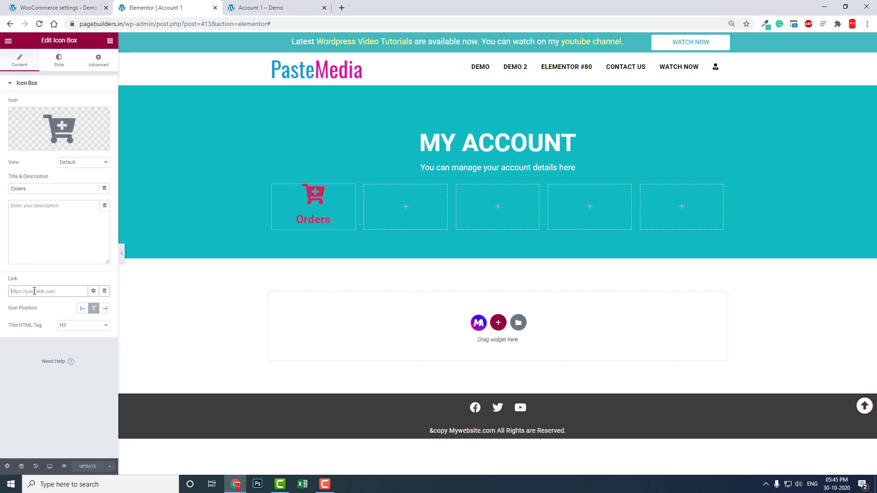
text(https://pagebuilders.in/account-1/)
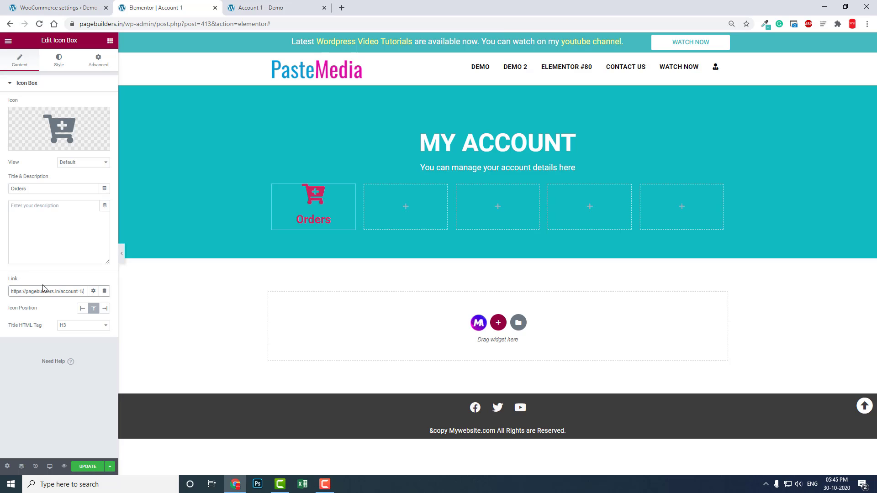
click(50, 7)
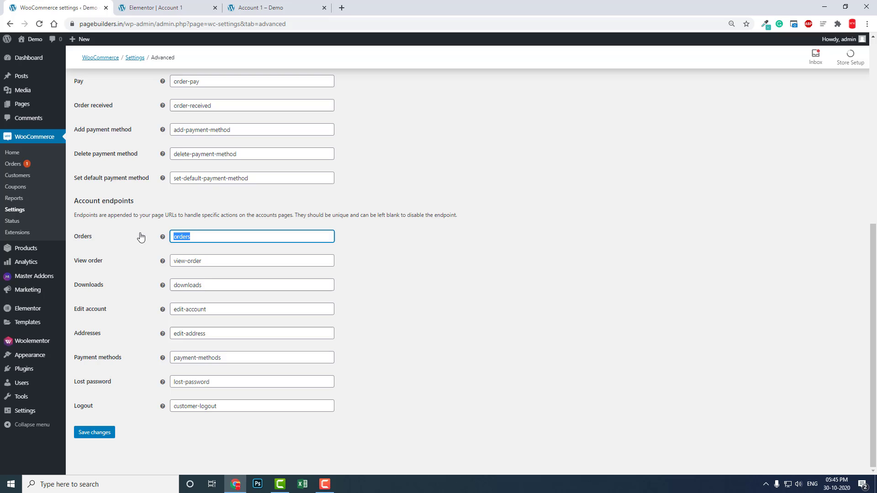
click(167, 8)
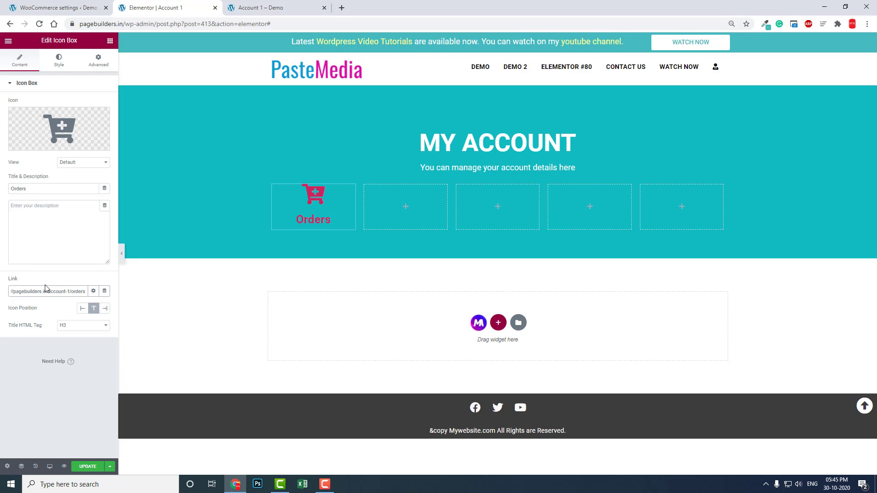
mouse_move(211, 260)
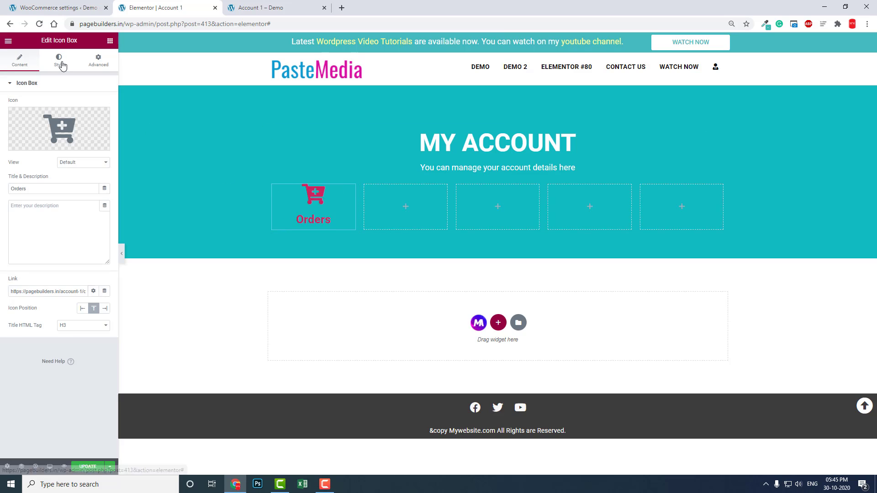
Frame the Orders cart icon in a circle view
click(59, 64)
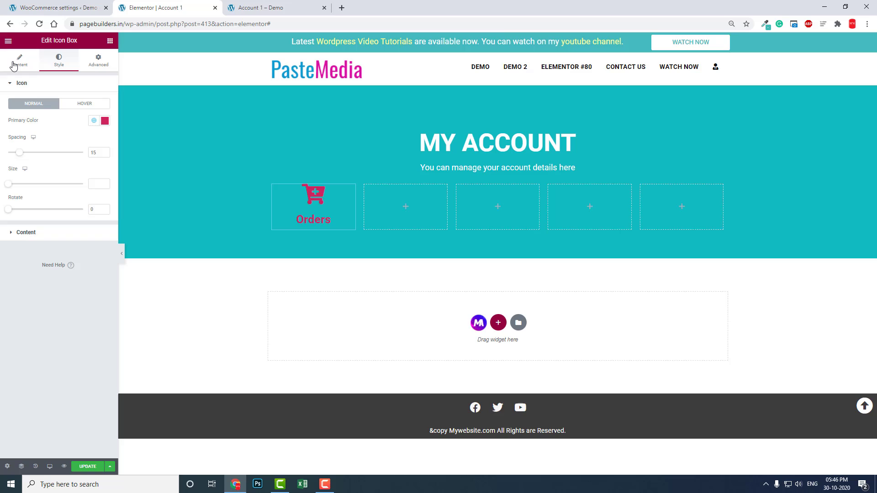
click(19, 60)
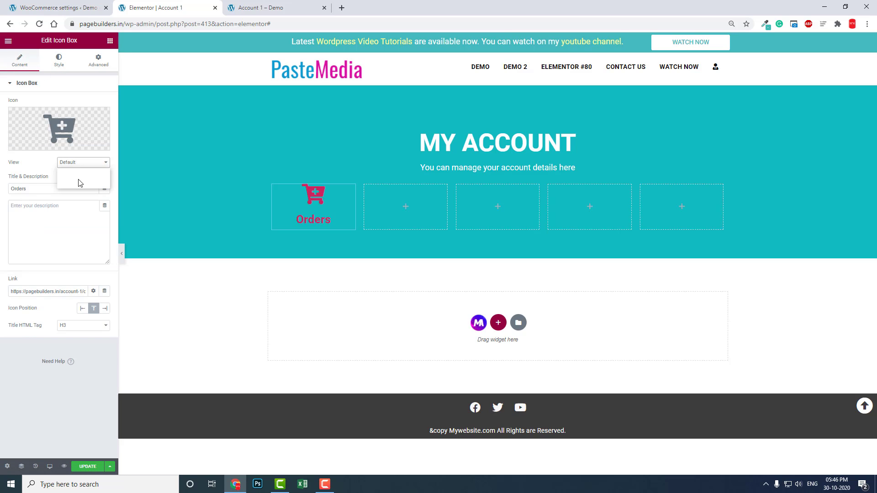
click(83, 162)
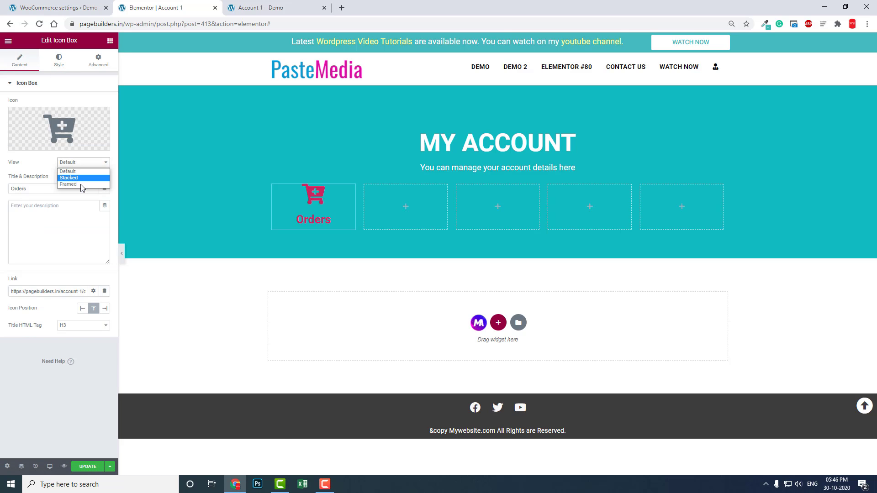
click(68, 184)
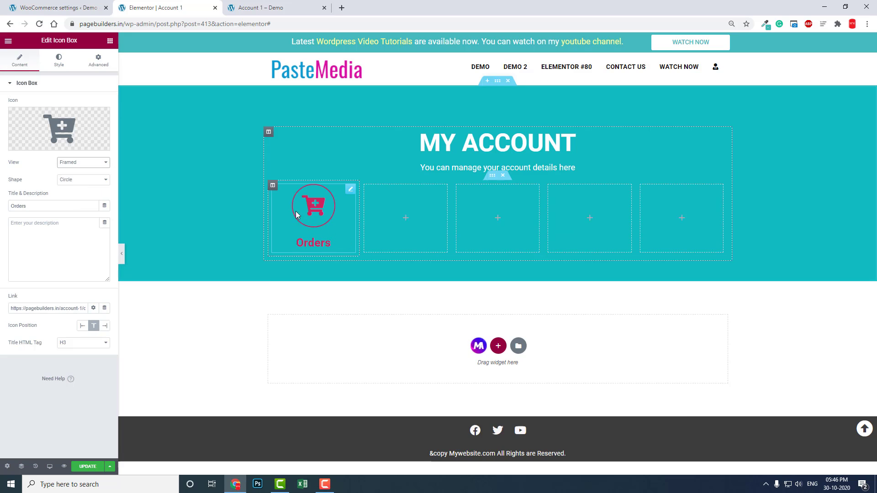
Give the icon a yellow hover colour and size 25, then copy the box
click(59, 60)
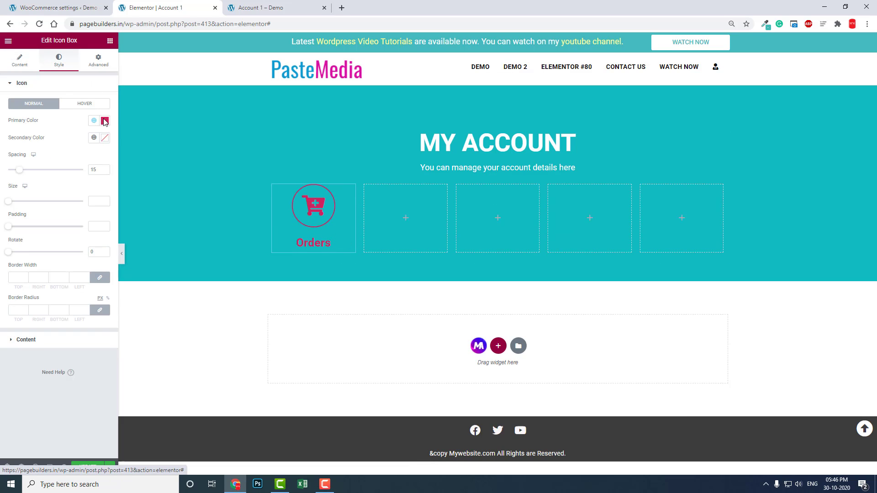
click(104, 121)
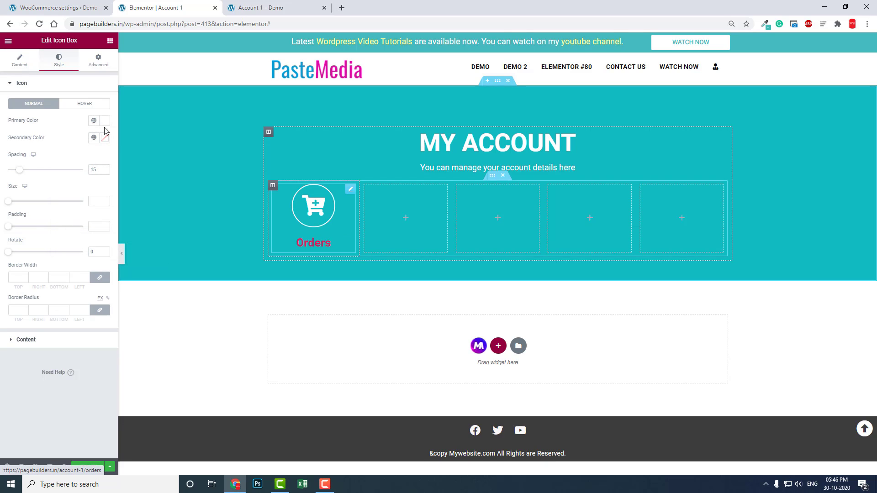
click(84, 103)
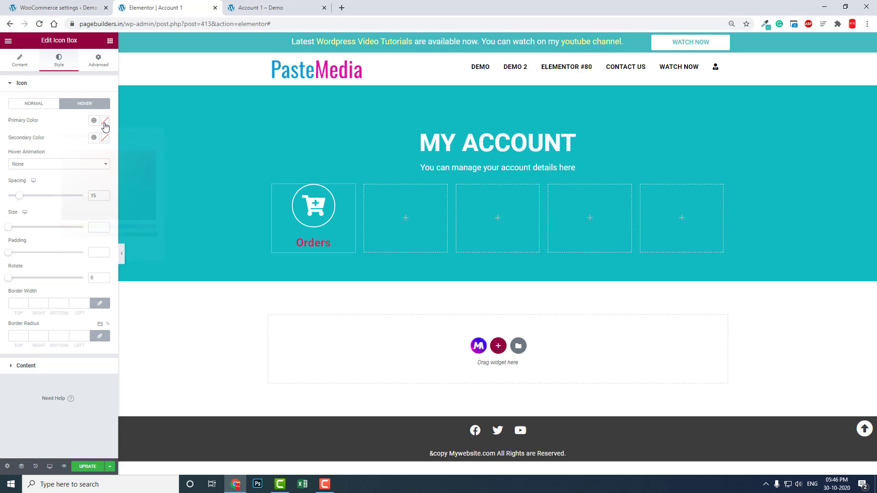
click(104, 121)
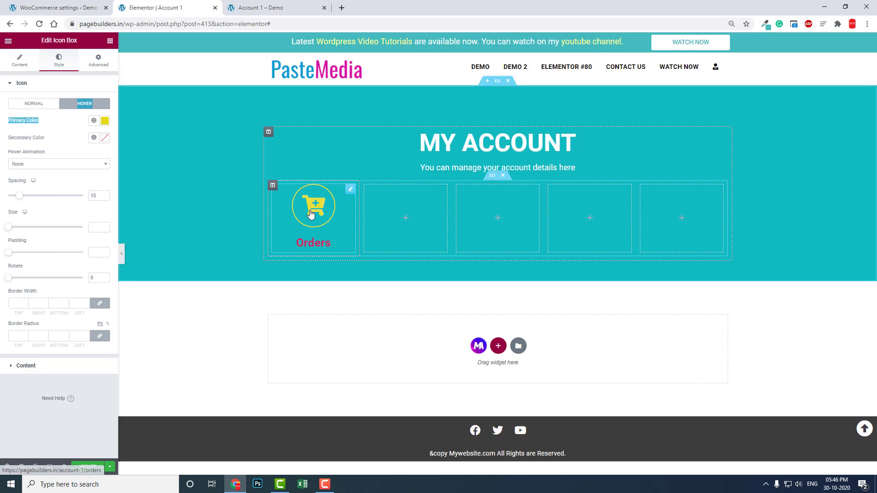
mouse_move(7, 186)
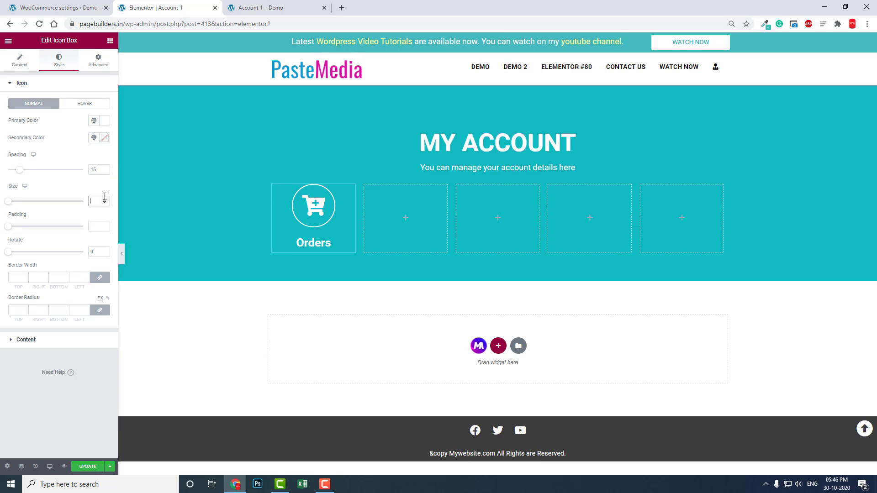
text(25)
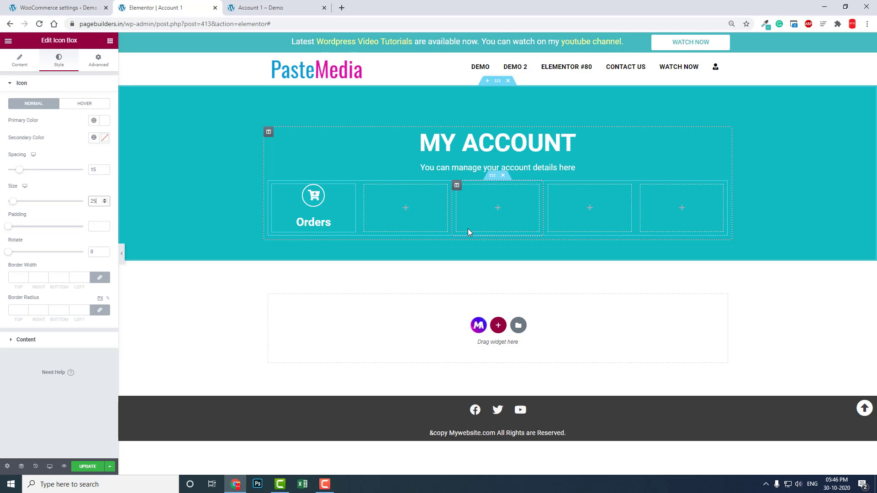
mouse_move(314, 199)
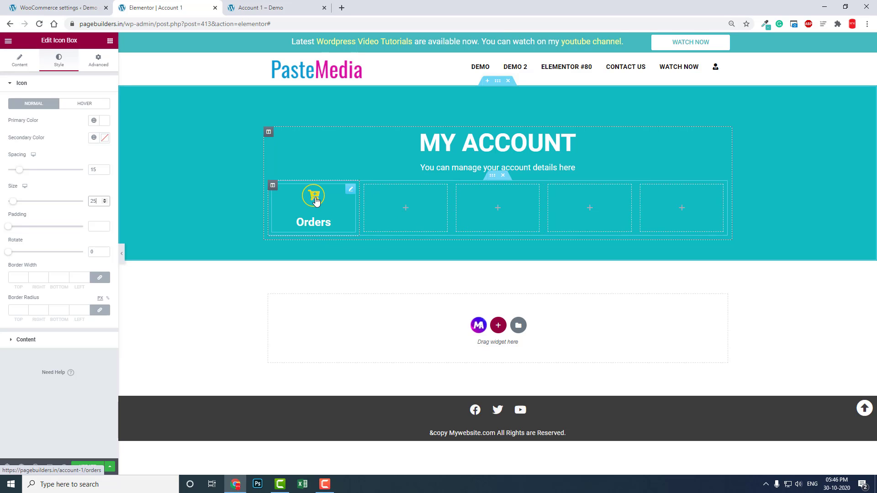
right_click(314, 196)
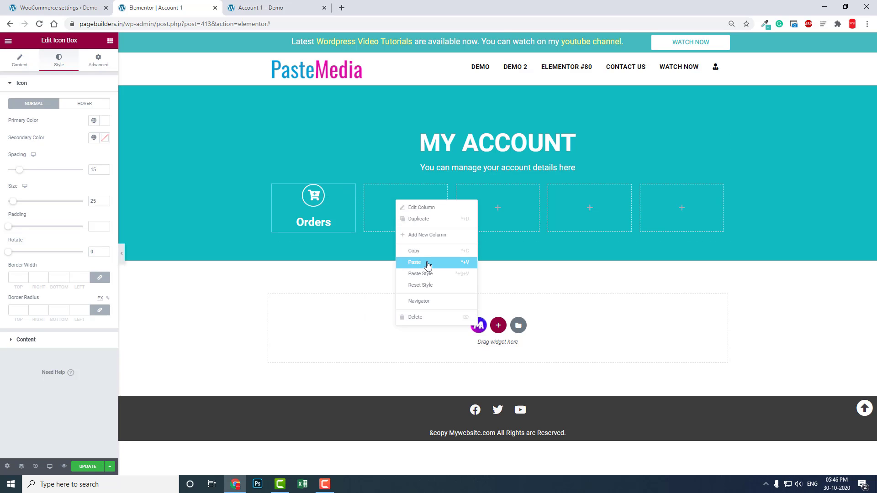
Paste the copied Orders icon box into the remaining empty header columns
click(414, 262)
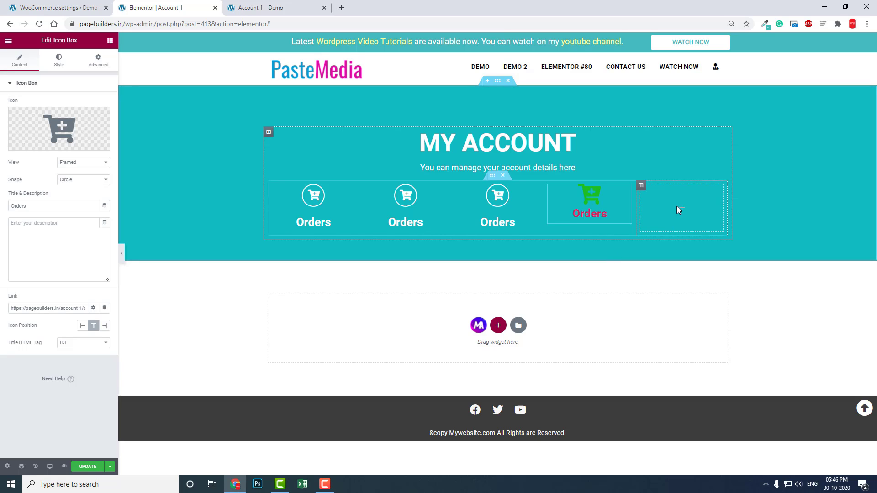
right_click(679, 209)
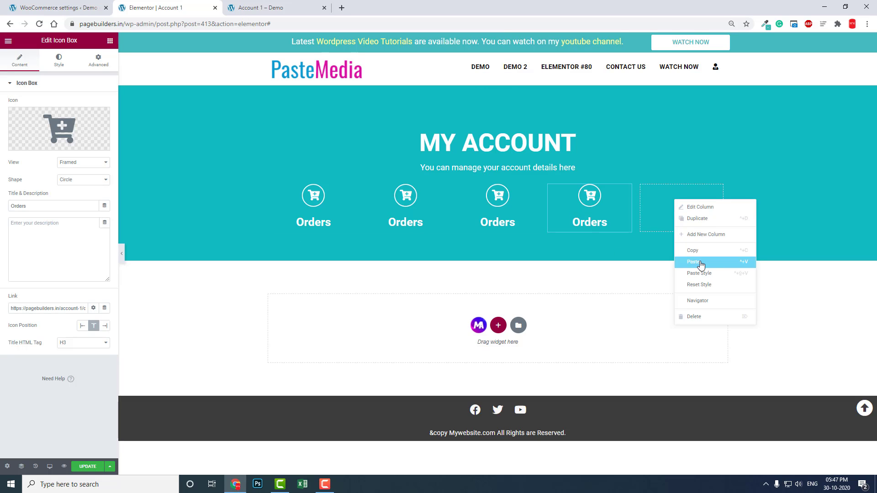
click(693, 261)
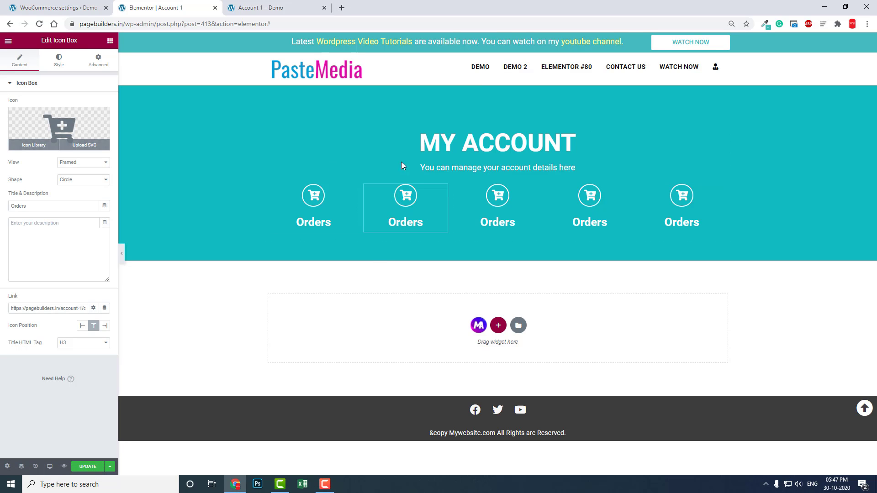
click(50, 10)
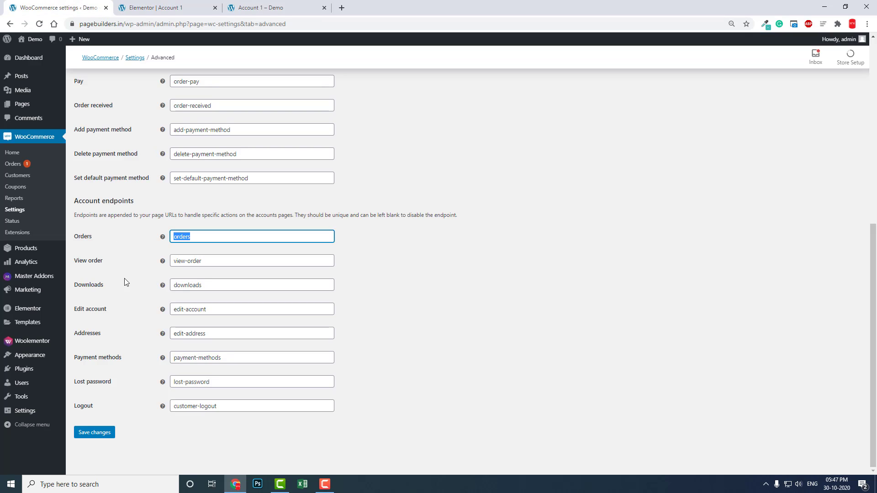
mouse_move(102, 286)
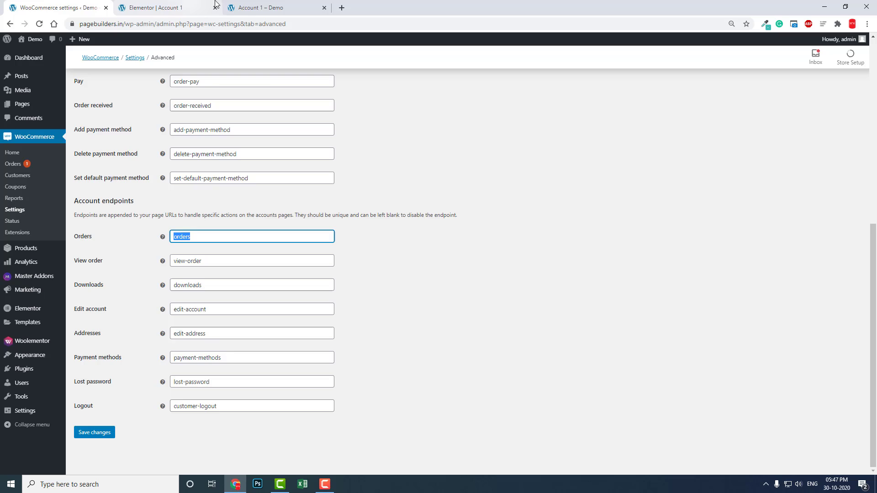
Give the second box the download icon and the title 'Downloads'
click(160, 7)
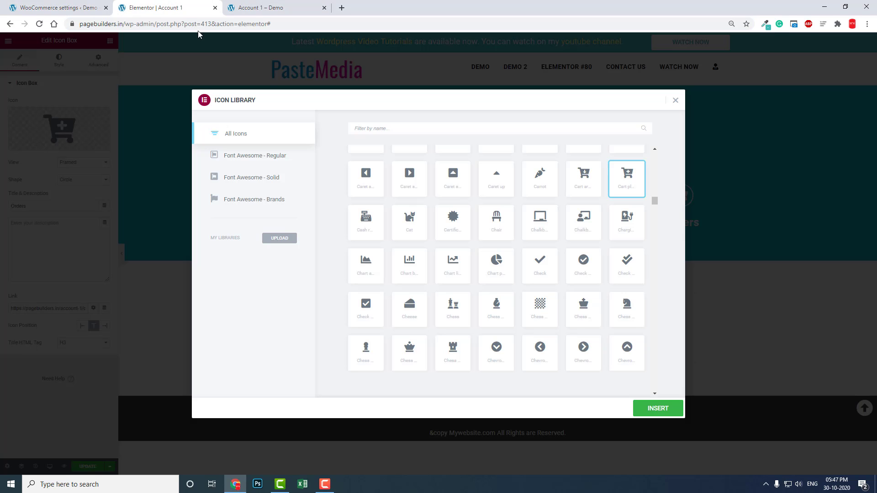
text(d)
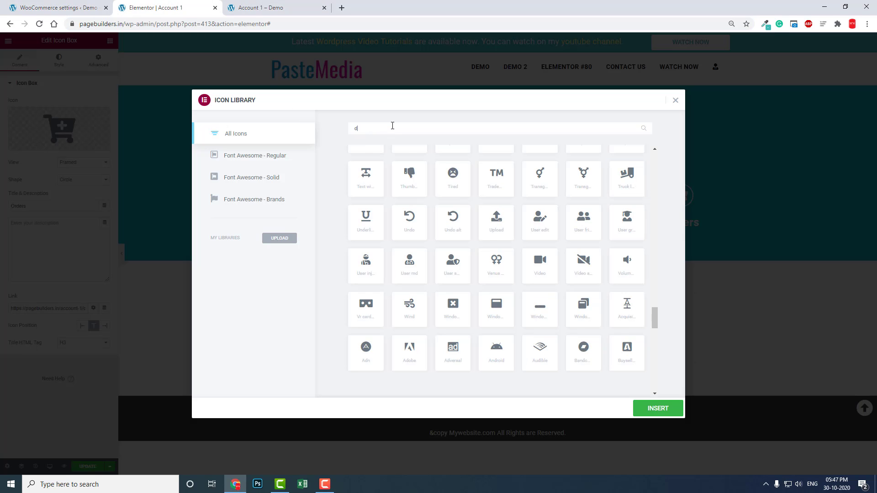
text(ownl)
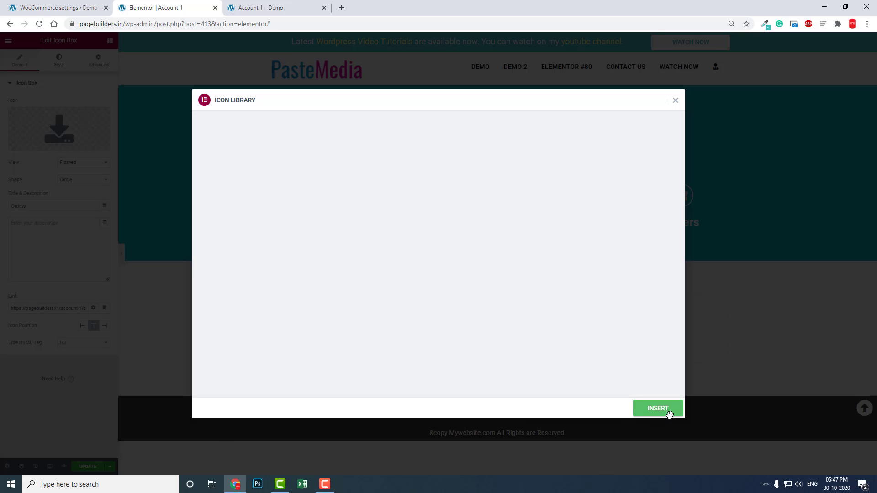
click(658, 408)
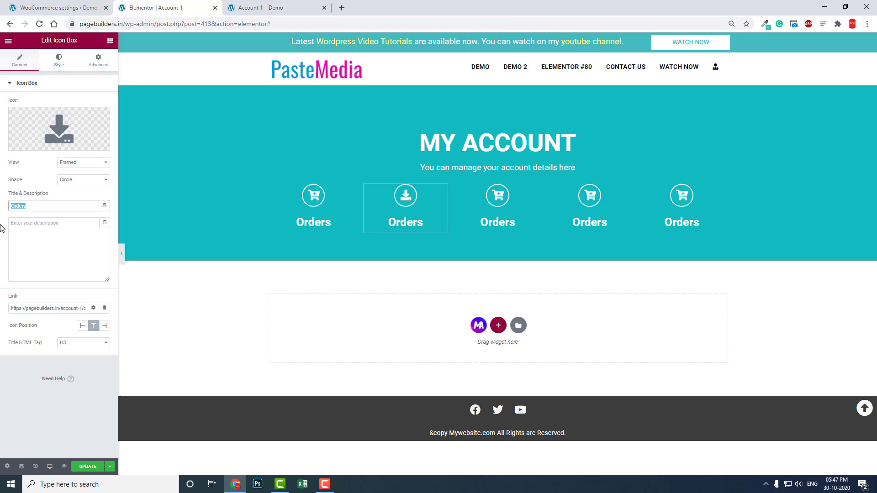
text(Downloads)
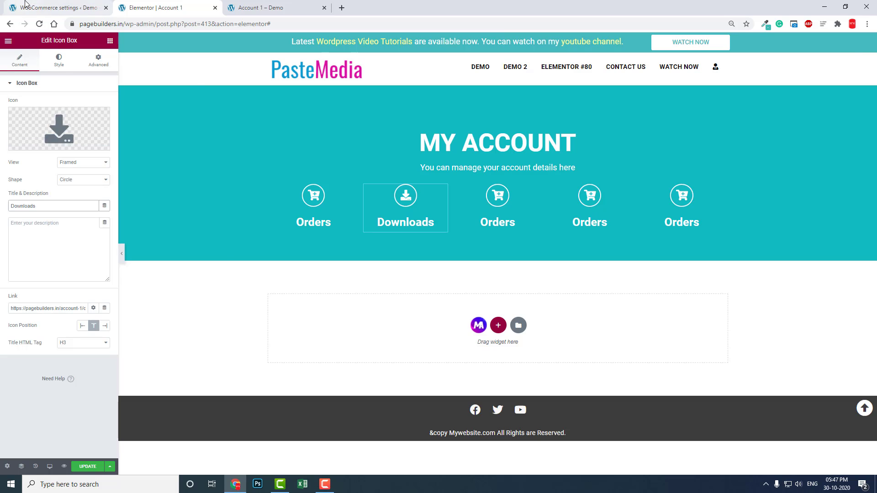
Replace 'orders' with the 'downloads' endpoint slug in the second box's link
click(55, 7)
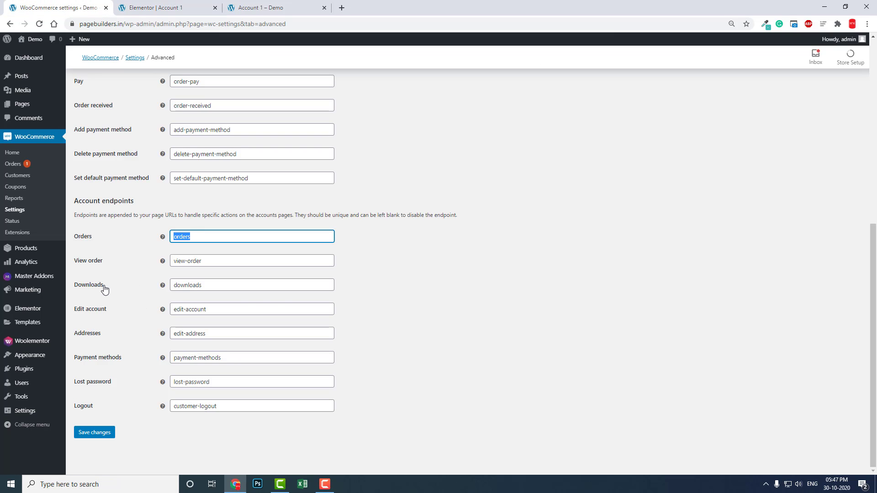
click(252, 285)
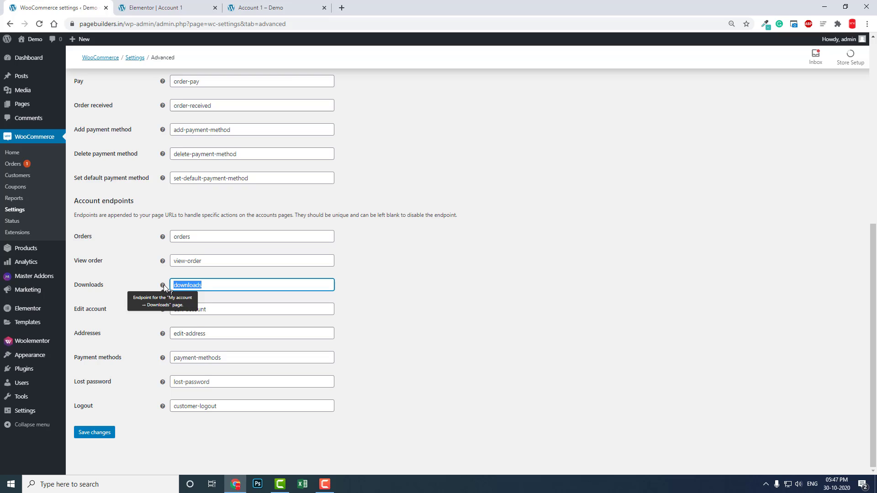
click(164, 7)
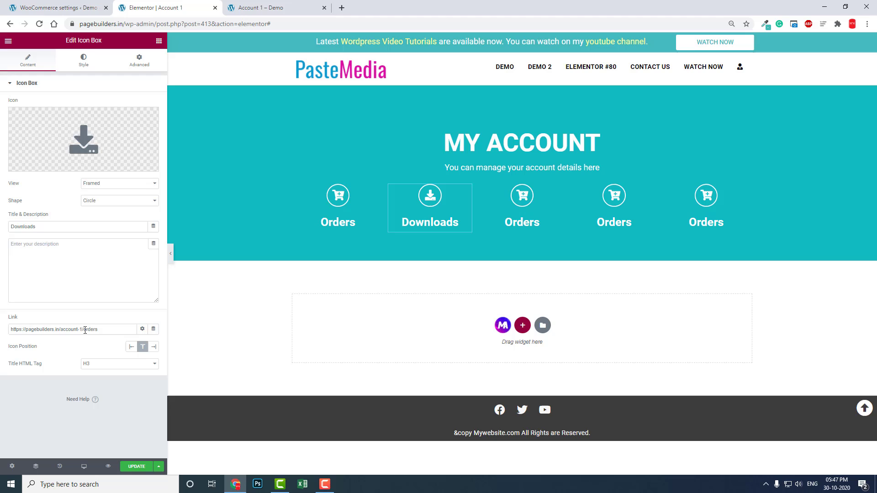
double_click(90, 328)
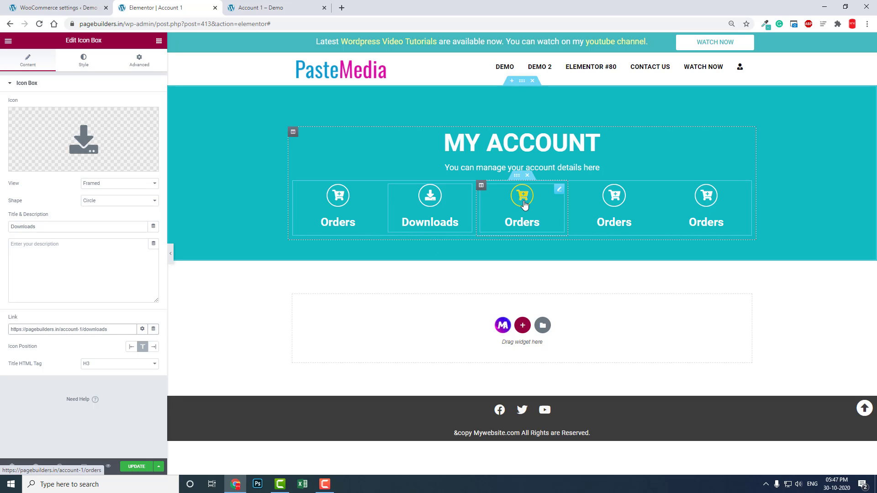
click(522, 195)
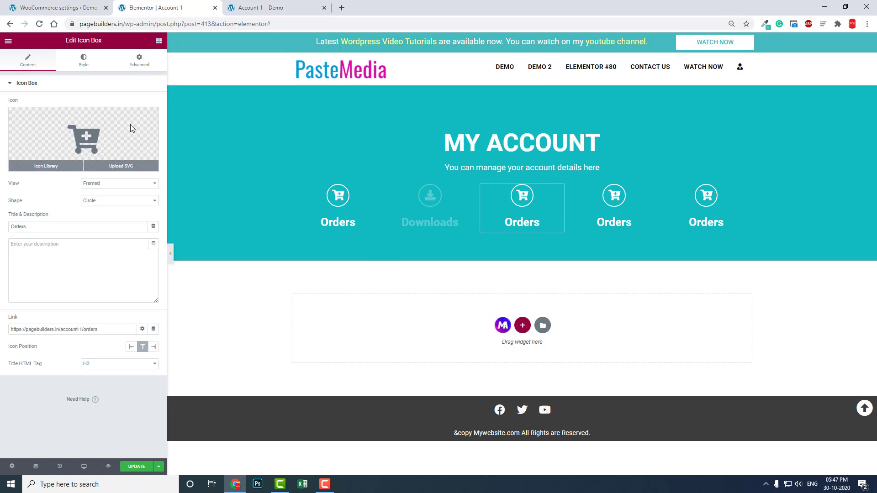
Retitle the third box 'Profile' and give it the user icon
click(46, 165)
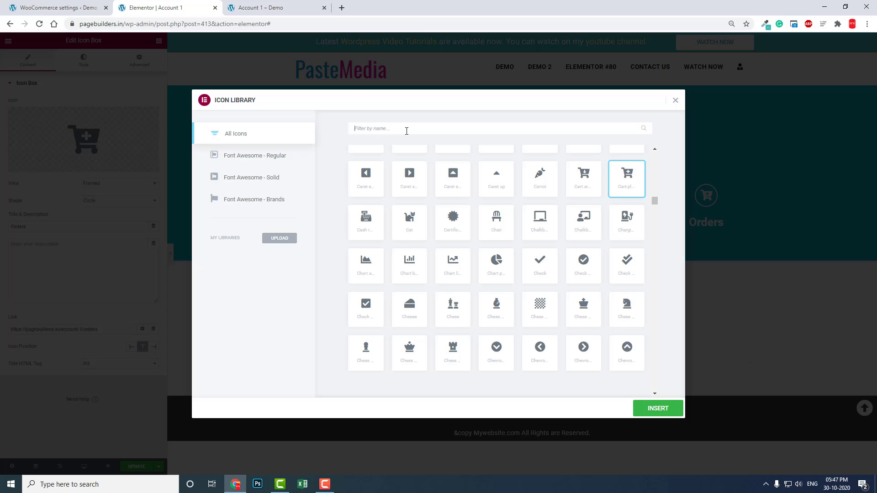
click(55, 8)
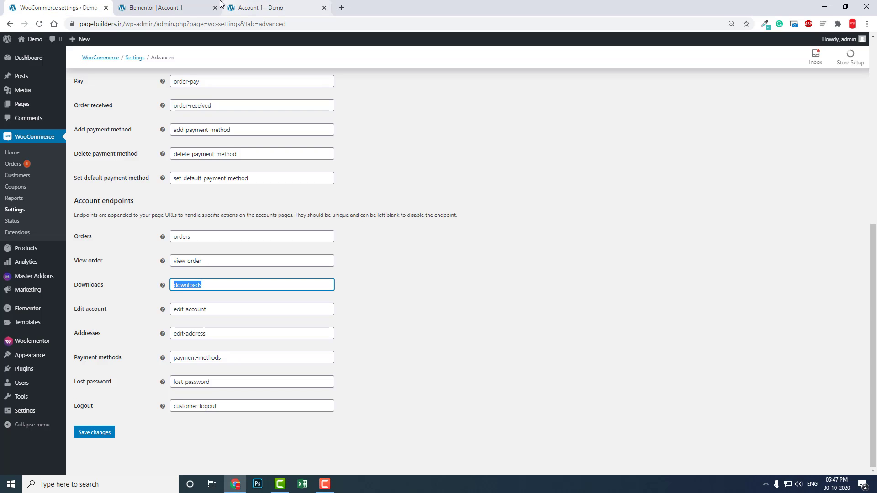
click(156, 8)
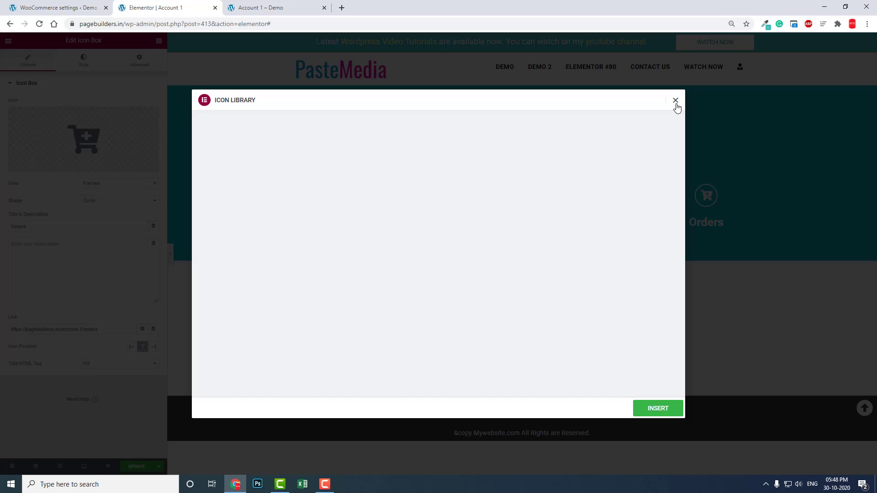
click(676, 100)
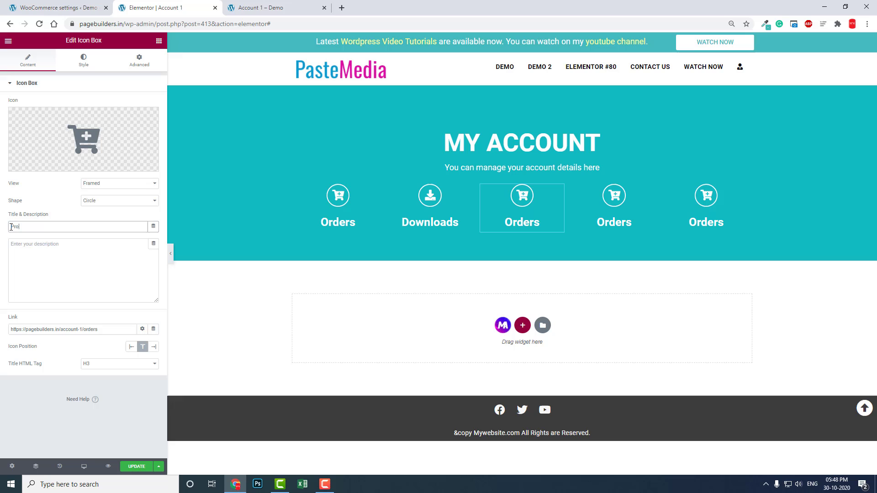
text(Profile)
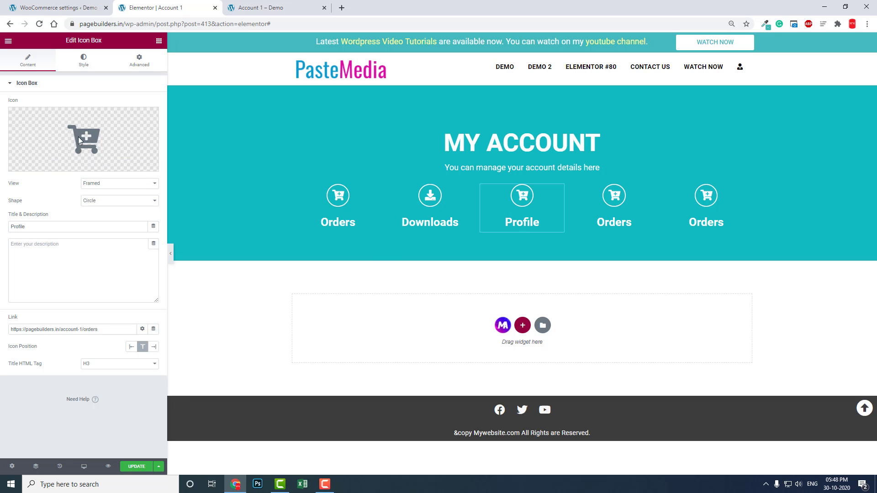
click(83, 139)
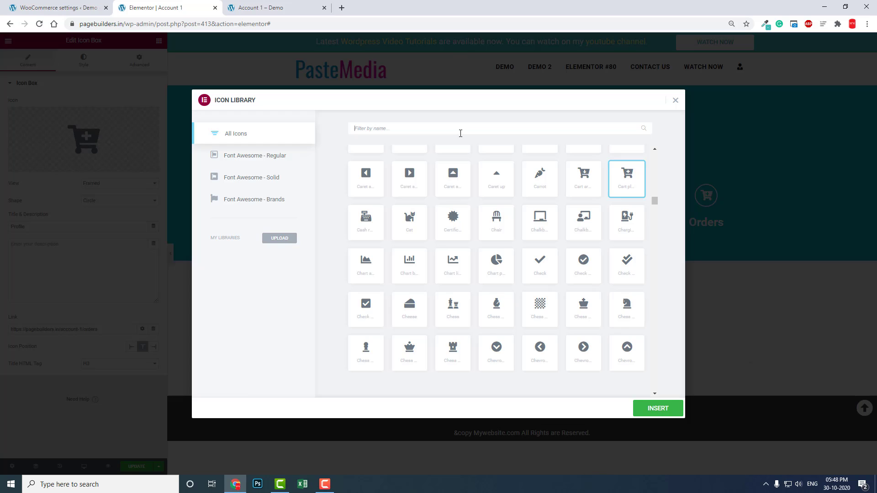
text(user)
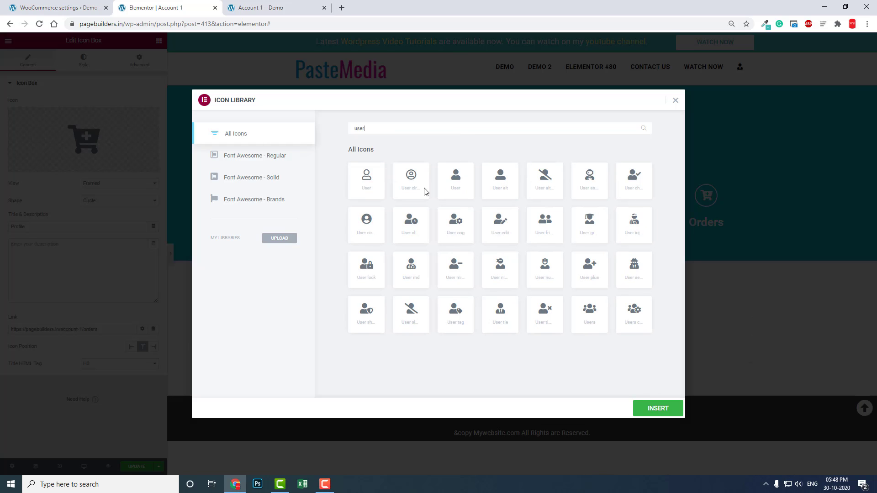
mouse_move(467, 181)
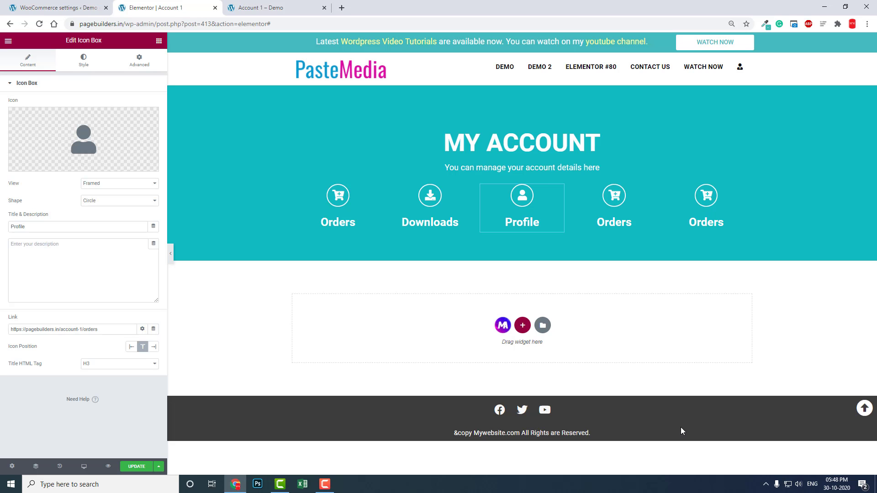
Replace 'orders' with the edit-account slug in the Profile box link
click(53, 7)
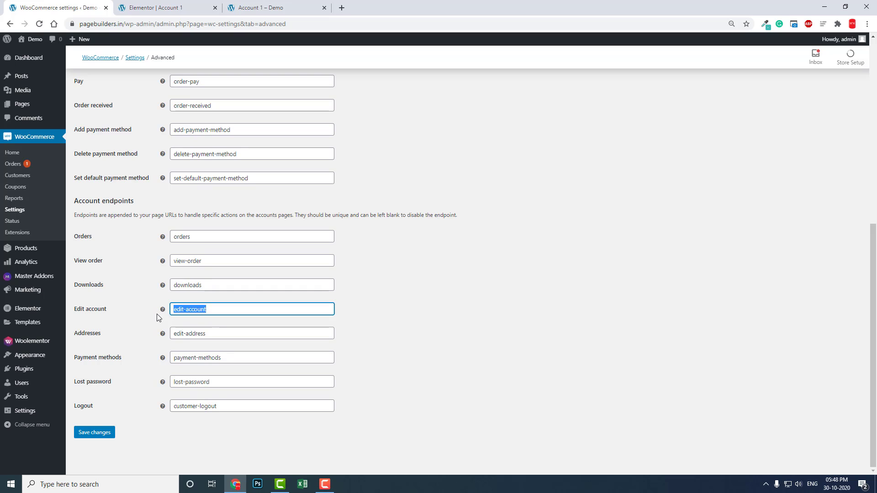
click(160, 8)
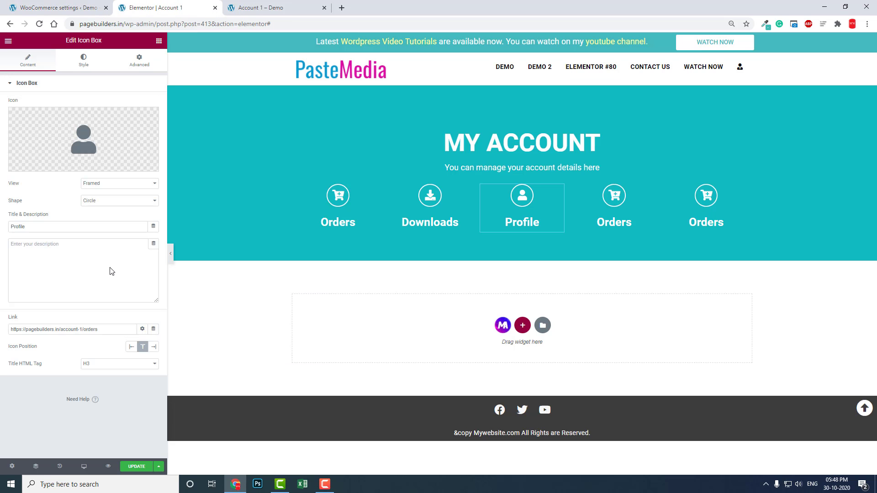
double_click(90, 329)
text(edit-account)
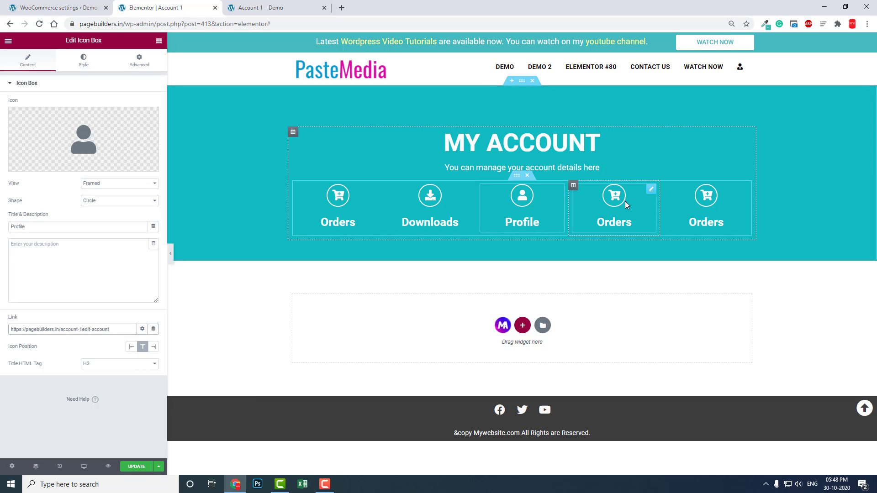
click(614, 208)
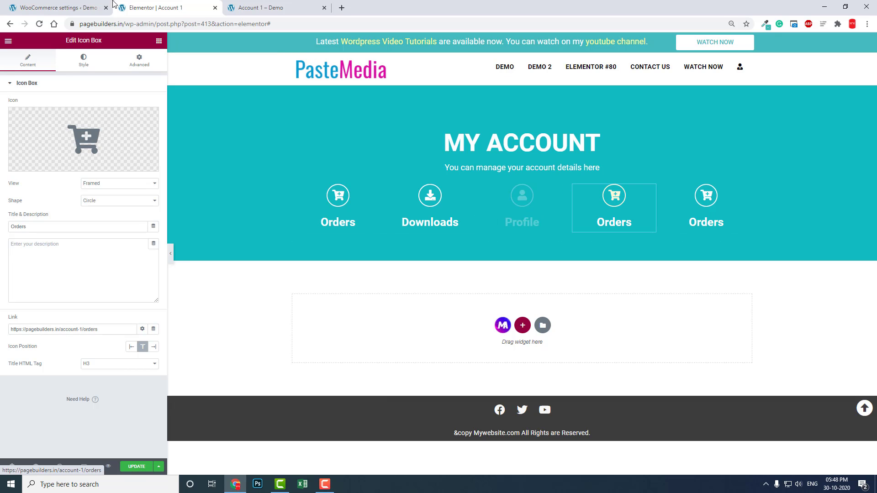
Give the fourth box the map marker icon and the title 'Address'
click(50, 7)
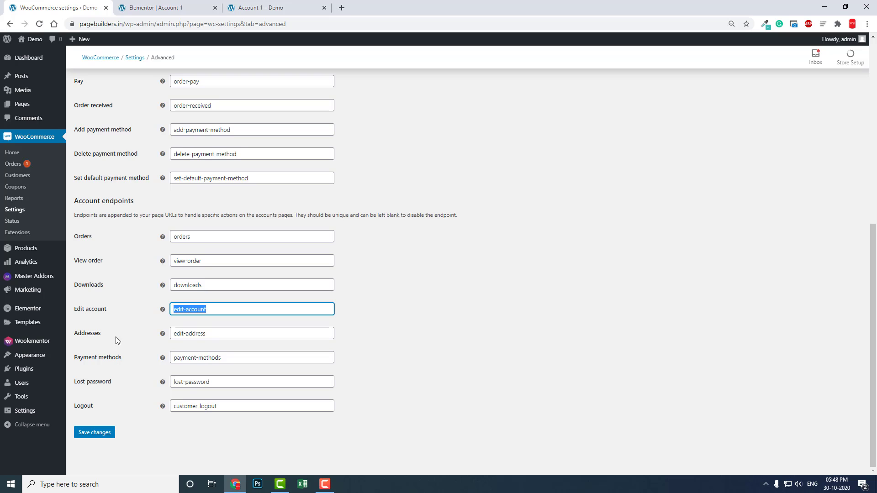
click(159, 9)
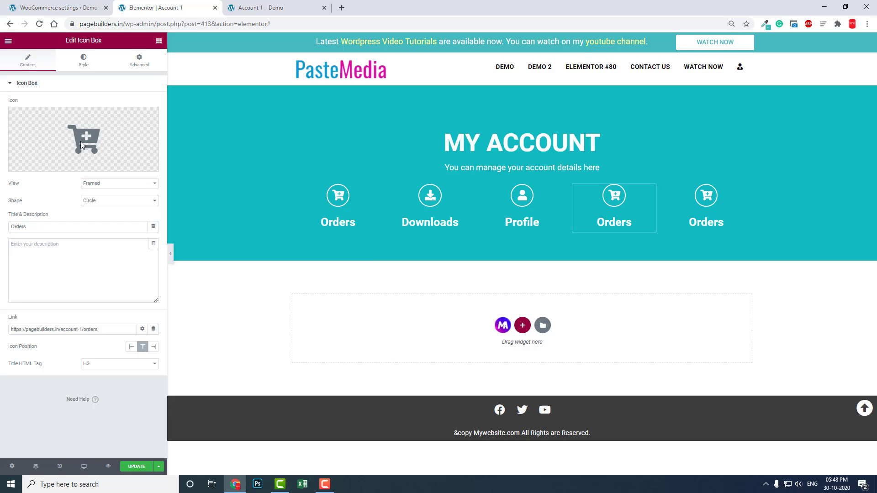
click(84, 139)
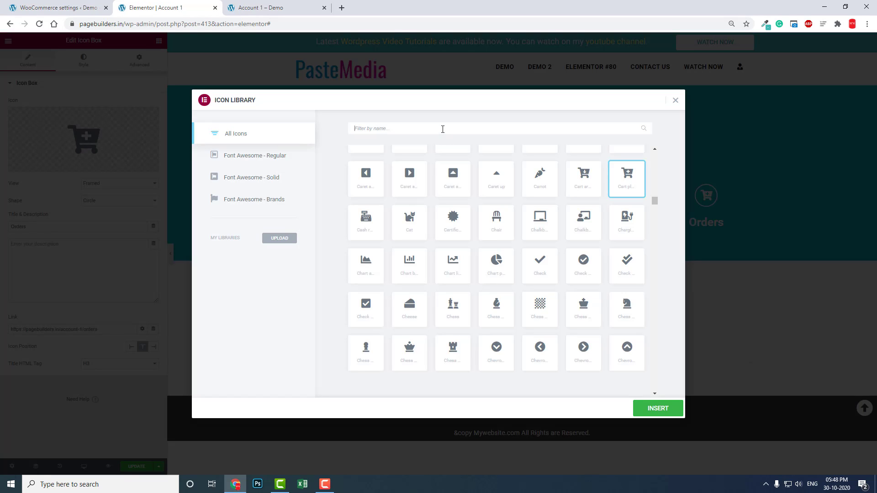
text(add)
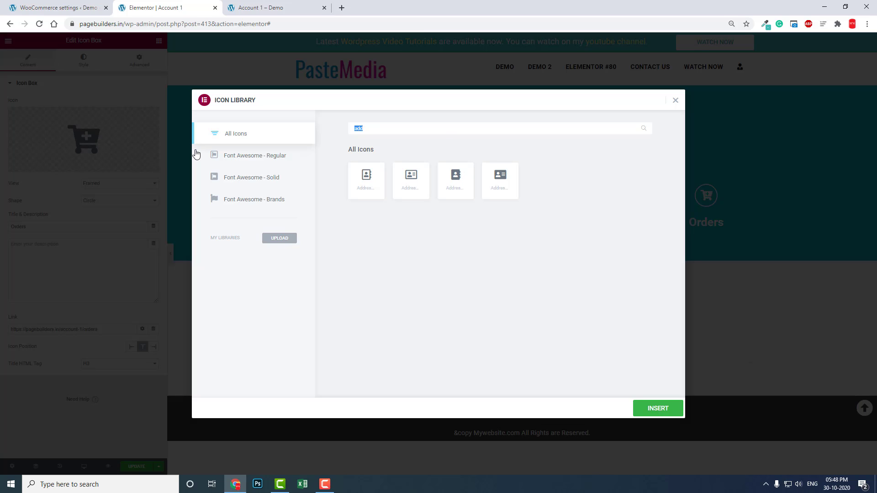
text(map)
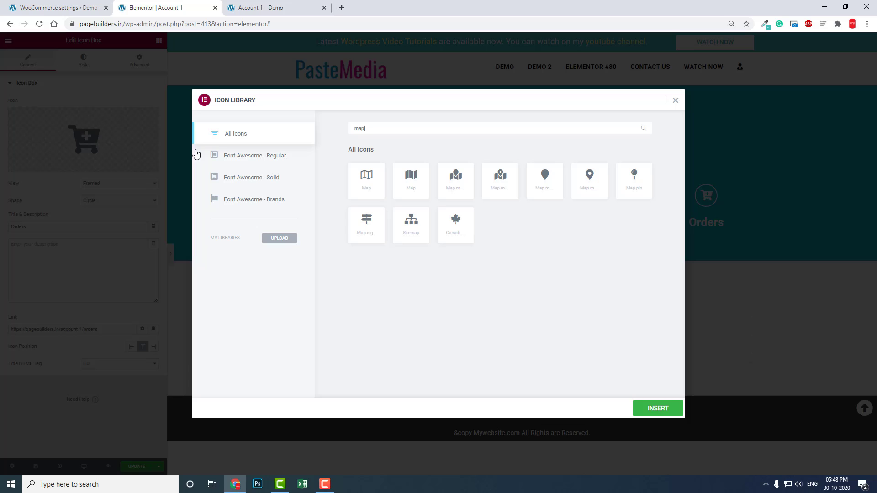
mouse_move(592, 177)
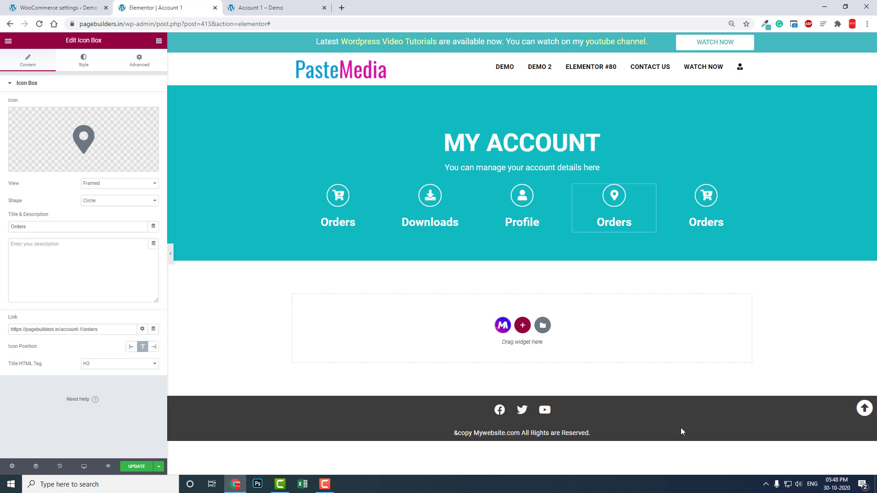
mouse_move(174, 264)
text(S)
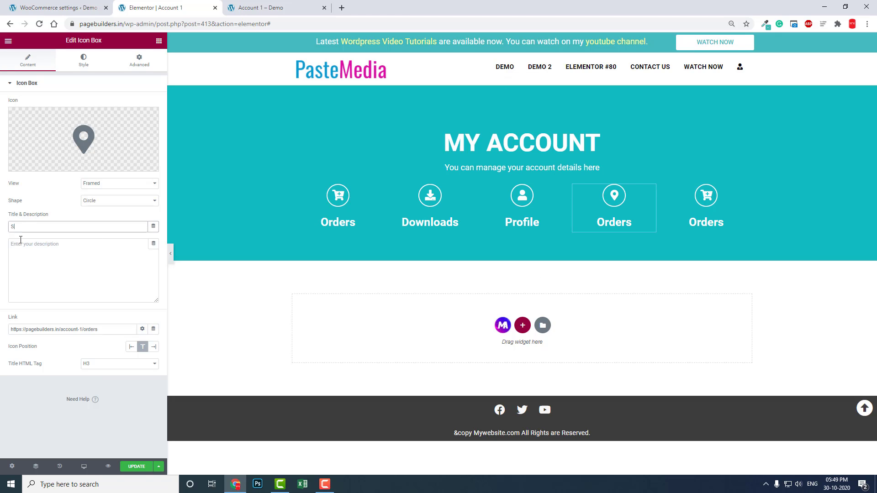
text(Adreses)
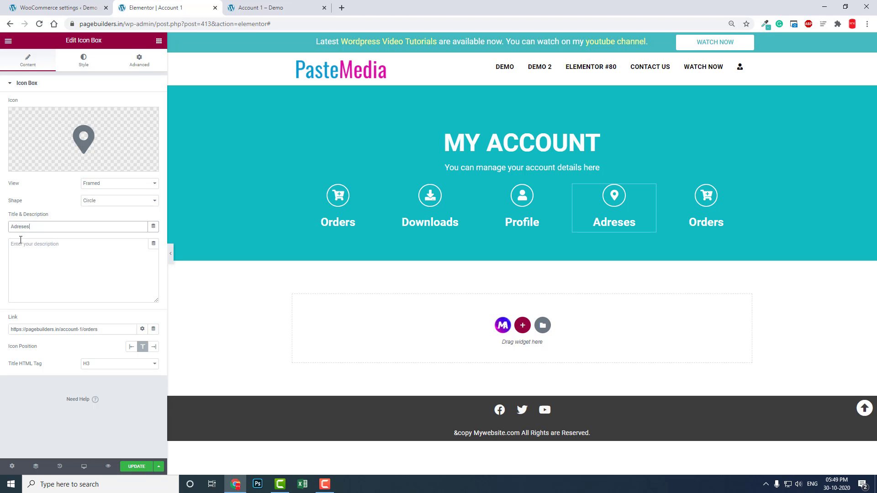
text(Add)
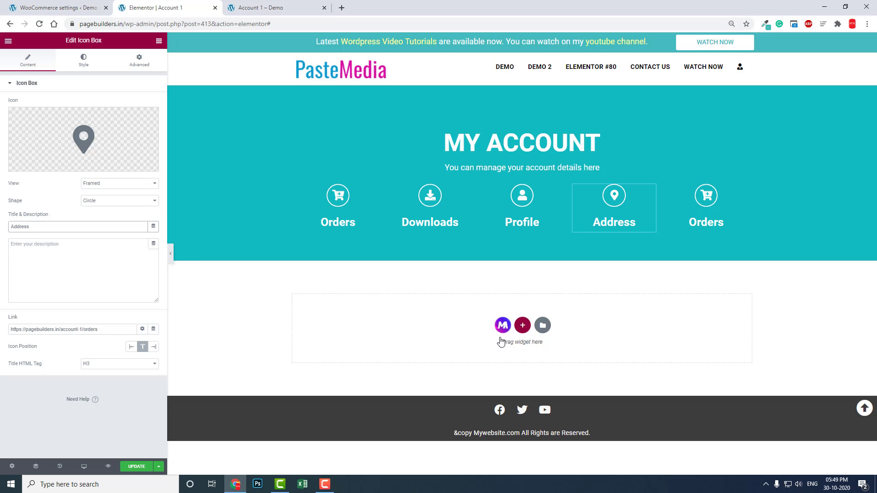
Replace 'orders' with 'edit-address' in the Address box link
click(46, 9)
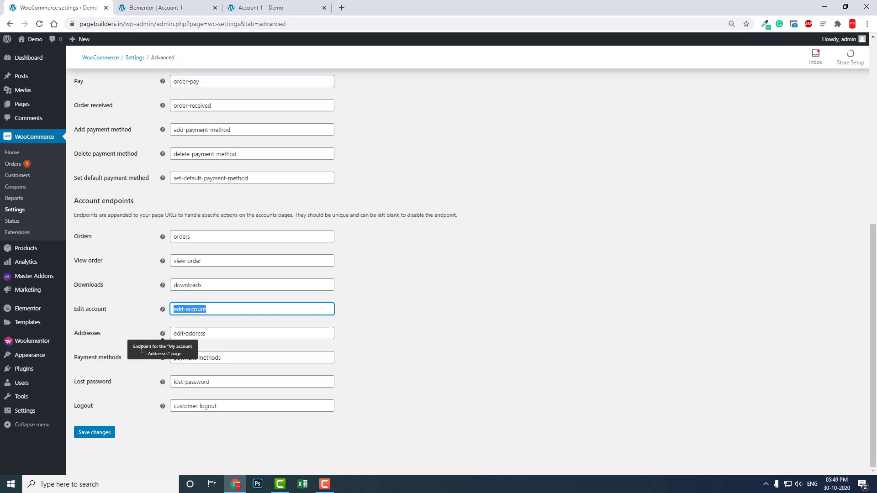
click(251, 334)
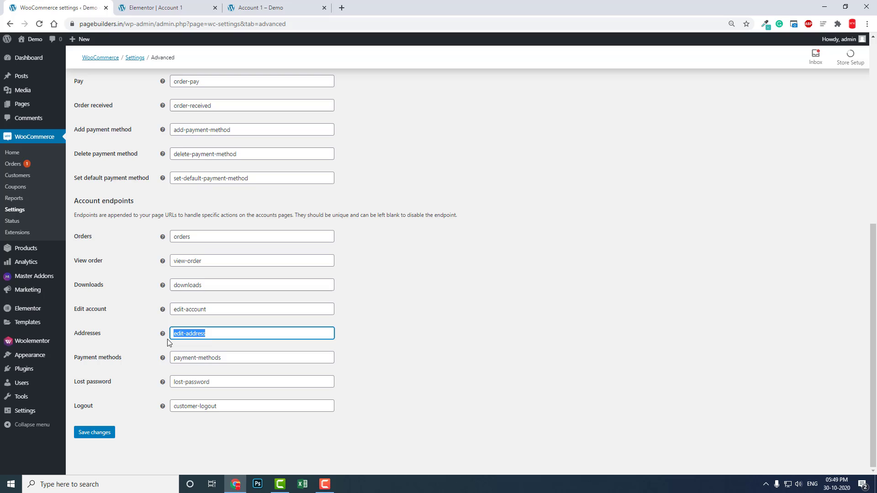
click(165, 8)
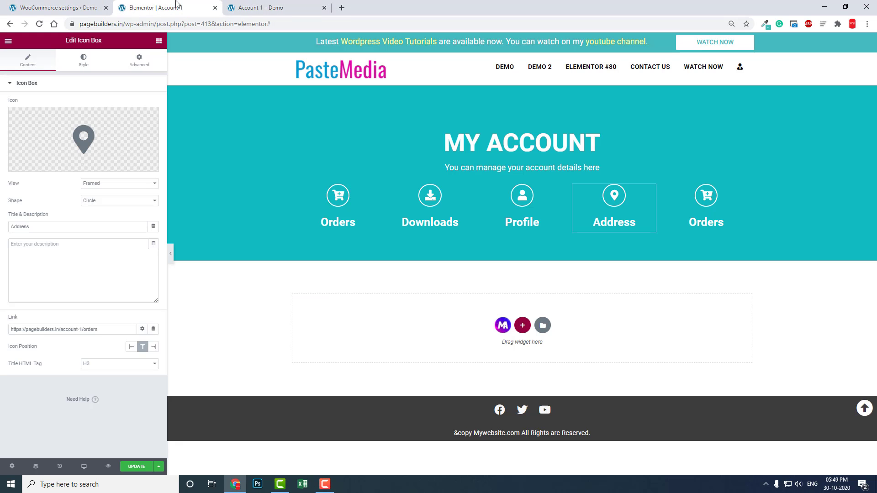
double_click(90, 329)
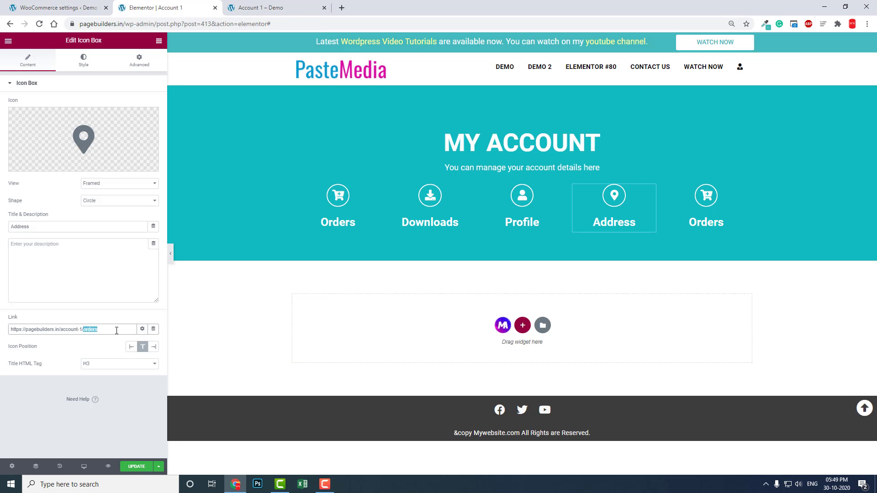
text(edit-address)
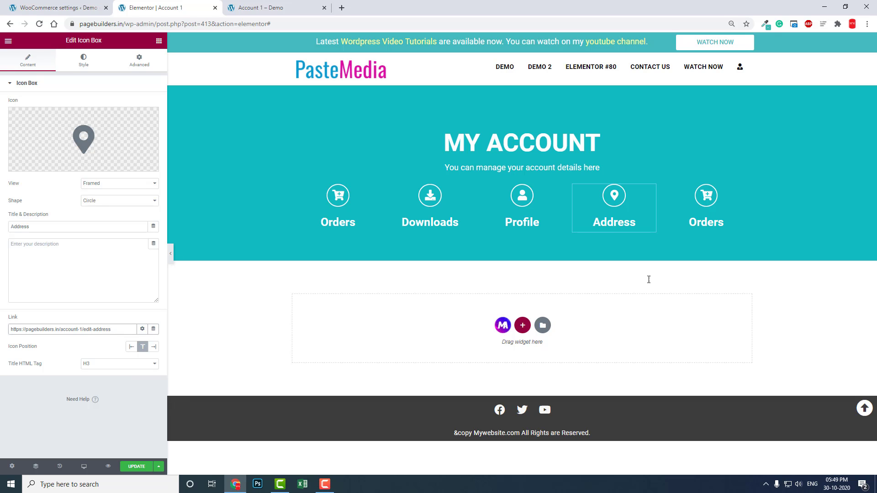
Give the fifth box the unlock icon and the title 'Logout'
click(705, 207)
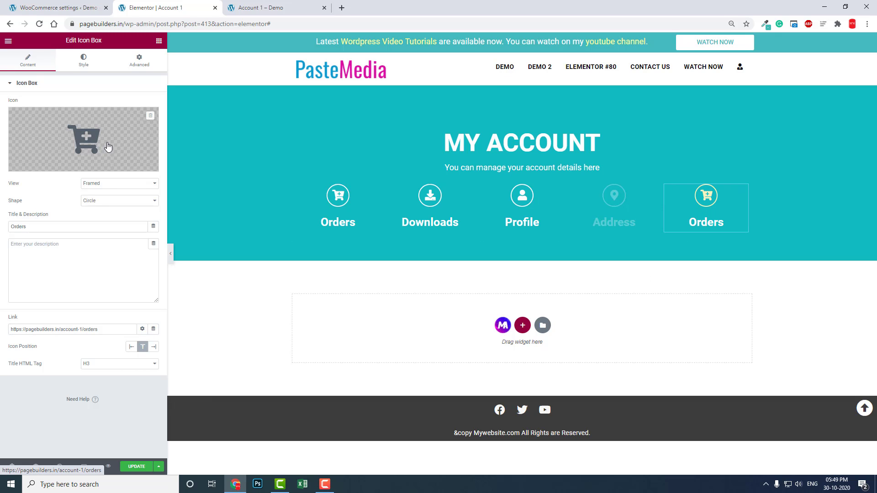
click(84, 138)
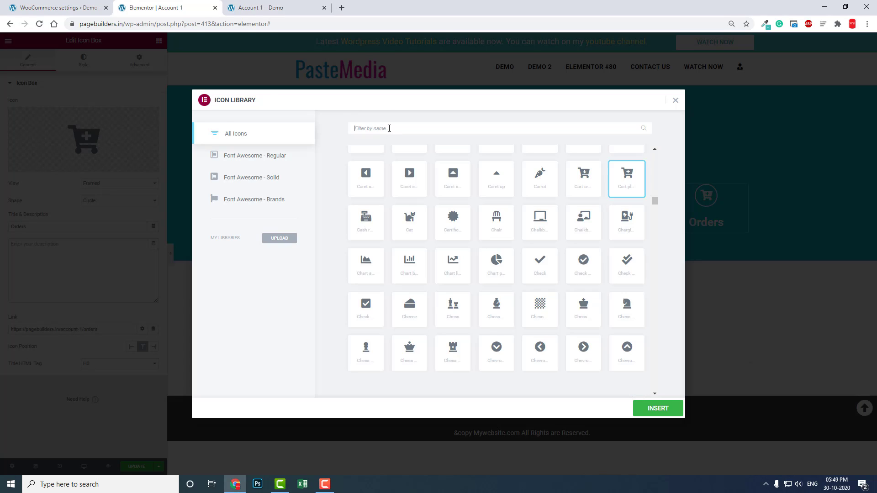
text(lock)
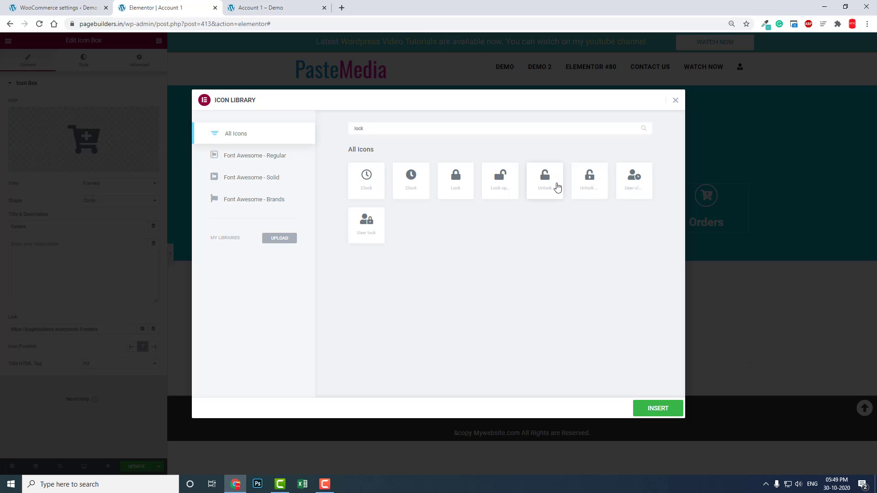
click(658, 409)
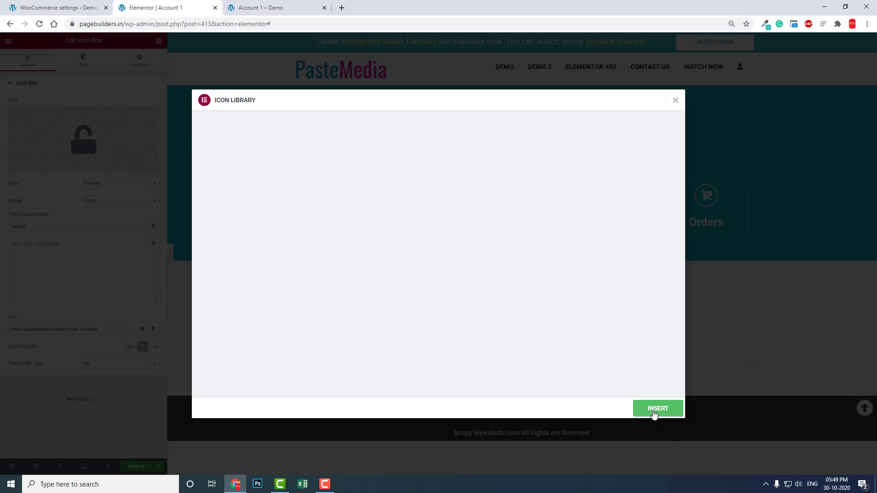
click(658, 409)
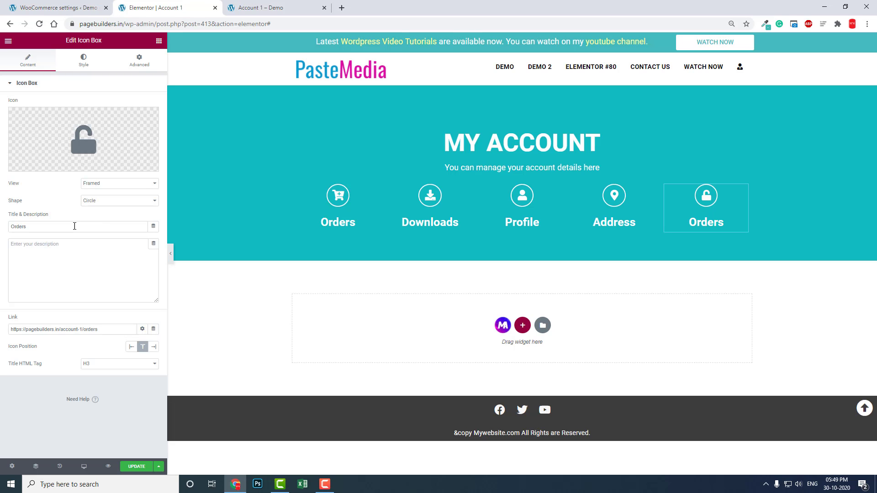
text(Logout)
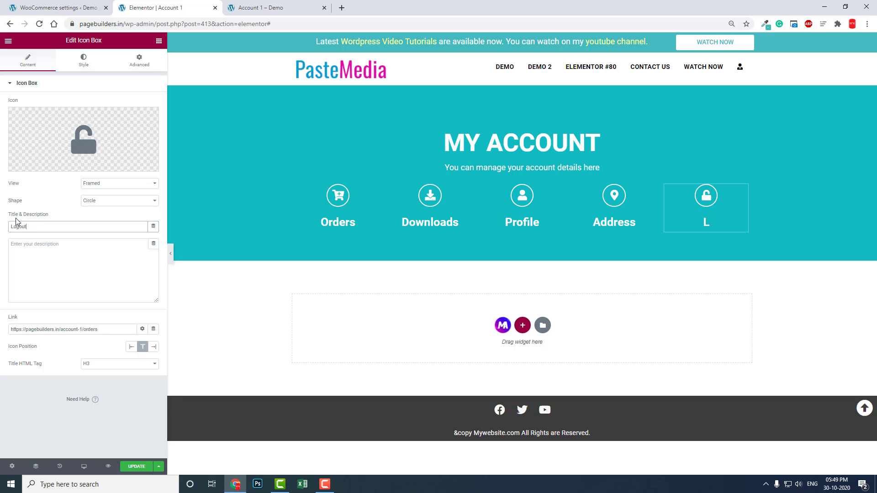
Point the Logout box link at 'customer-logout' and save the page with Update
click(53, 8)
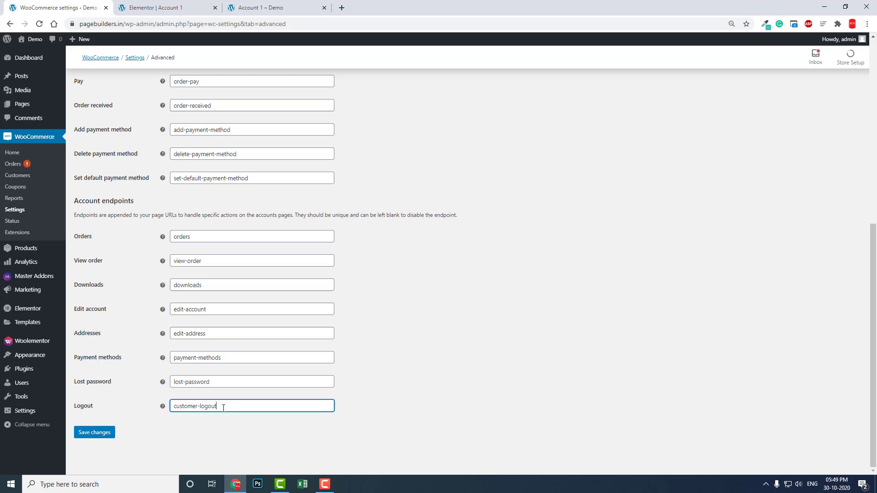
click(160, 8)
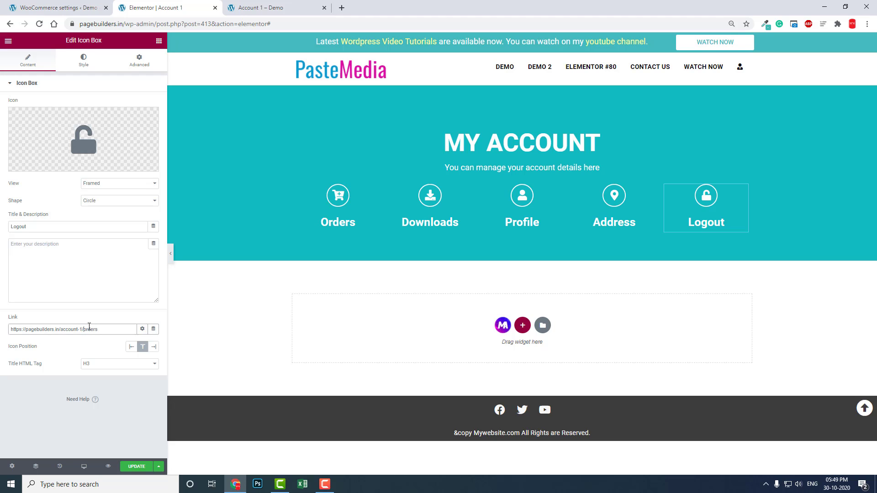
text(customer-logout)
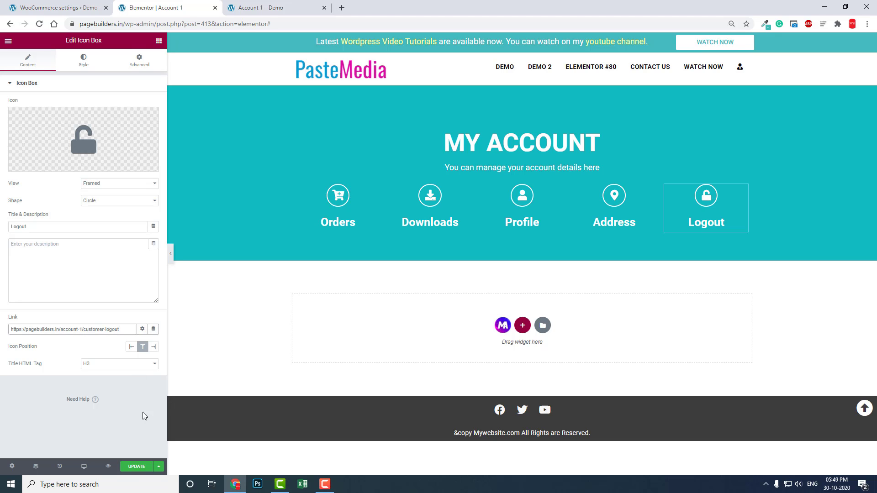
click(136, 466)
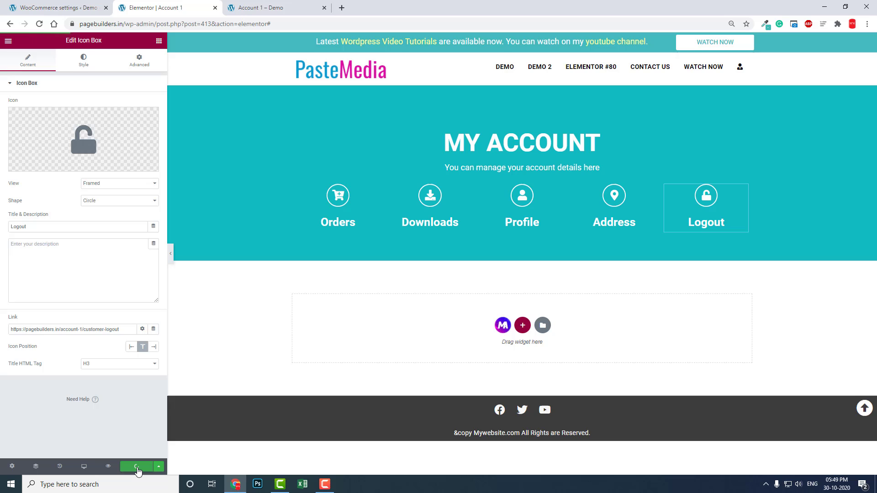
click(136, 466)
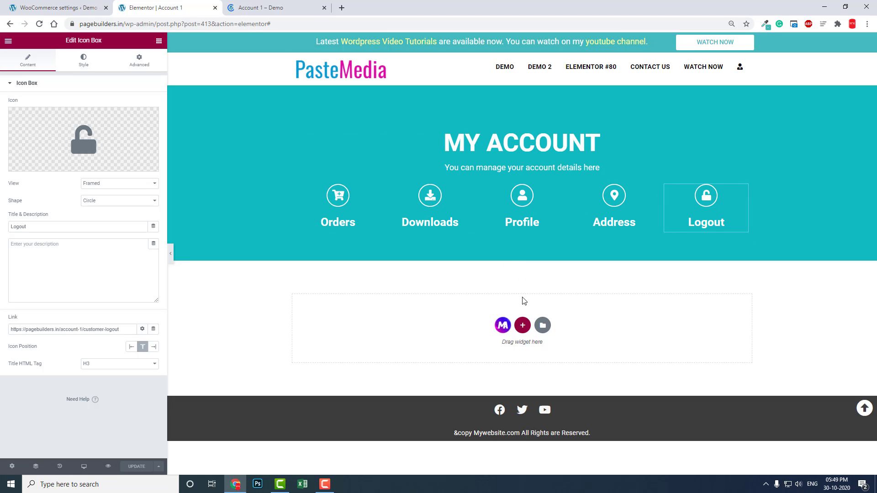
mouse_move(572, 315)
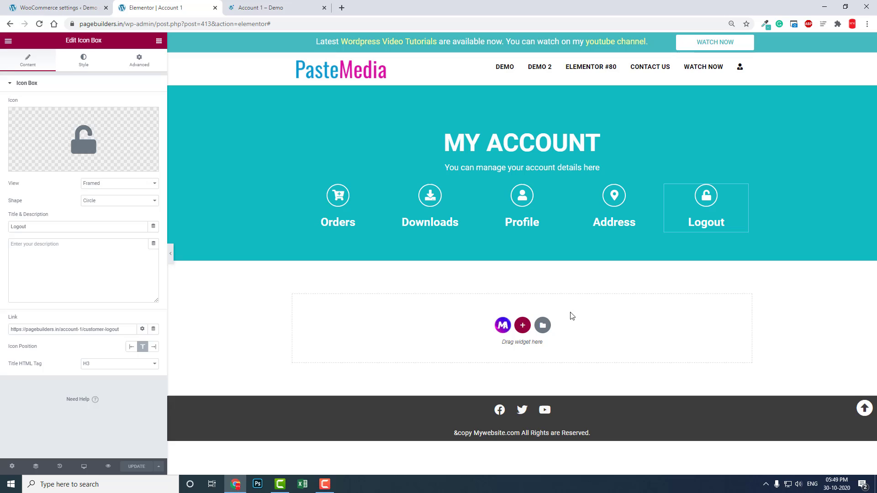
mouse_move(543, 325)
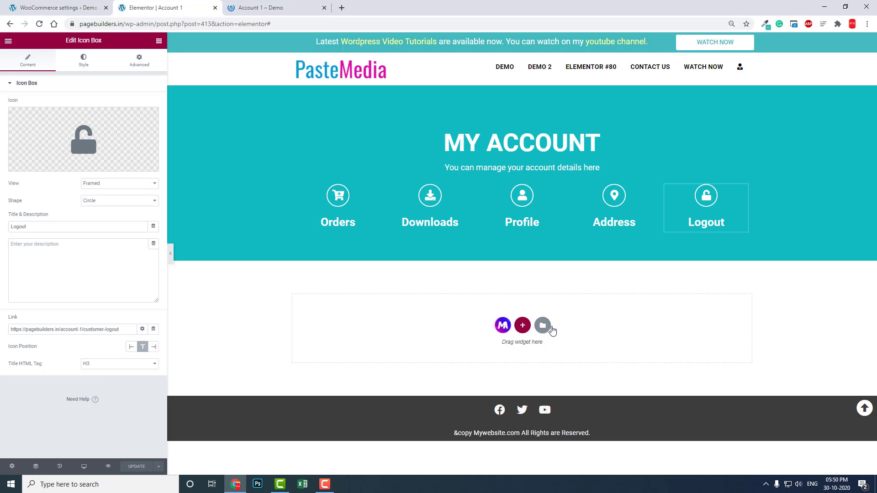
mouse_move(498, 347)
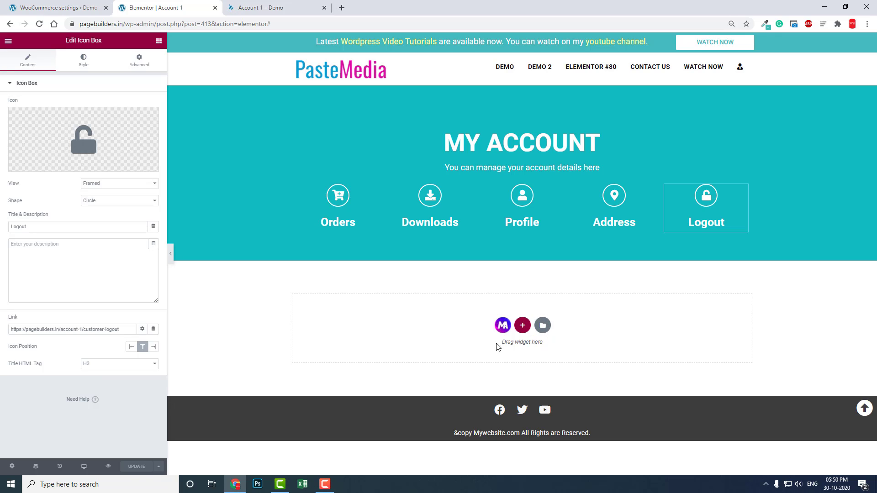
Create a one-column section under the header and set its Advanced top and bottom padding to 150
click(521, 325)
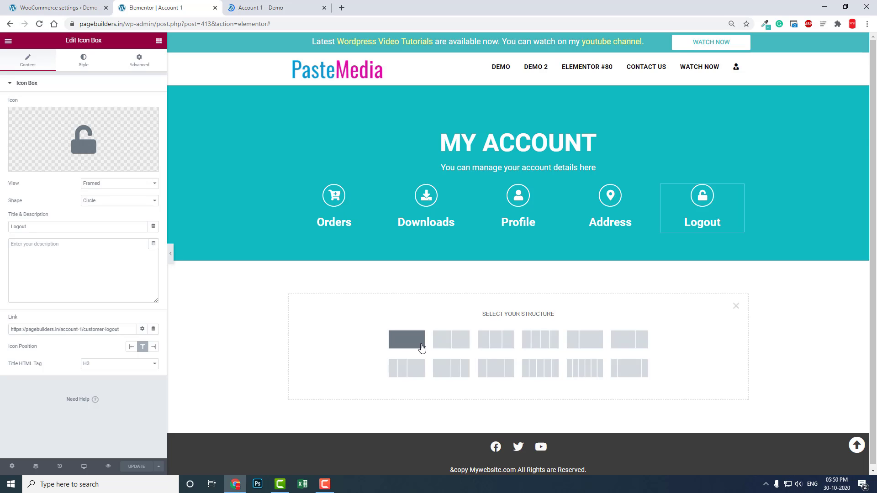
click(407, 339)
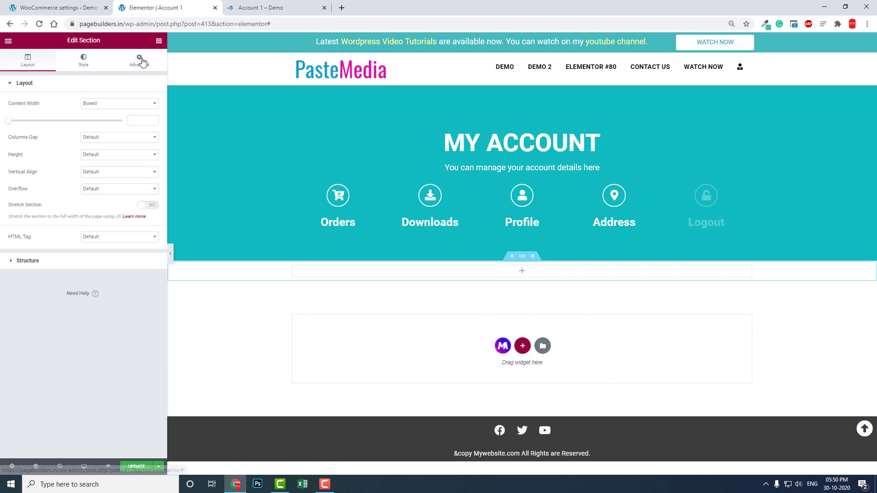
click(139, 59)
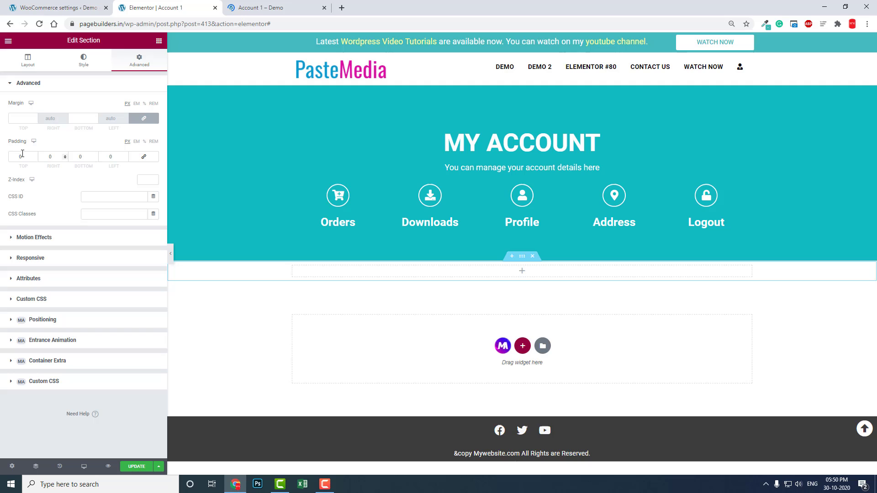
text(150)
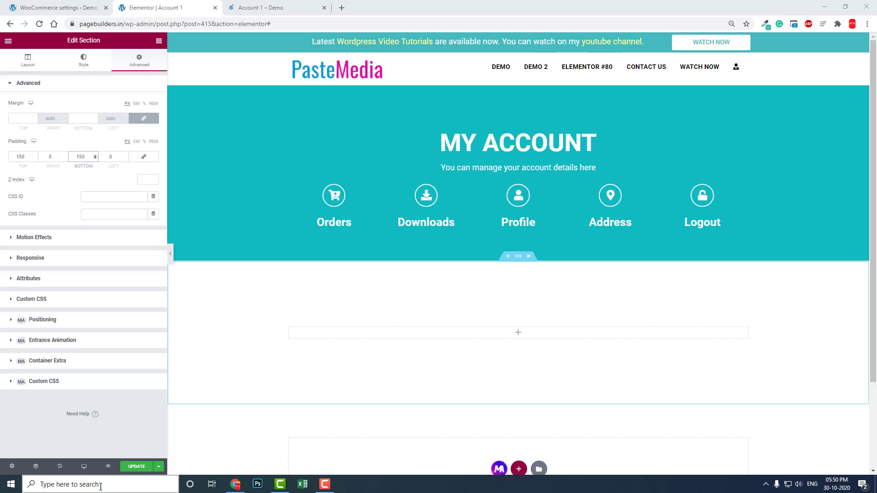
text(woo)
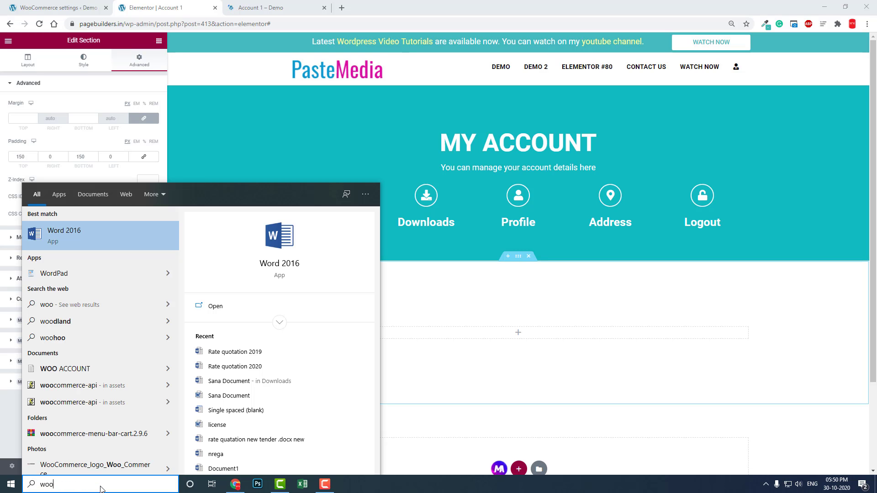
mouse_move(71, 372)
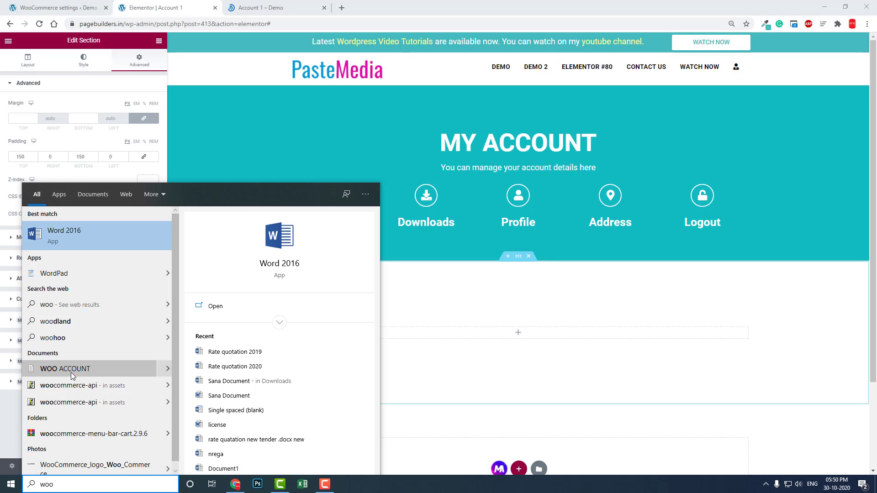
Add a Shortcode widget holding the woocommerce_my_account shortcode copied from the WOO ACCOUNT notes and apply it
click(64, 368)
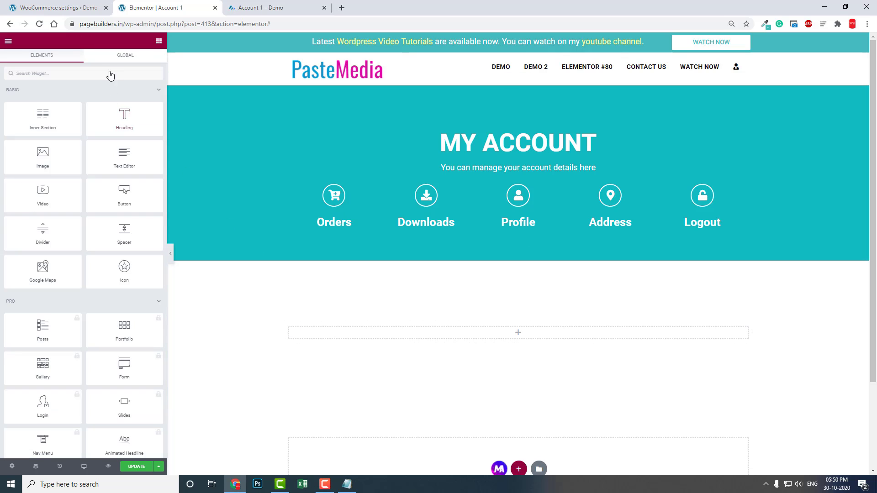
text(sho)
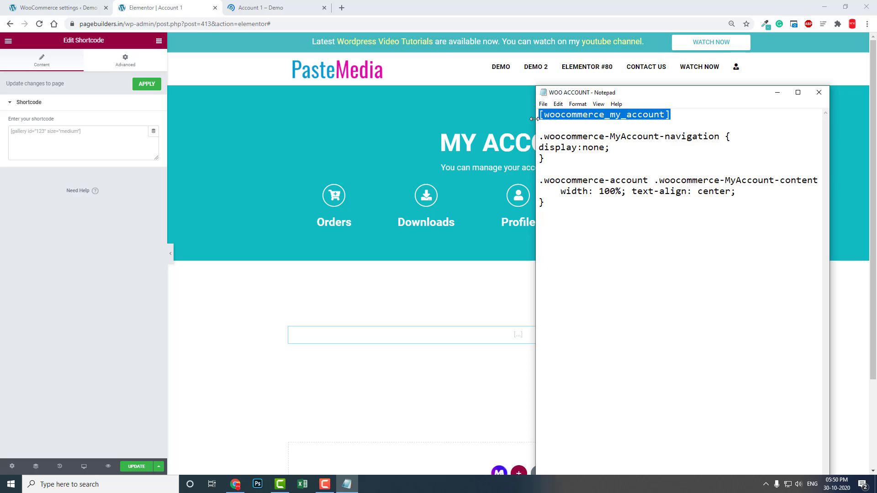
mouse_move(591, 121)
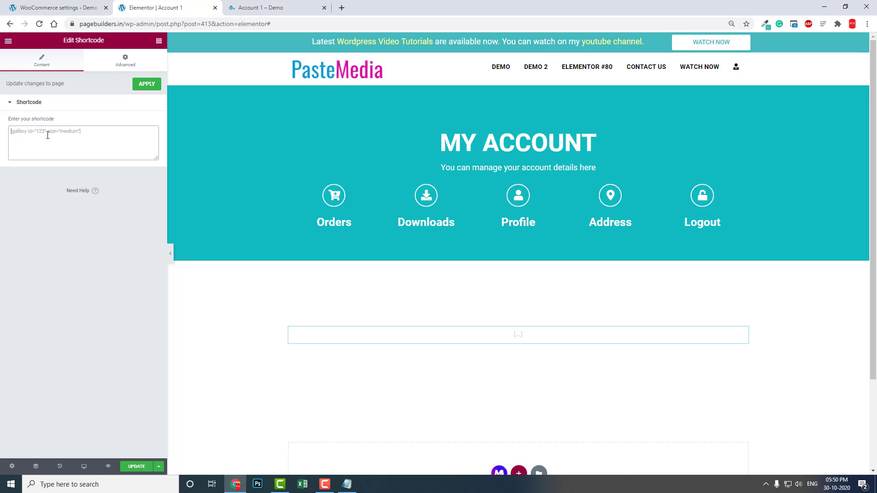
click(147, 84)
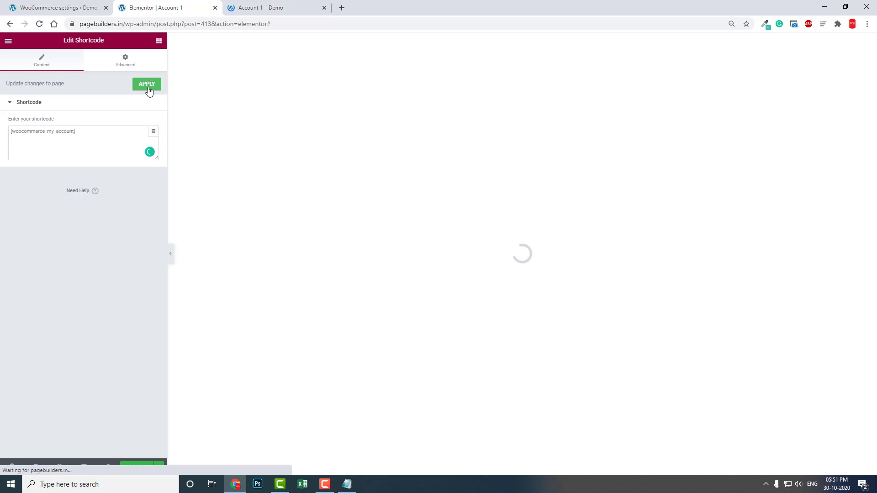
mouse_move(181, 464)
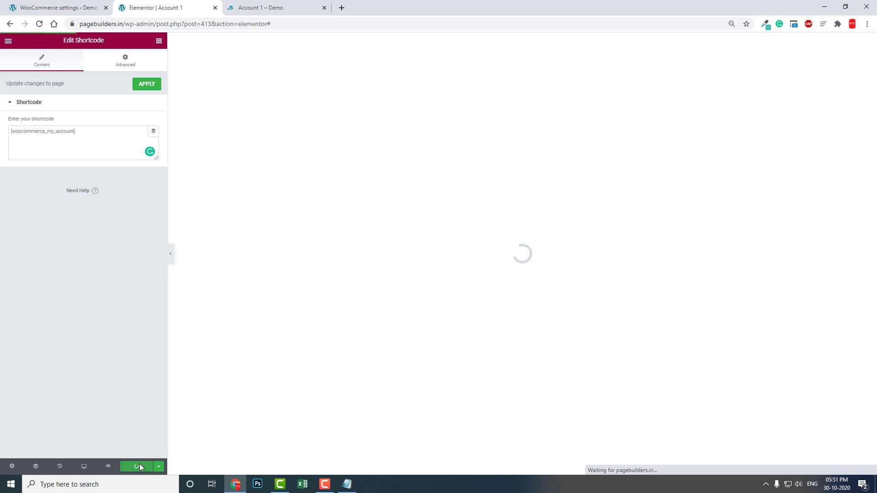
Update the page and reload the editor so the shortcode section appears as a placeholder
click(139, 465)
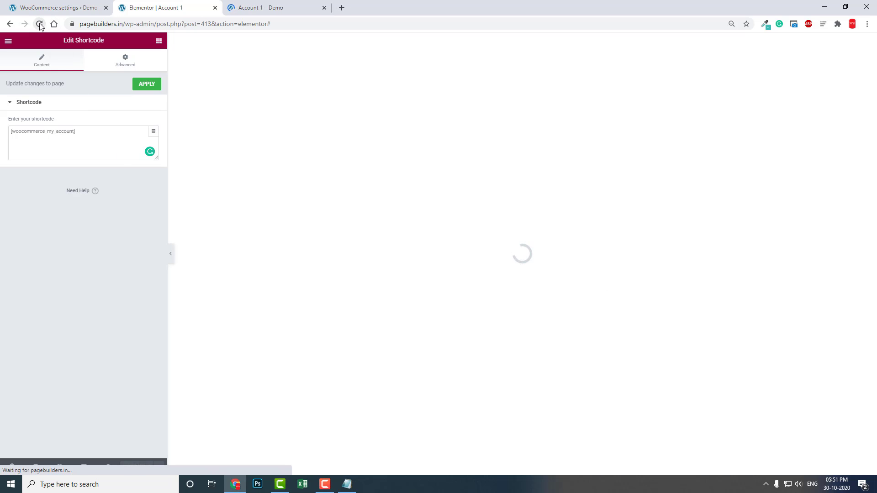
mouse_move(160, 214)
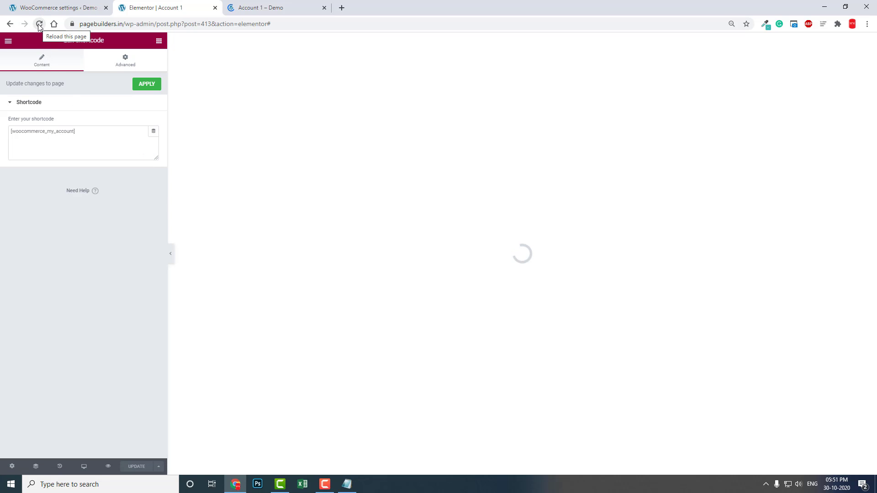
click(41, 24)
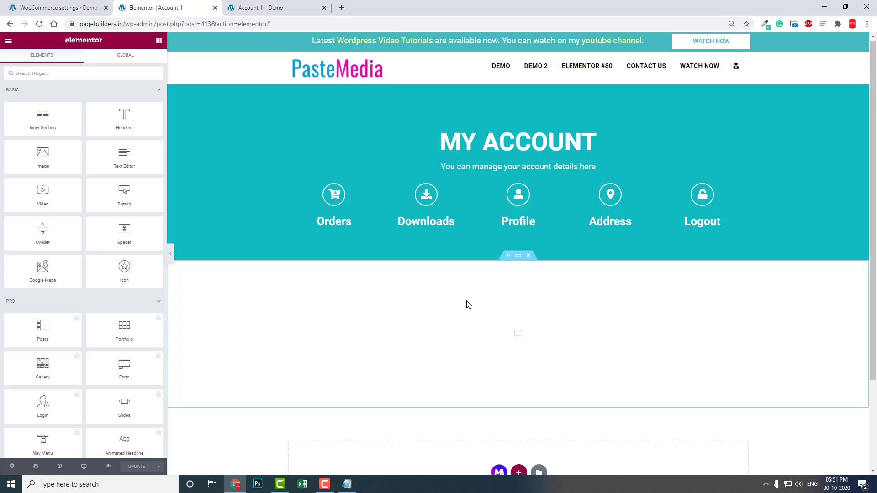
scroll(down, 3)
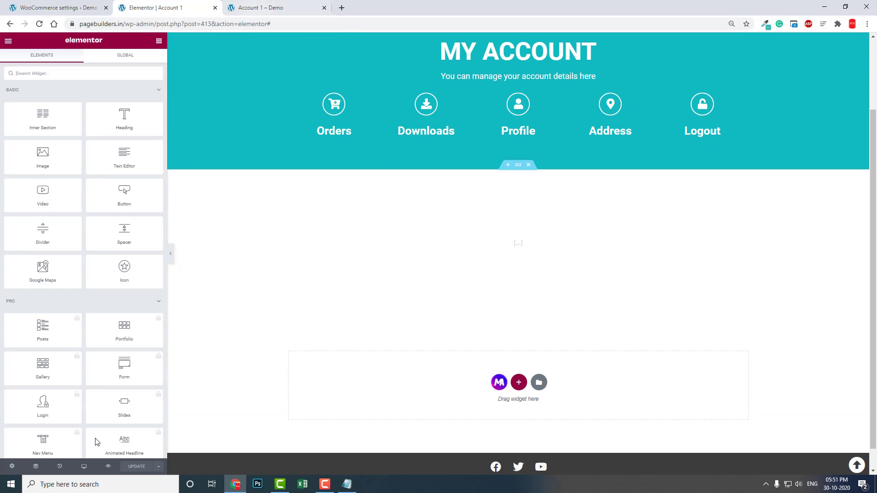
Preview the live account page, which still shows the WooCommerce sidebar menu
click(274, 8)
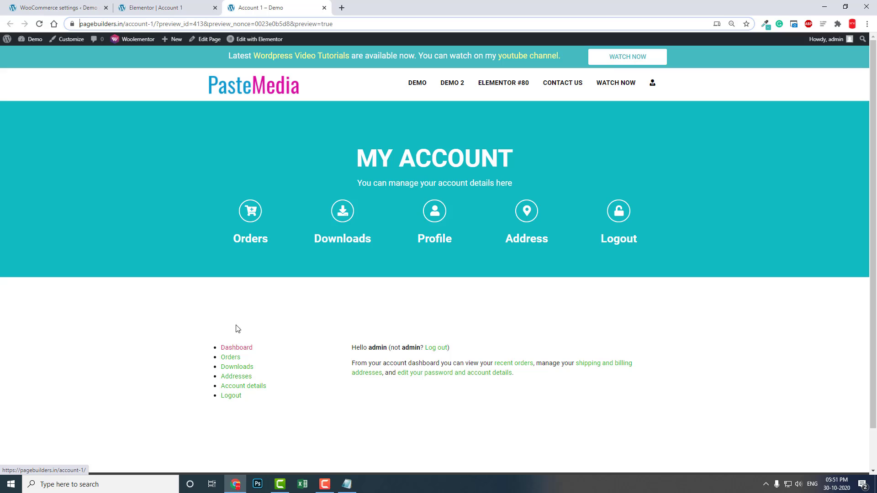
mouse_move(217, 372)
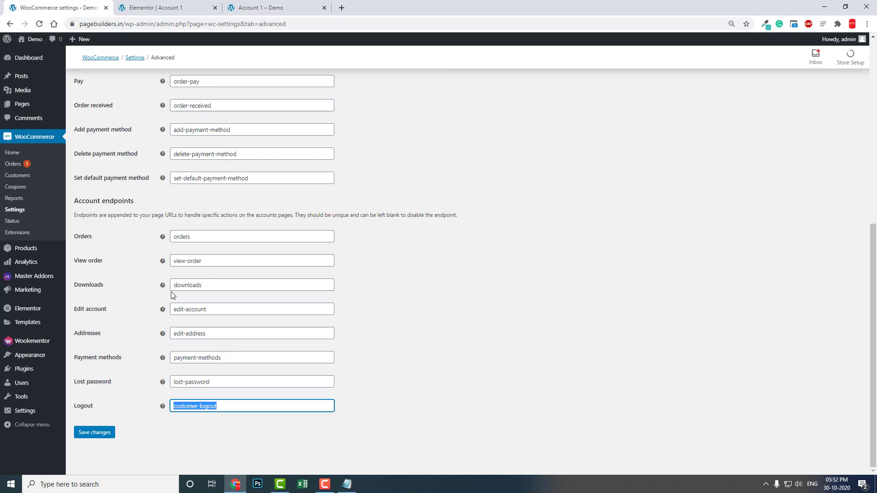
Paste navigation-hiding and centering CSS into the section's Custom CSS, preview it and update the page
click(164, 8)
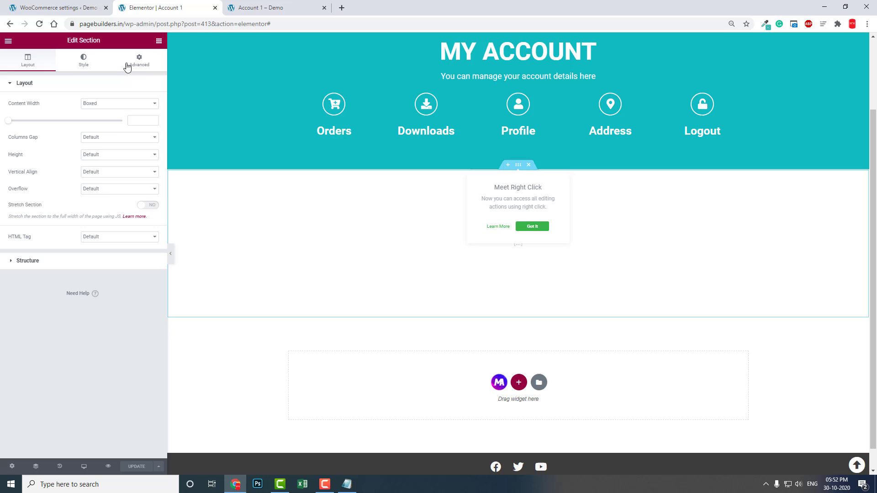
click(139, 59)
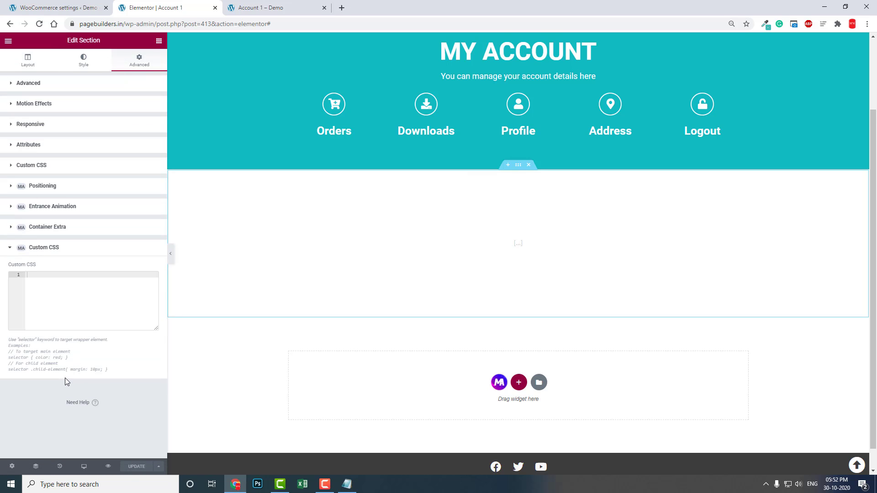
click(45, 288)
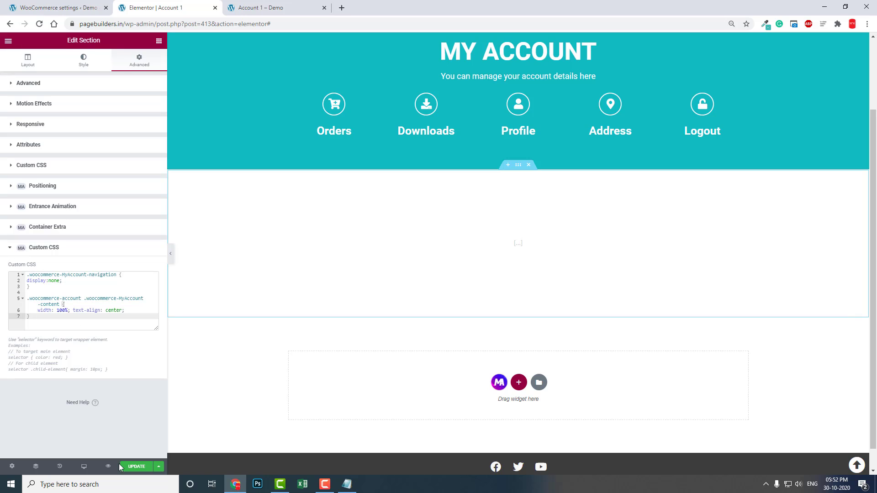
click(137, 466)
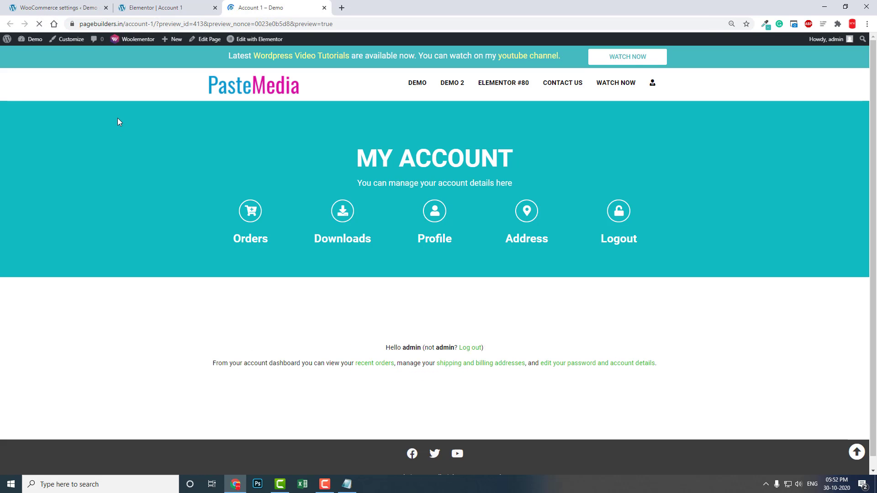
mouse_move(524, 332)
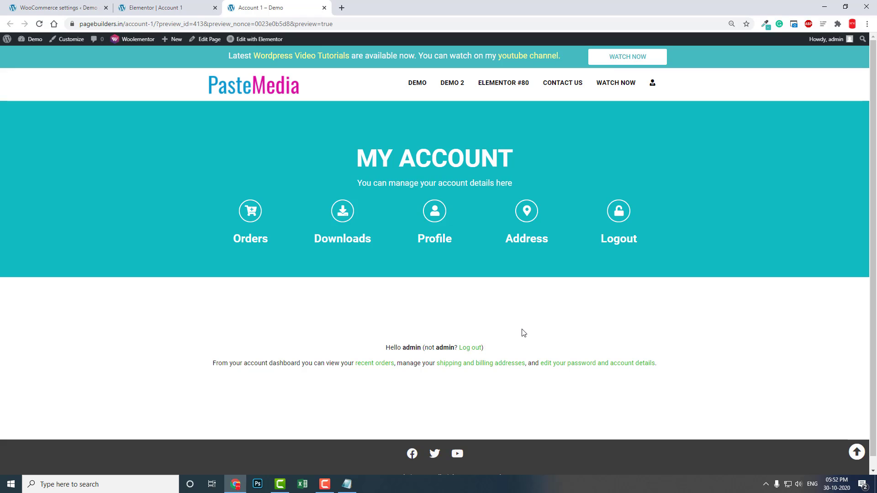
mouse_move(525, 330)
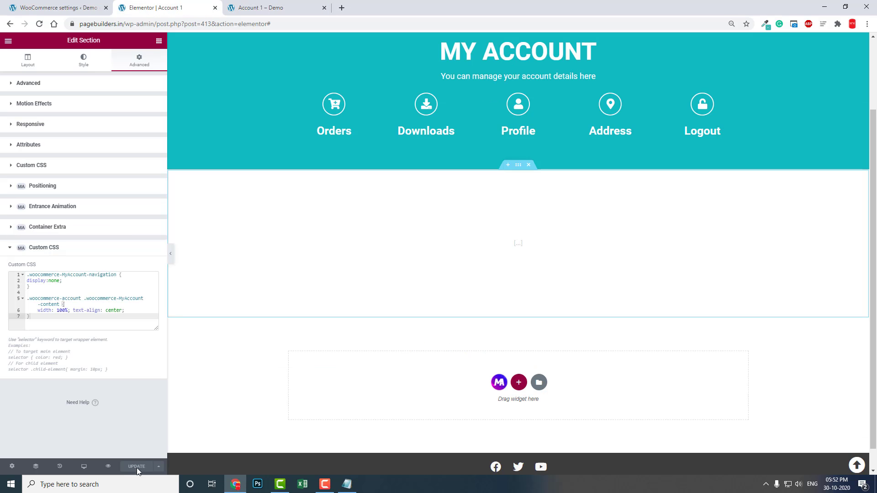
click(264, 7)
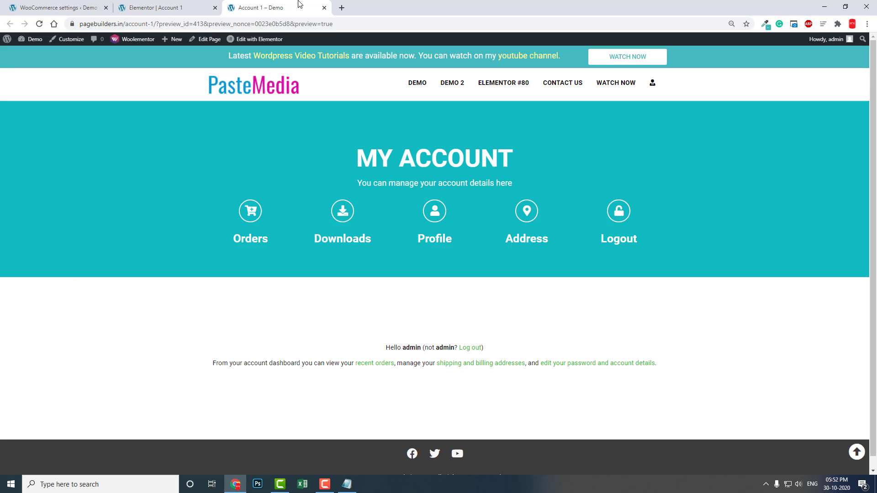
mouse_move(380, 150)
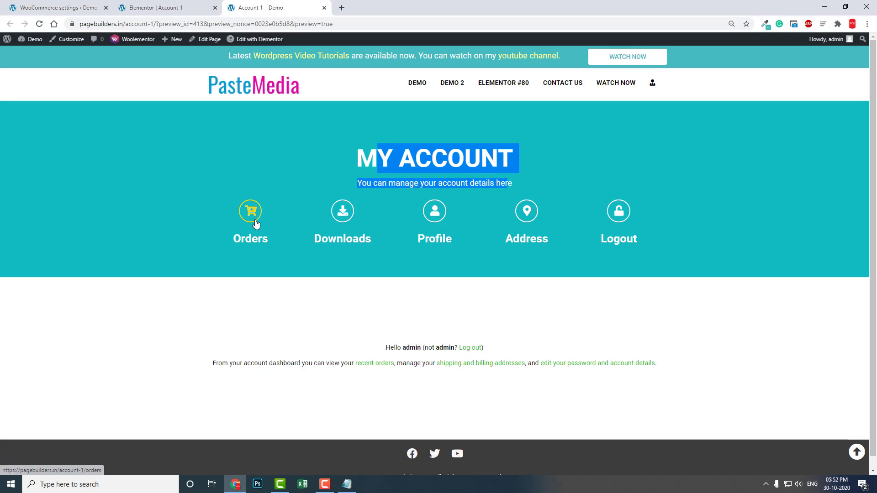
mouse_move(492, 342)
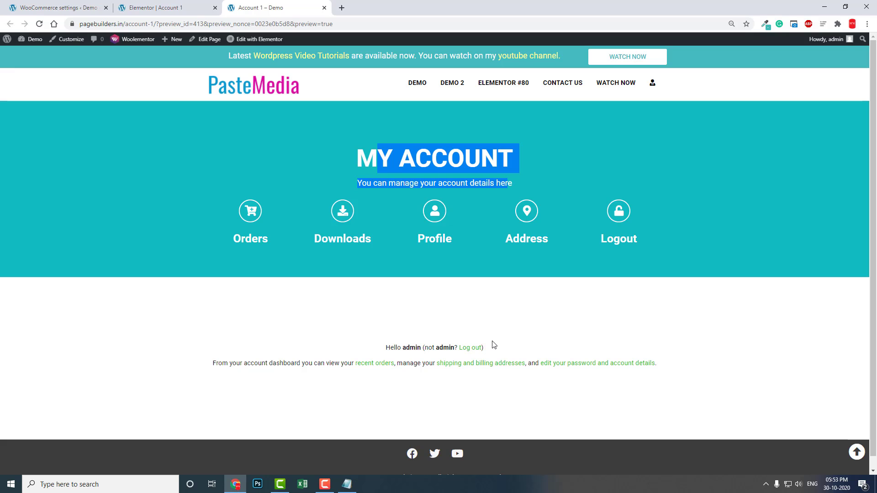
mouse_move(467, 414)
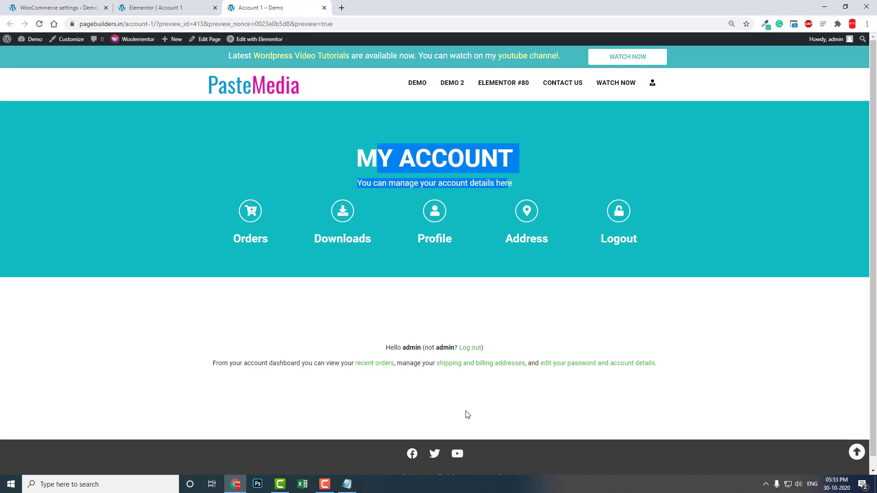
Bring the WOO ACCOUNT Notepad notes back up over the finished preview
click(347, 484)
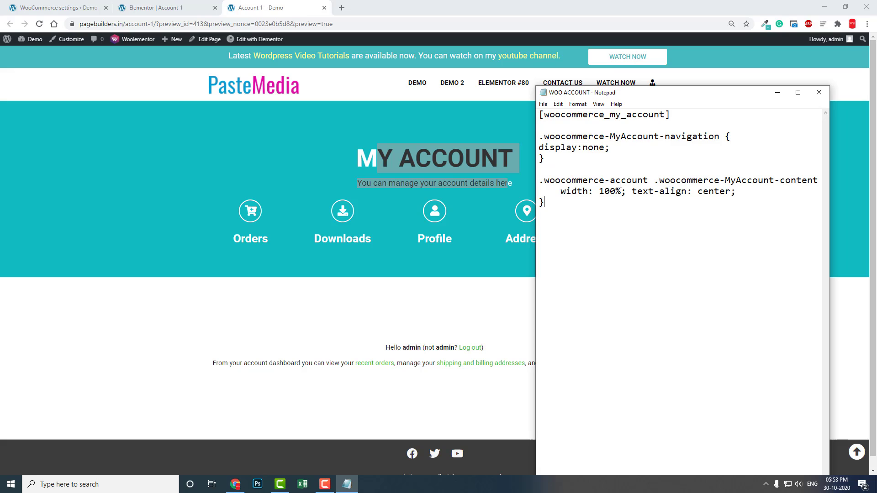
mouse_move(448, 313)
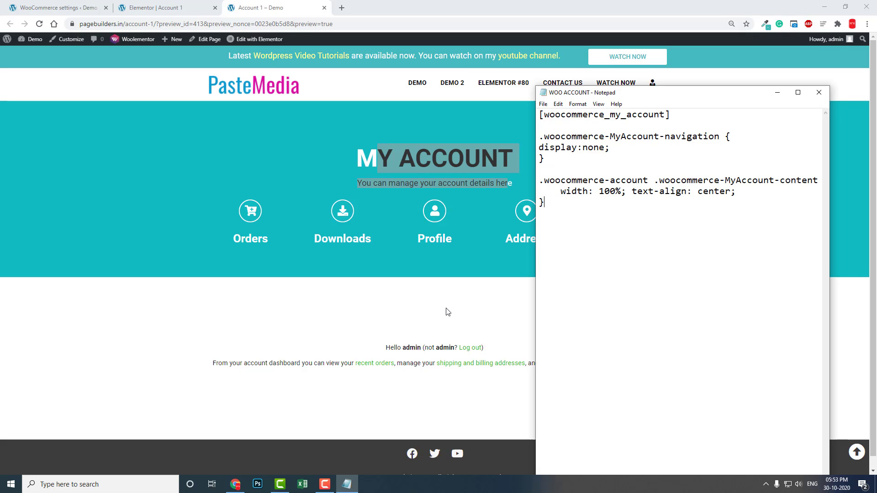